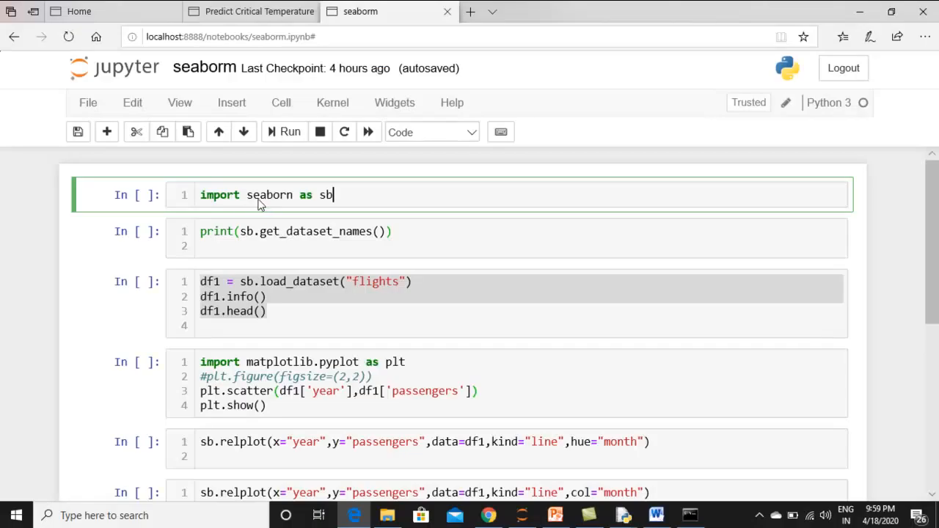
pyautogui.moveTo(272, 203)
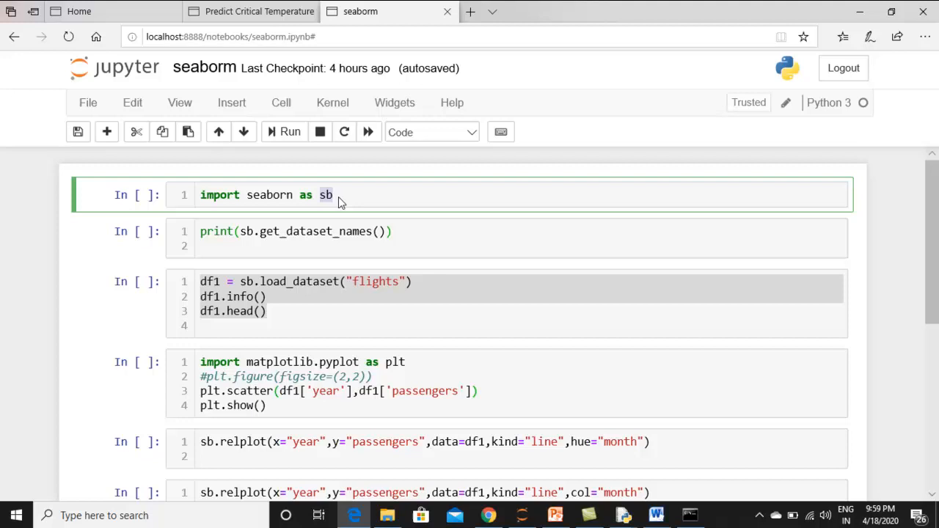
pyautogui.moveTo(125, 192)
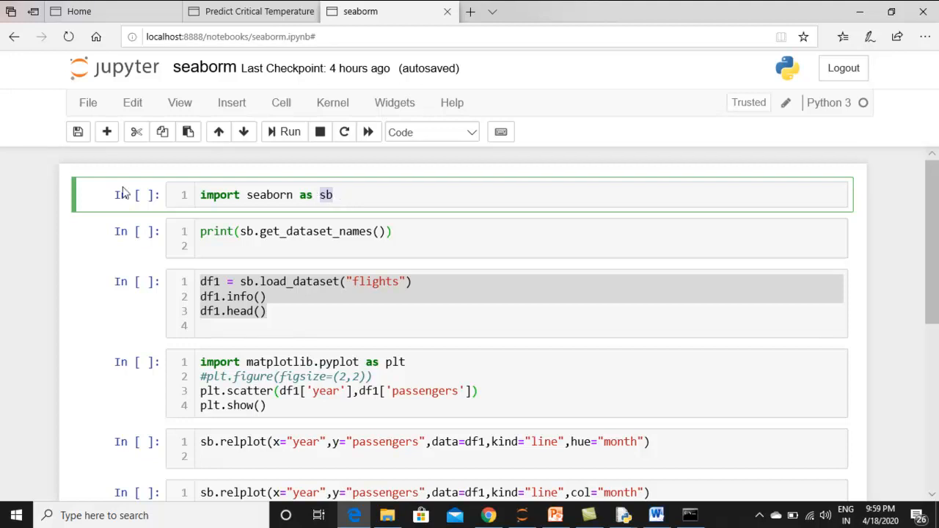
pyautogui.moveTo(228, 176)
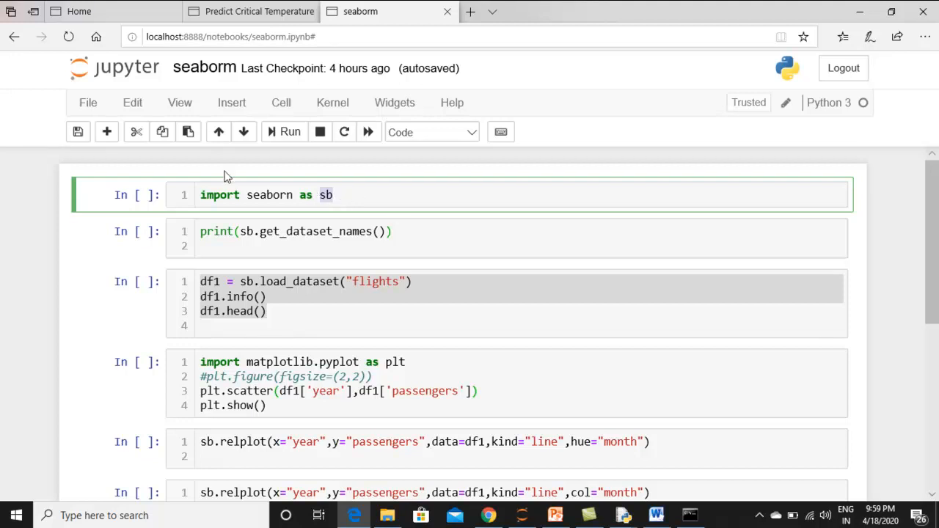
pyautogui.moveTo(363, 244)
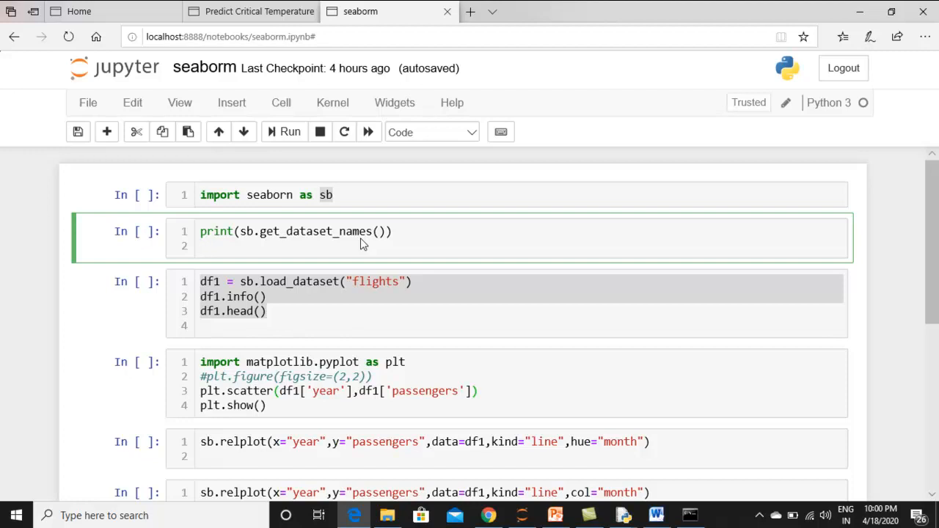
# Run the seaborn import cell, then the dataset-names cell.
pyautogui.click(201, 246)
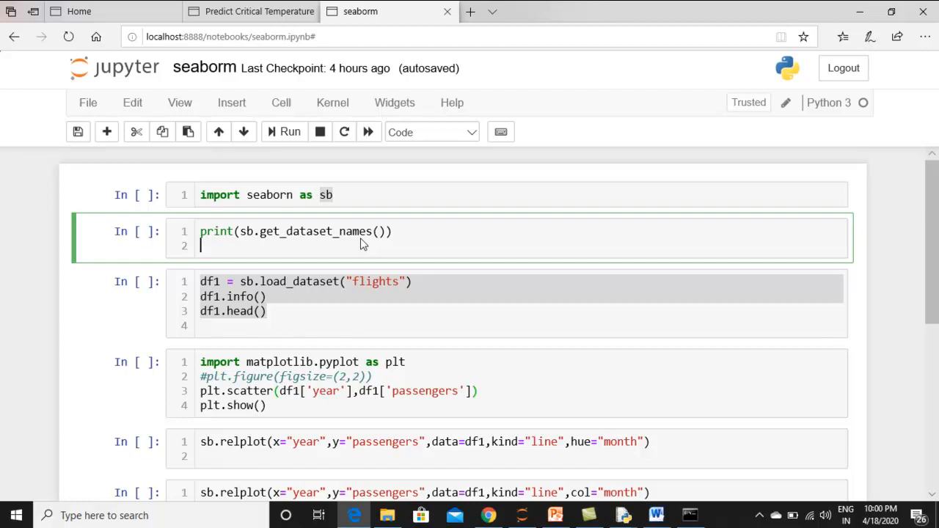
pyautogui.click(338, 194)
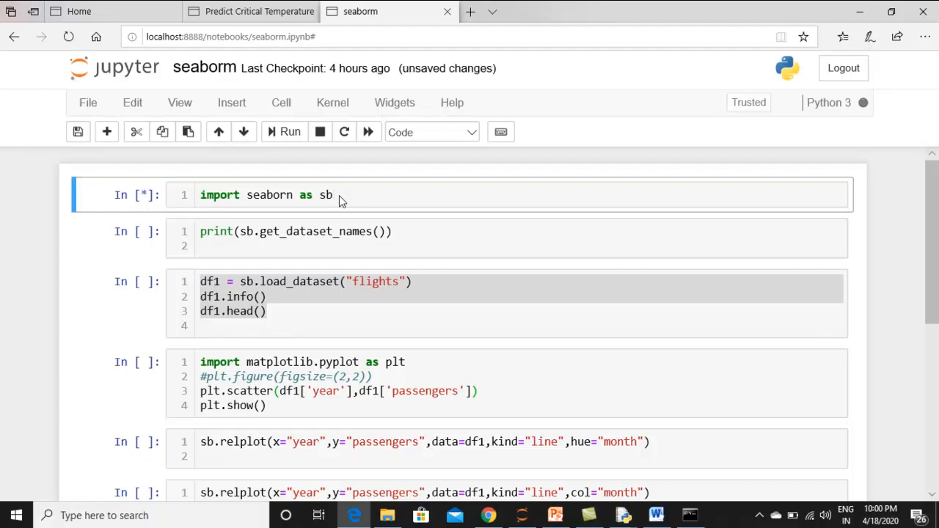
pyautogui.moveTo(134, 207)
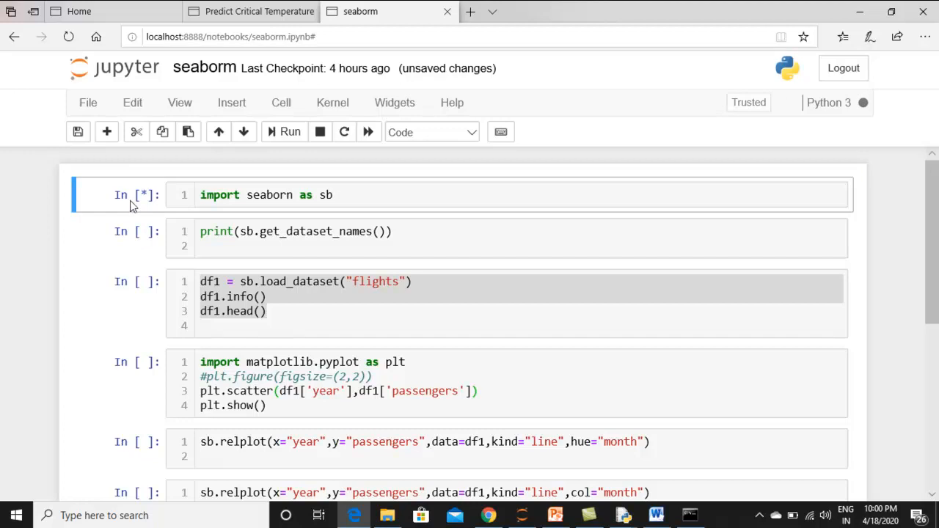
pyautogui.moveTo(277, 285)
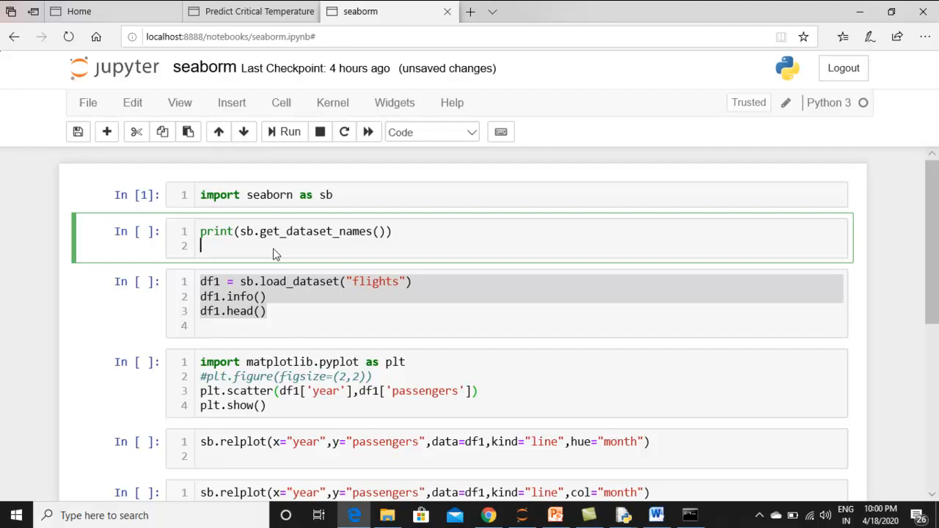
pyautogui.click(289, 132)
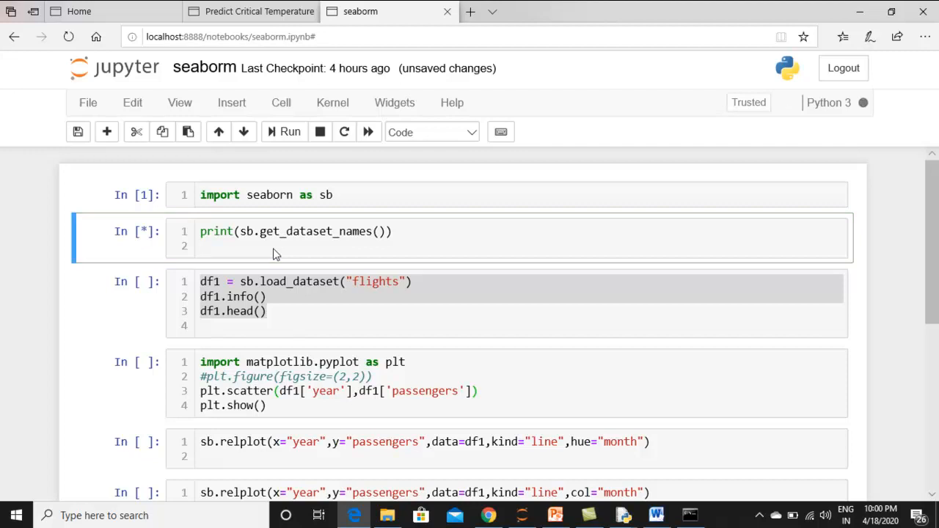
pyautogui.moveTo(493, 261)
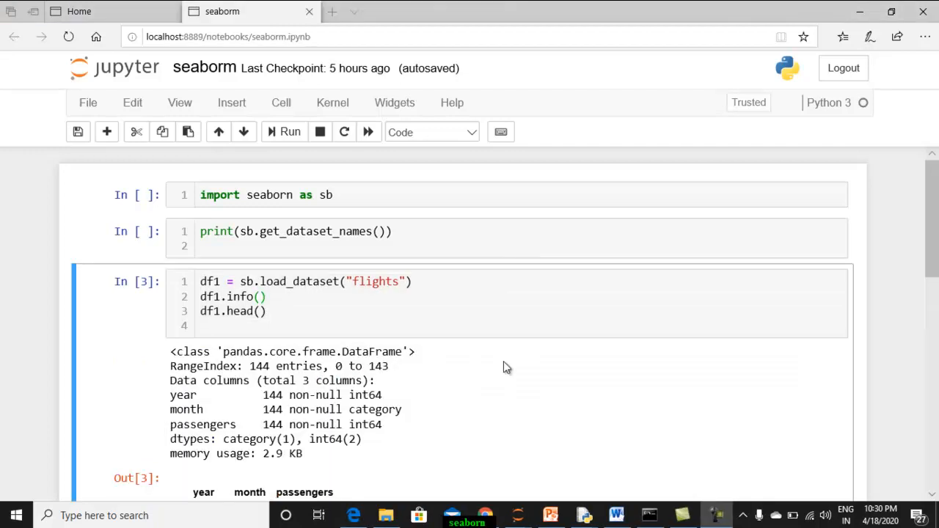
pyautogui.click(380, 321)
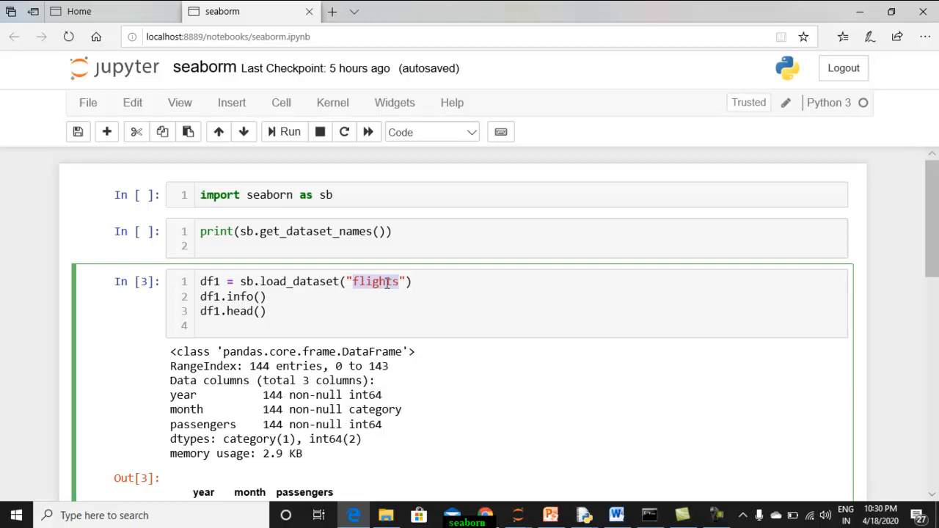
pyautogui.moveTo(253, 286)
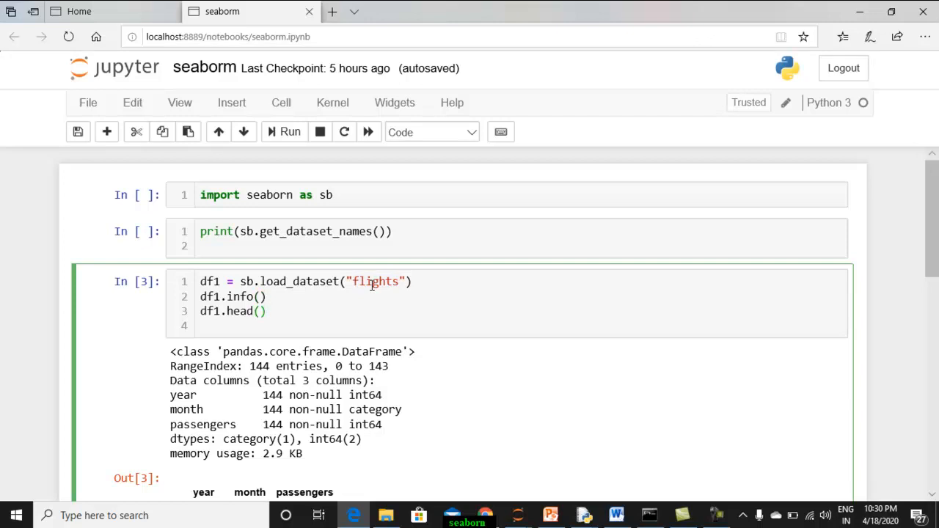
pyautogui.click(205, 326)
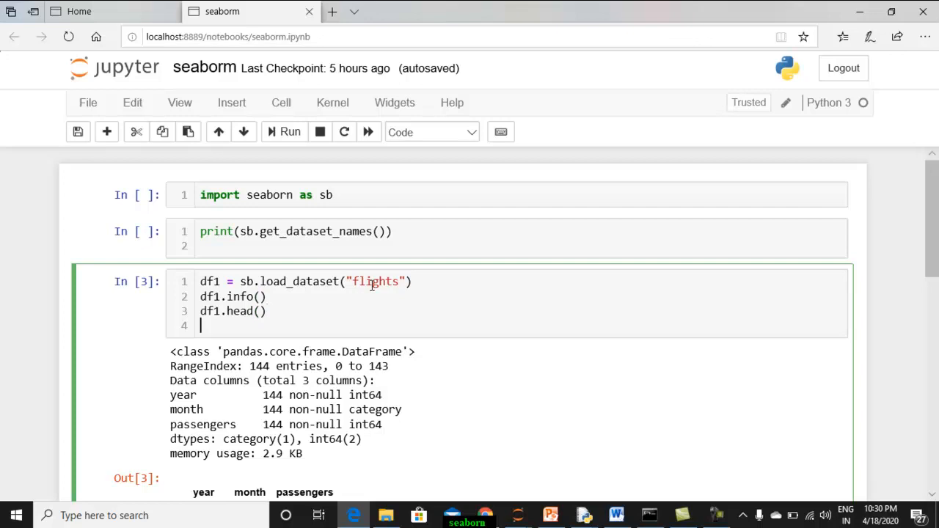
pyautogui.scroll(-3)
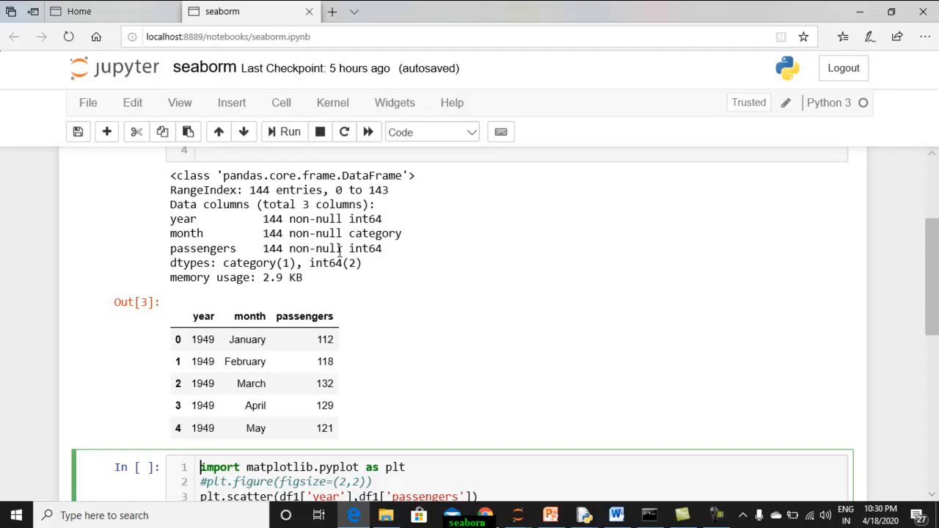
pyautogui.scroll(-3)
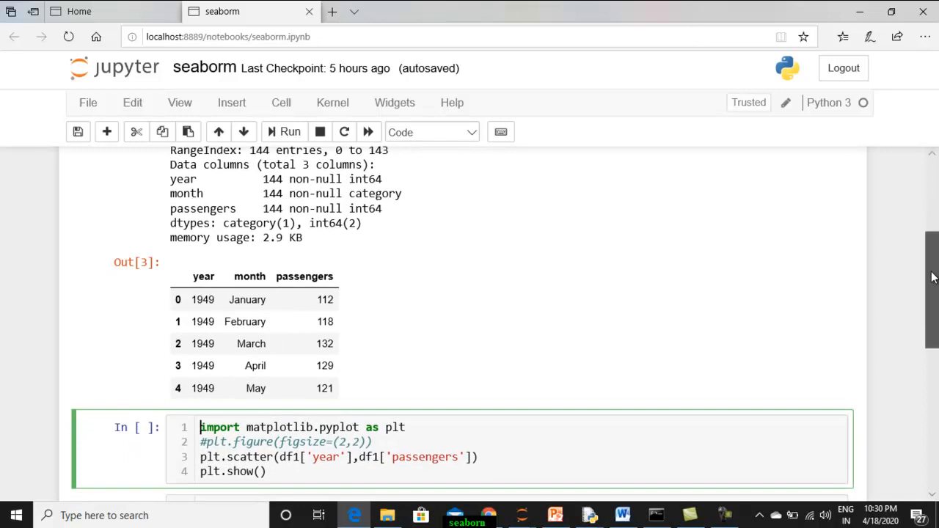
pyautogui.scroll(-3)
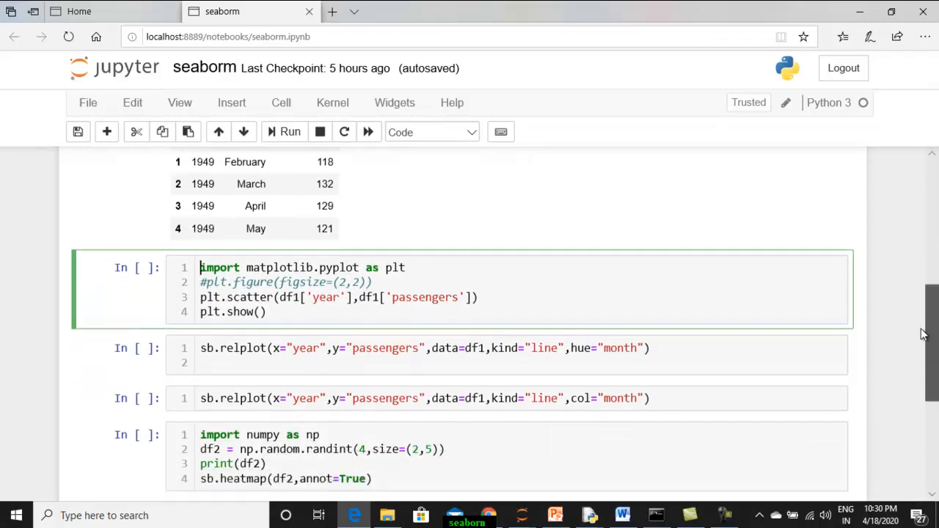
pyautogui.scroll(-3)
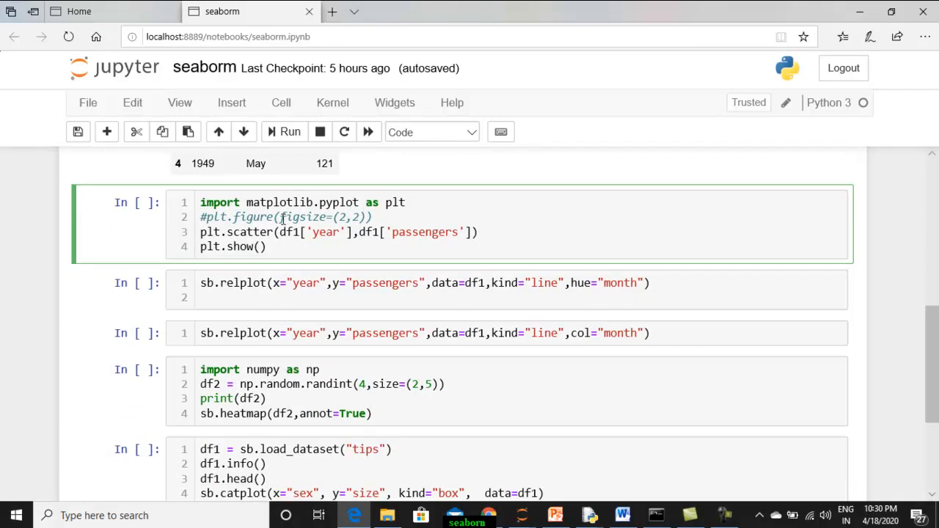
pyautogui.moveTo(503, 197)
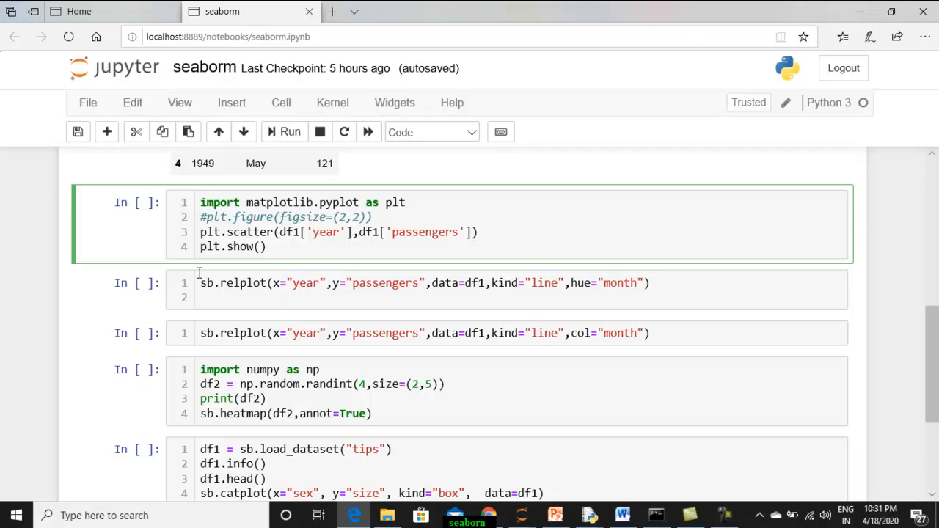
pyautogui.moveTo(423, 206)
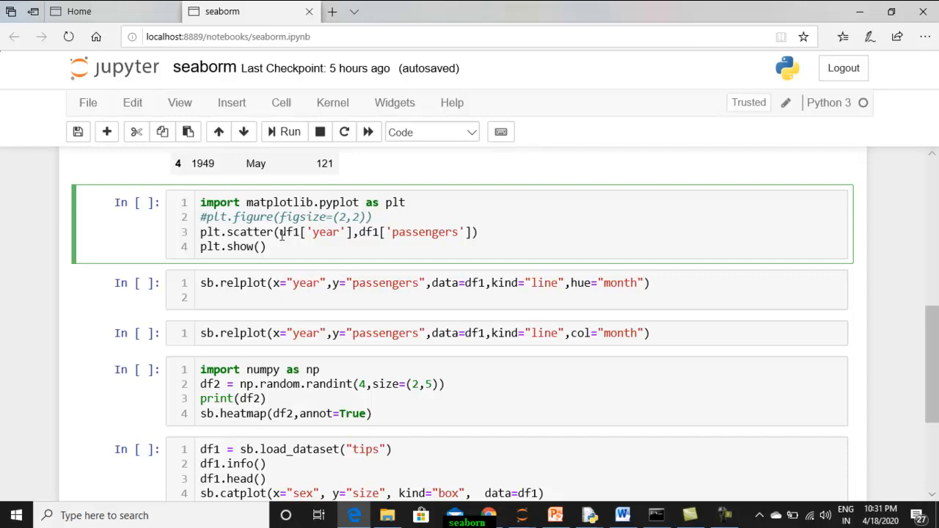
pyautogui.moveTo(326, 209)
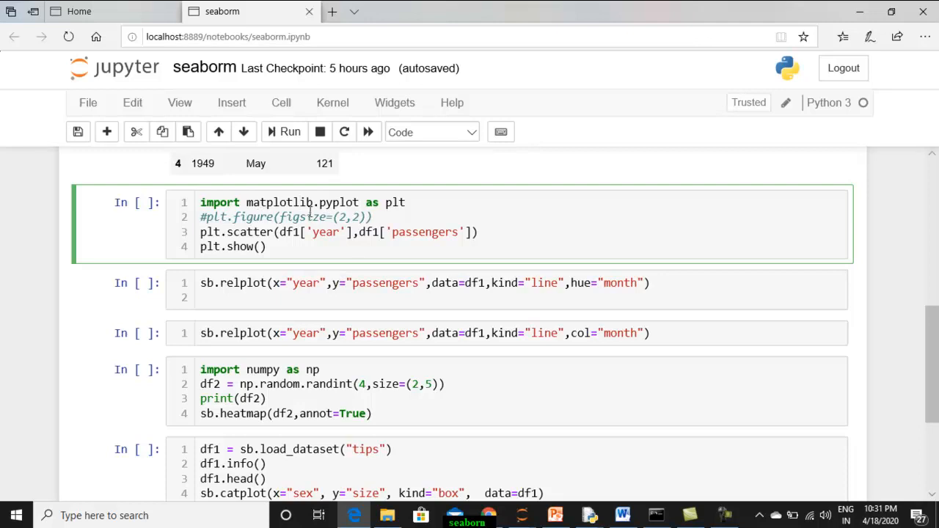
pyautogui.moveTo(223, 251)
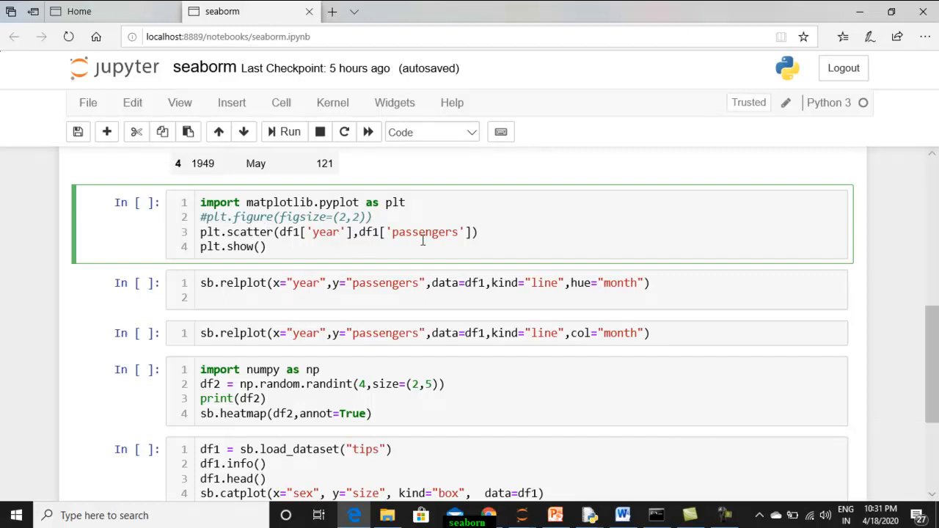
pyautogui.moveTo(241, 246)
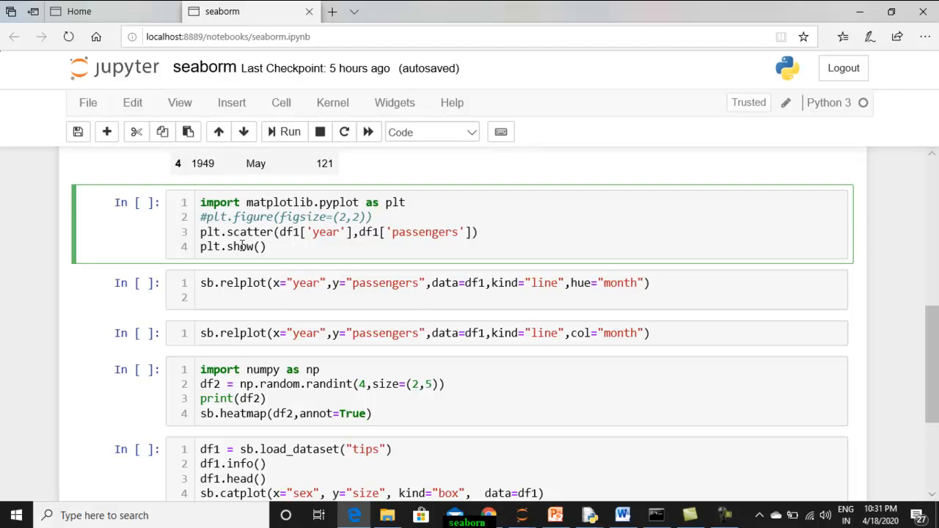
# Run the matplotlib year-versus-passengers scatter cell and scroll past the plot.
pyautogui.click(285, 132)
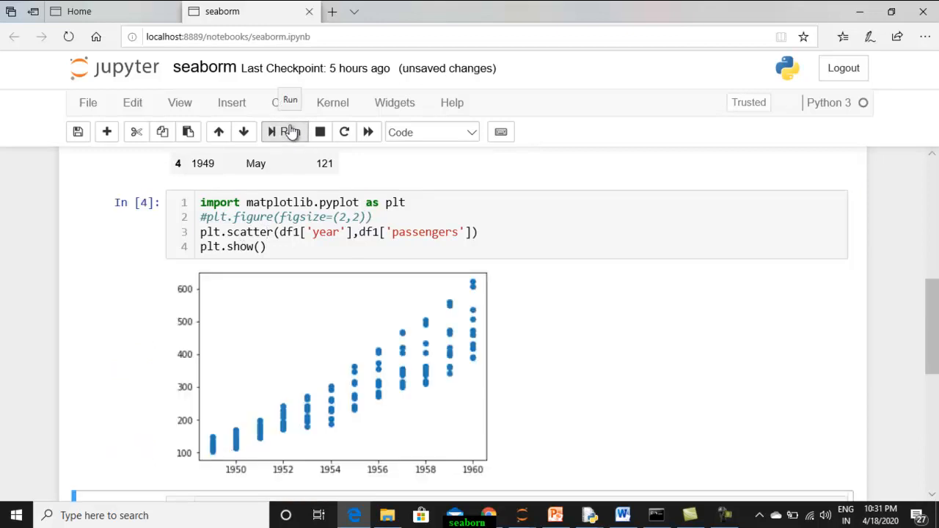
pyautogui.moveTo(448, 431)
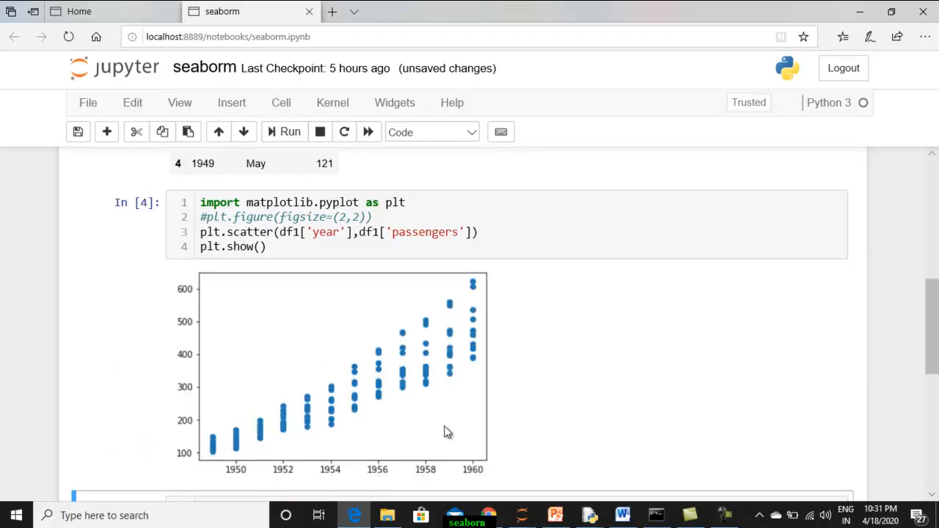
pyautogui.moveTo(209, 477)
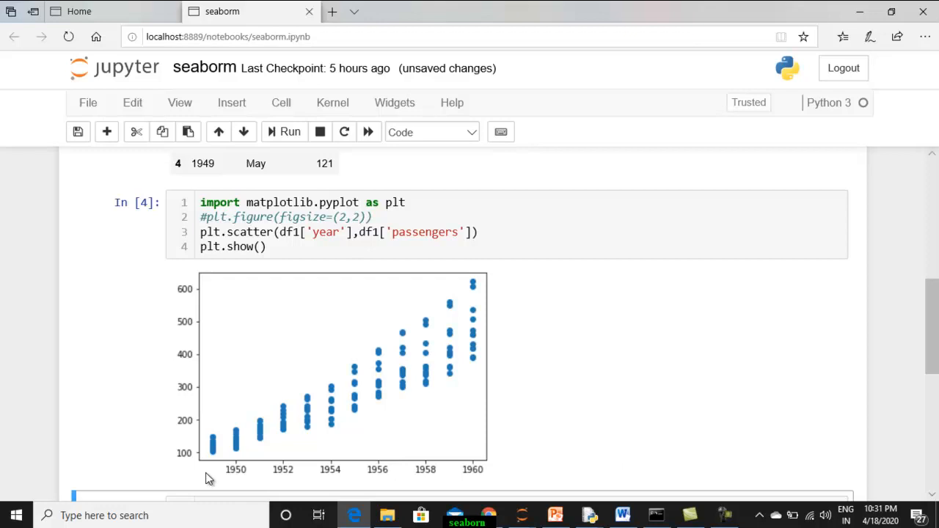
pyautogui.moveTo(482, 474)
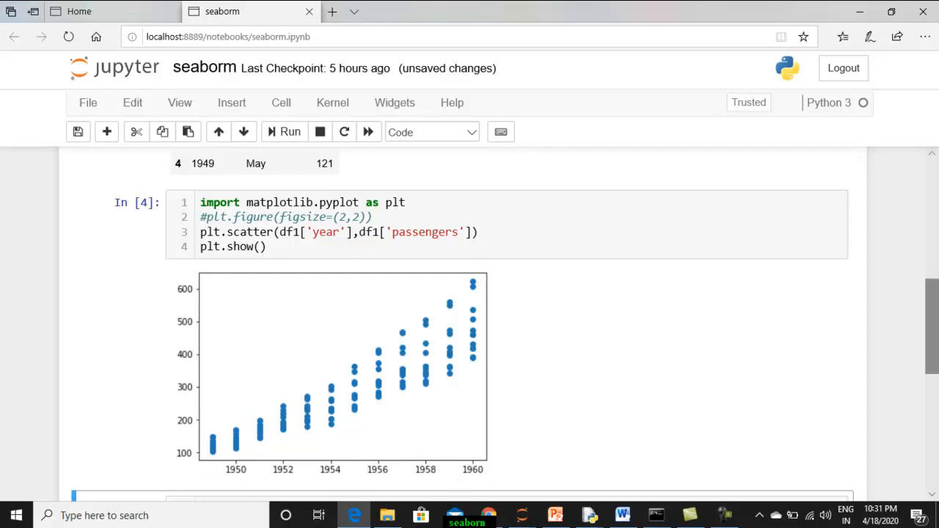
pyautogui.scroll(-3)
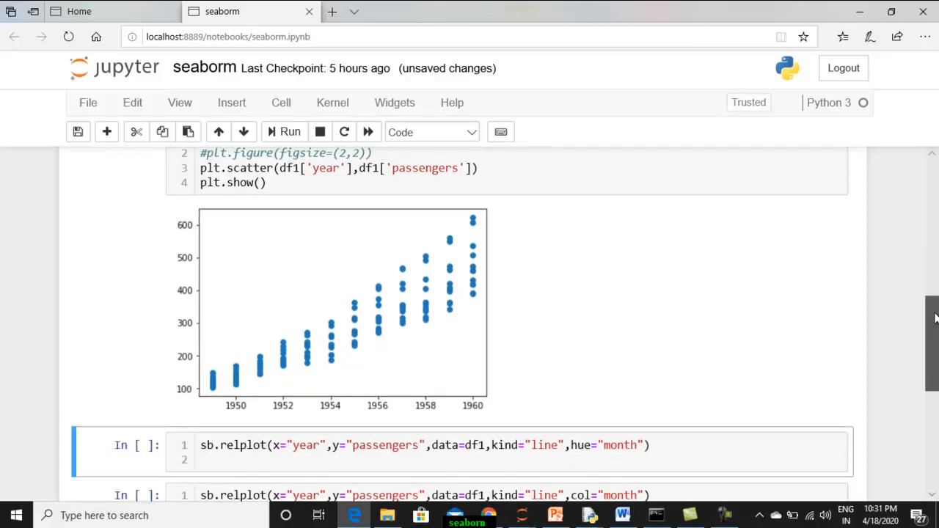
pyautogui.scroll(-3)
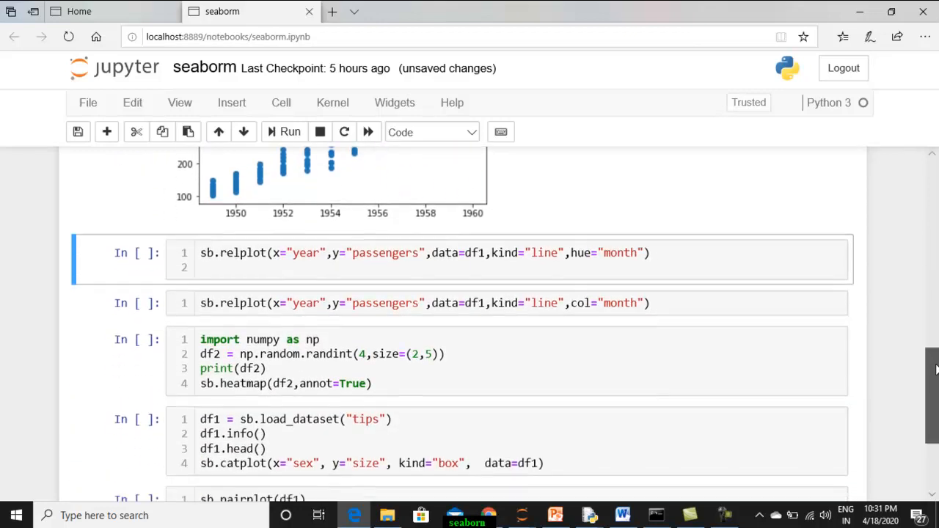
# Select the sb.relplot line cell with hue="month".
pyautogui.click(499, 250)
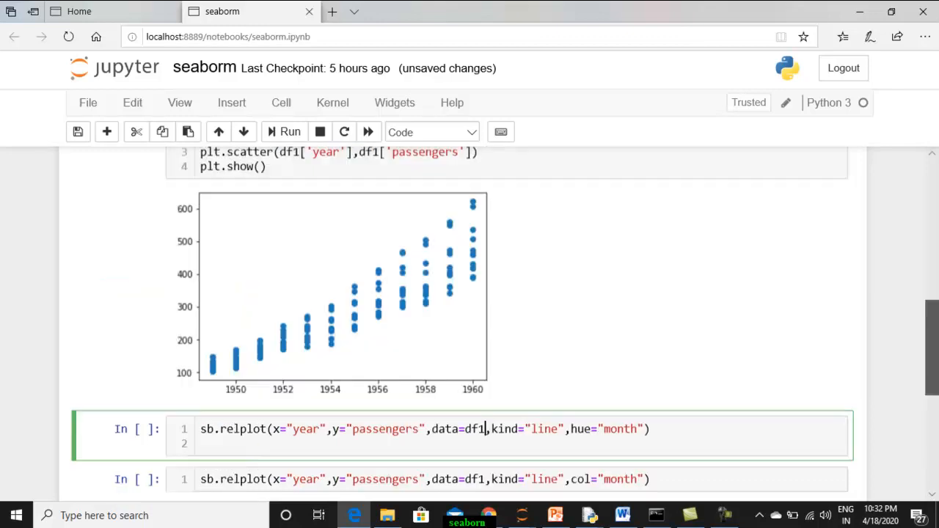
pyautogui.scroll(3)
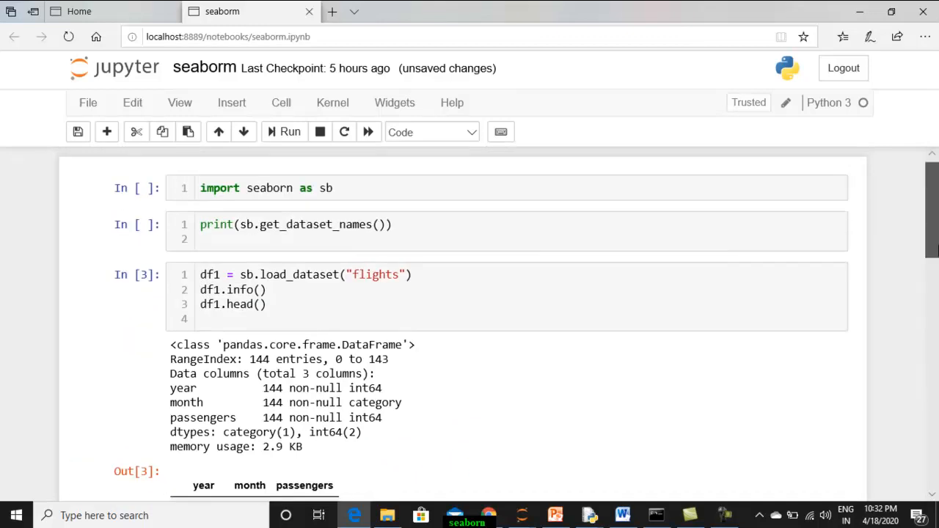
pyautogui.scroll(-3)
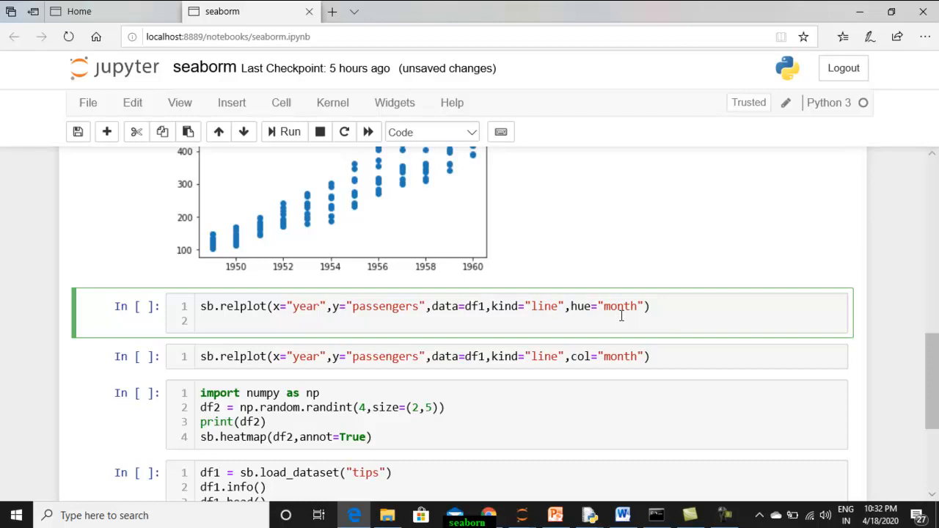
pyautogui.click(202, 321)
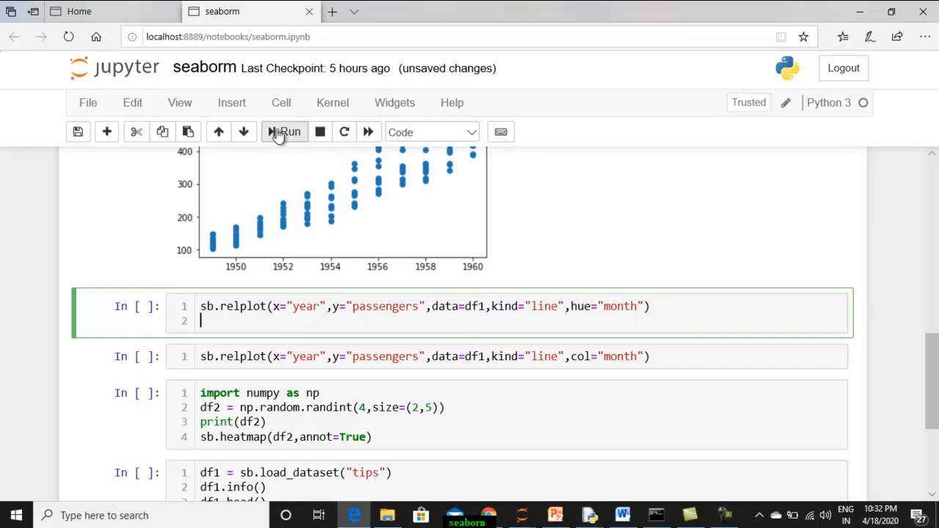
# Run the hue="month" relplot cell and scroll through the month-coloured line chart.
pyautogui.click(284, 132)
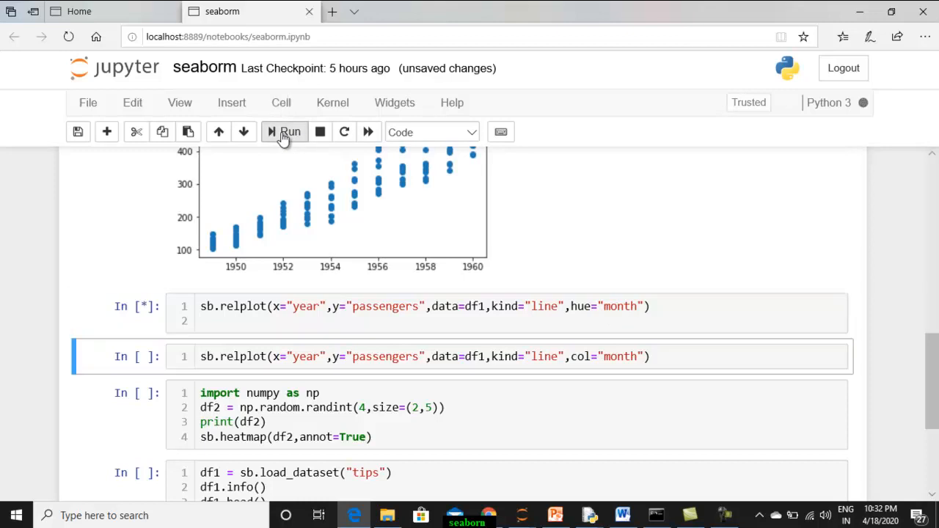
pyautogui.click(285, 132)
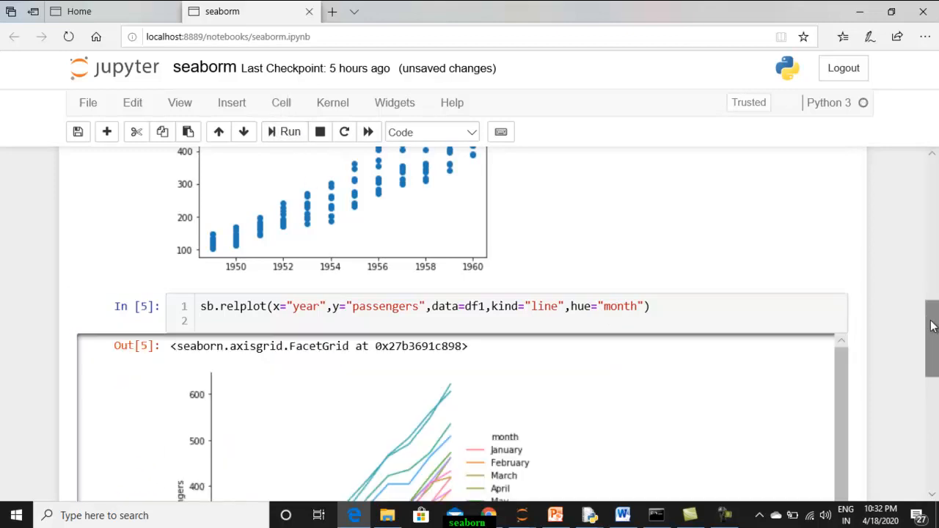
pyautogui.scroll(-3)
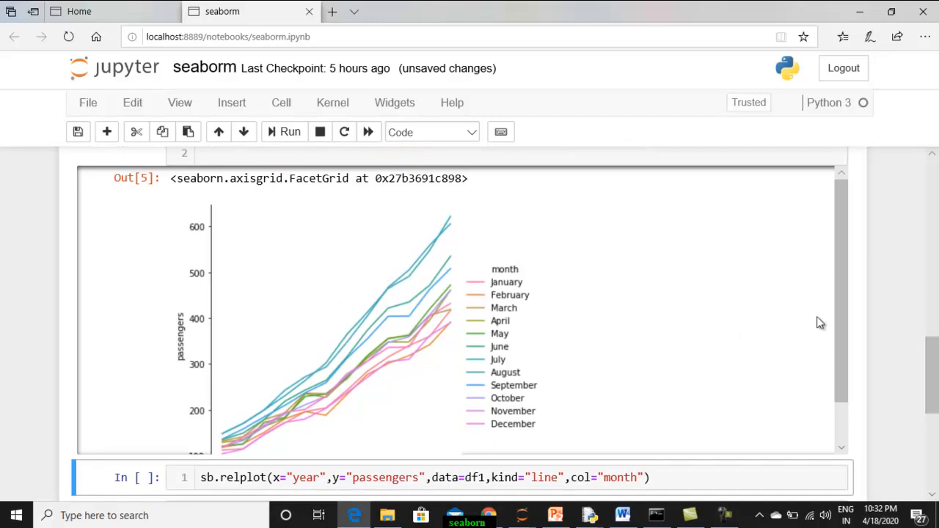
pyautogui.scroll(-3)
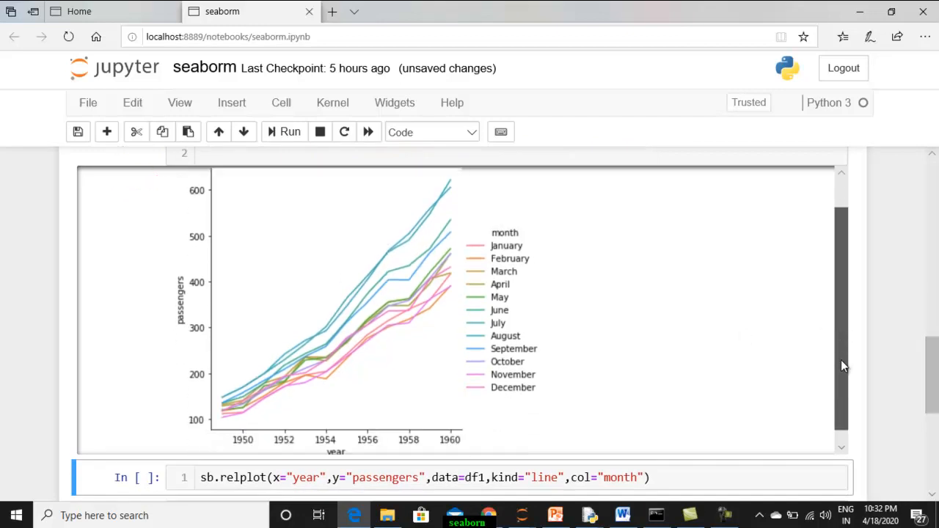
pyautogui.scroll(-3)
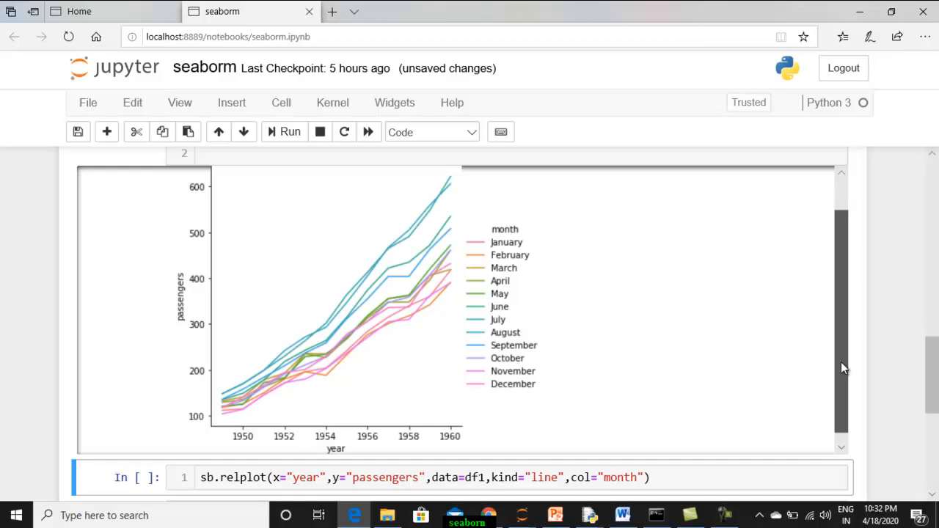
pyautogui.scroll(3)
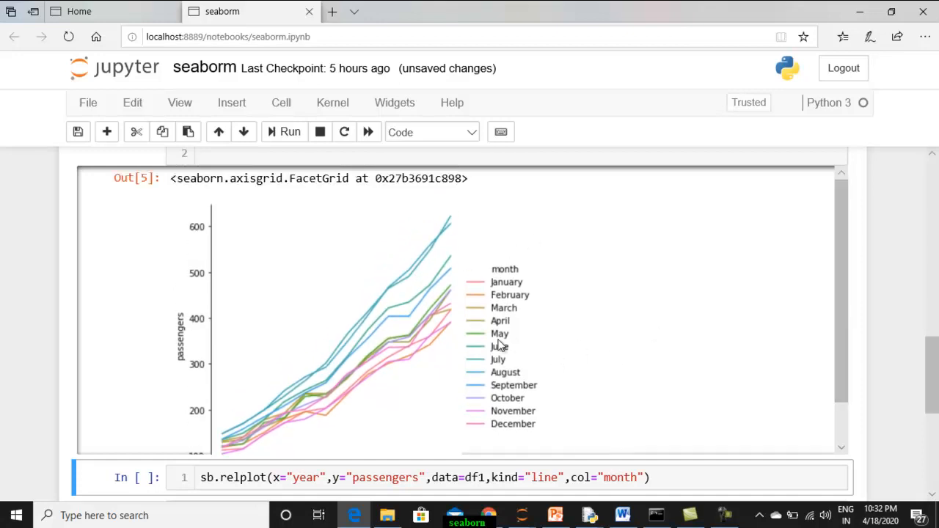
pyautogui.moveTo(490, 269)
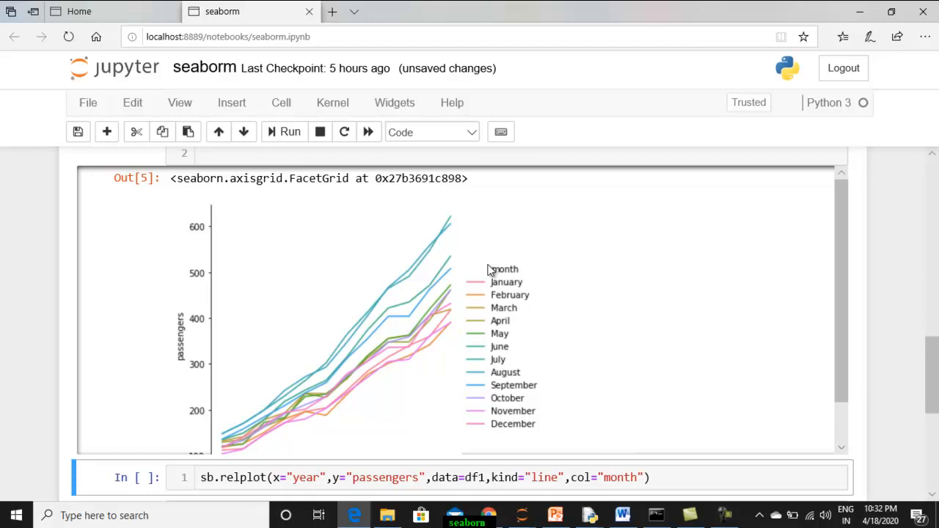
pyautogui.moveTo(491, 341)
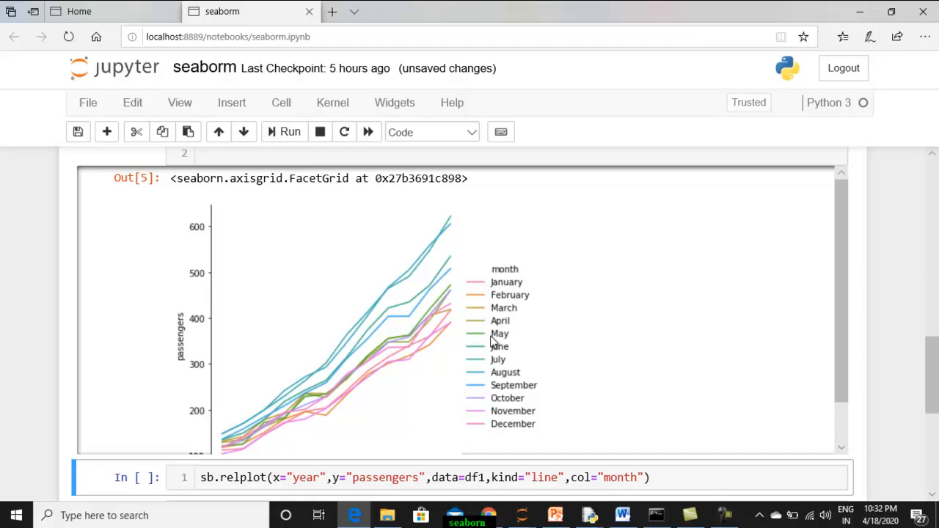
pyautogui.moveTo(673, 333)
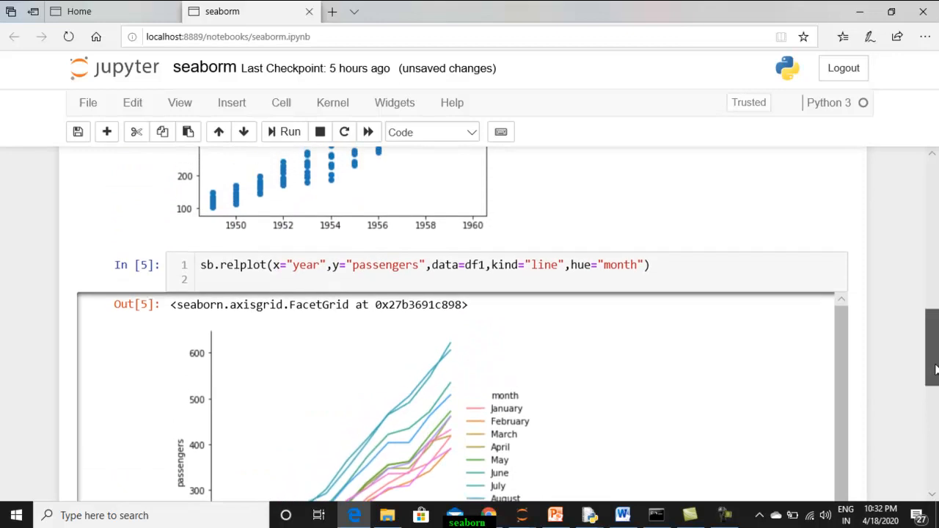
pyautogui.scroll(-3)
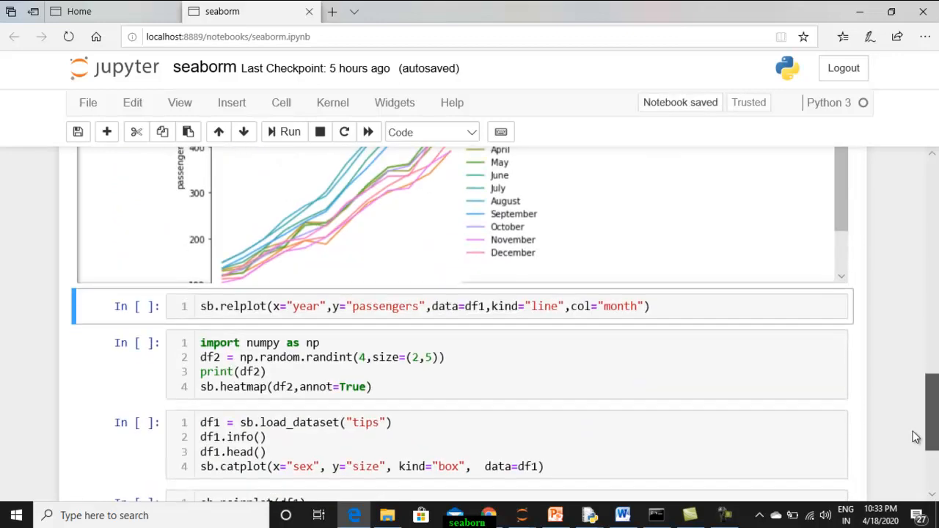
pyautogui.scroll(3)
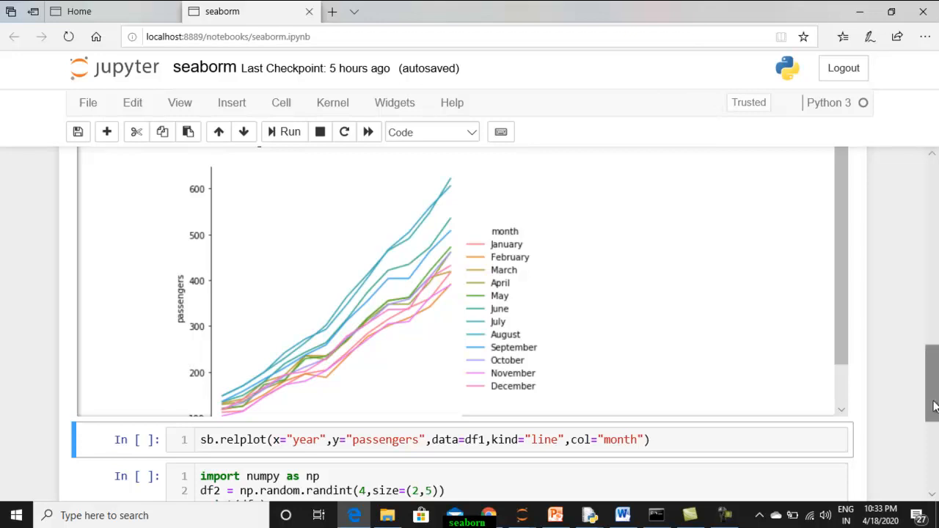
pyautogui.scroll(-3)
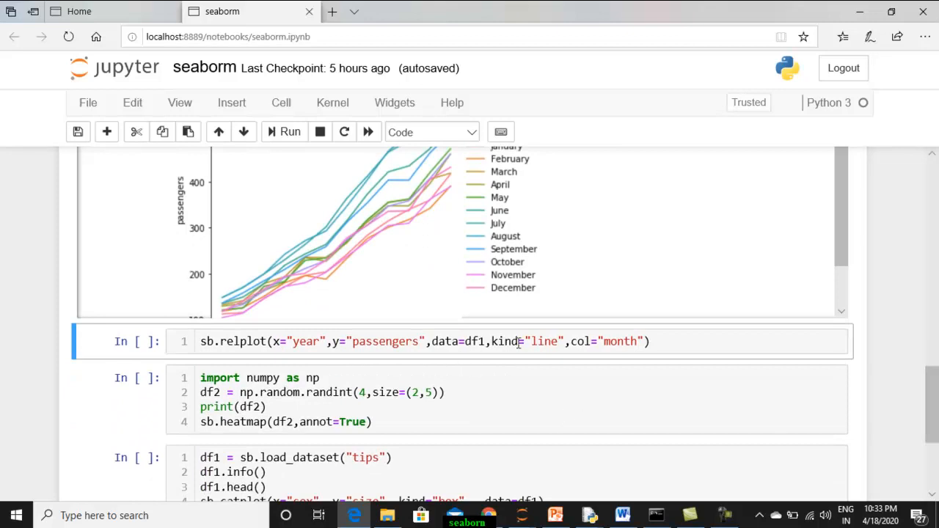
# Run the col="month" relplot cell, then highlight the month argument.
pyautogui.click(518, 341)
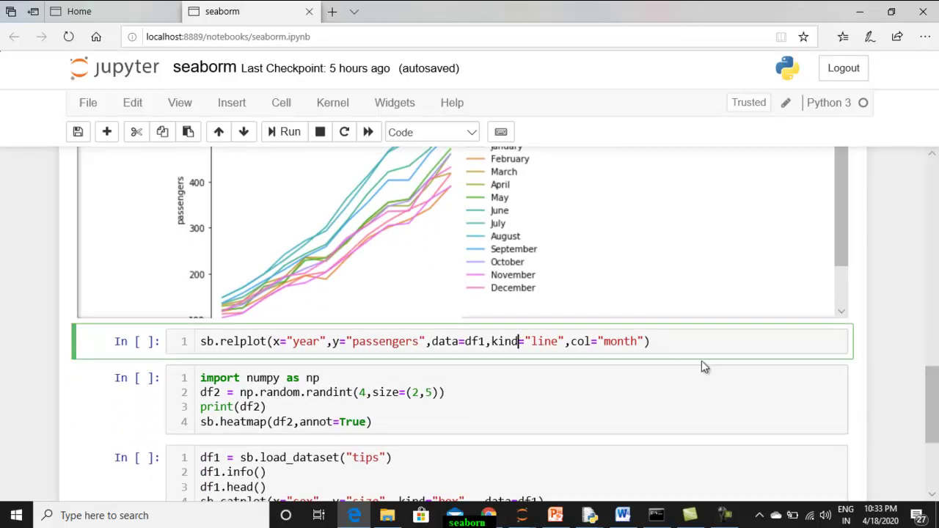
pyautogui.click(289, 132)
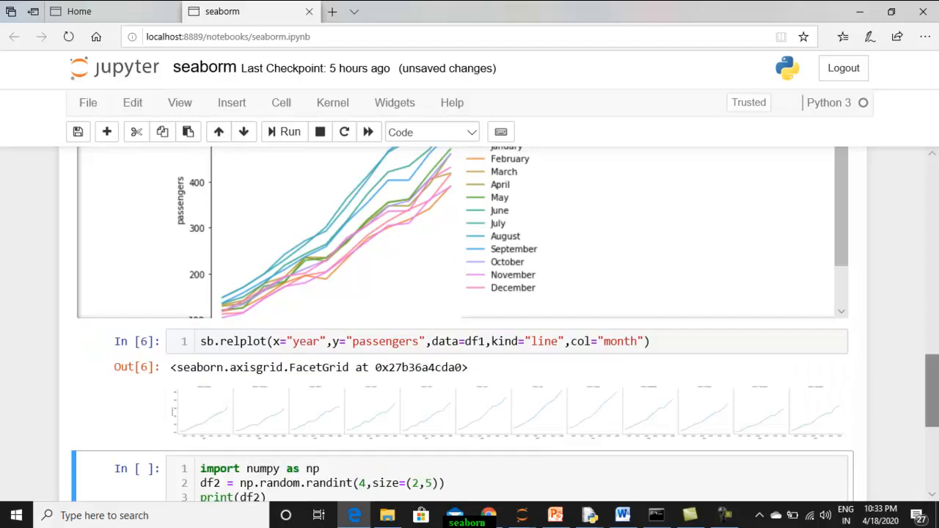
pyautogui.moveTo(256, 410)
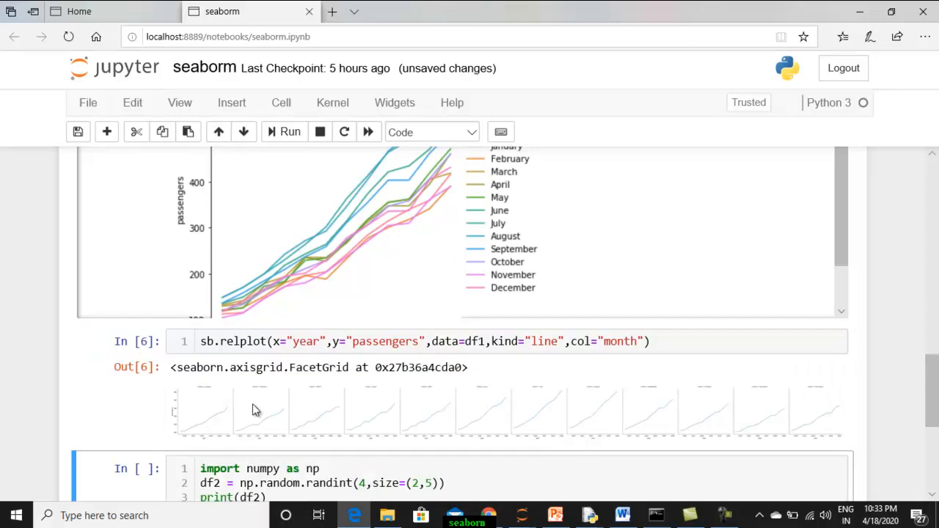
pyautogui.moveTo(502, 174)
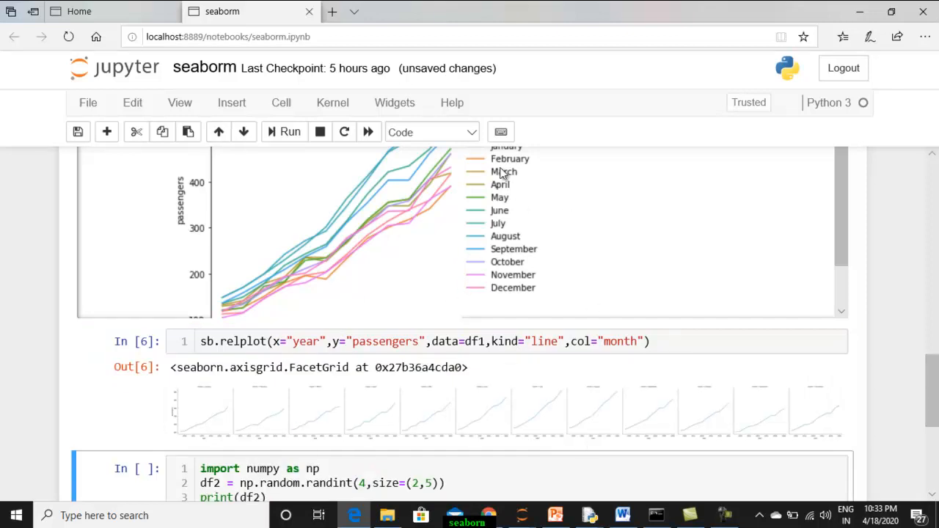
pyautogui.moveTo(305, 307)
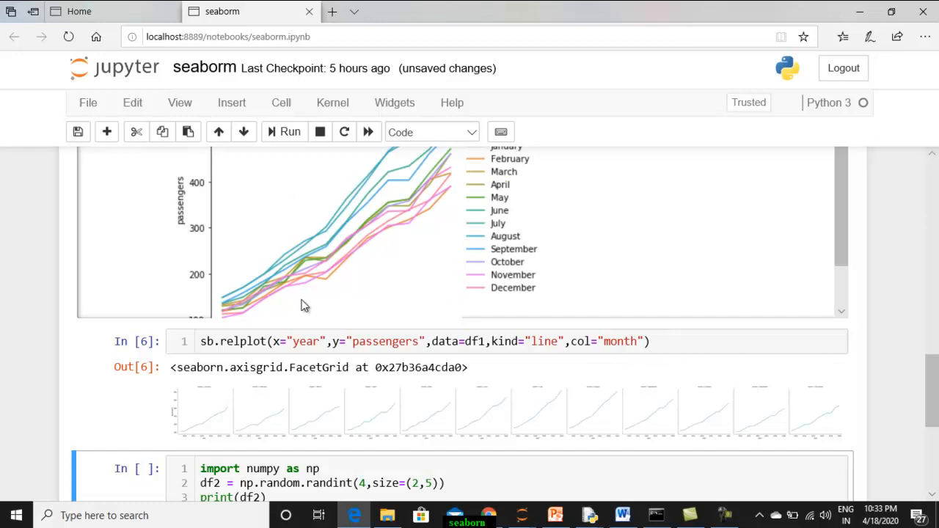
pyautogui.moveTo(562, 309)
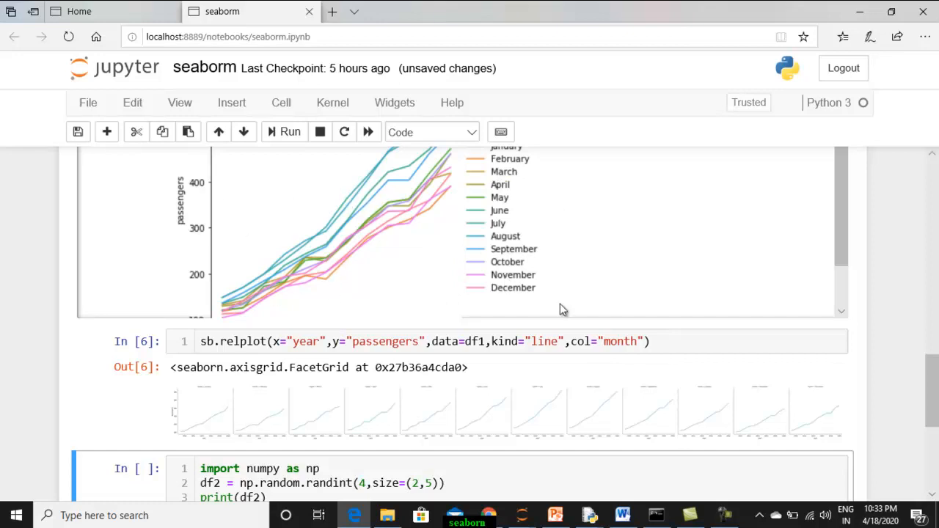
pyautogui.moveTo(209, 418)
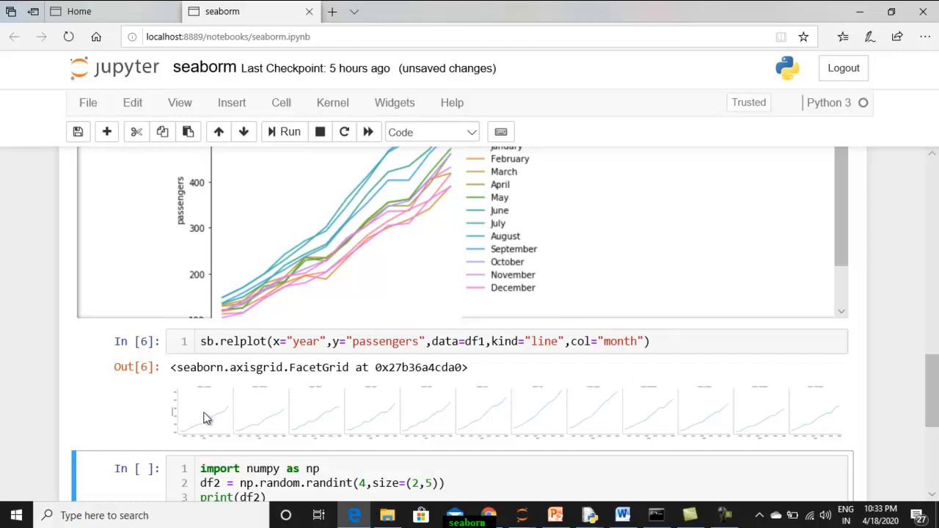
pyautogui.moveTo(336, 426)
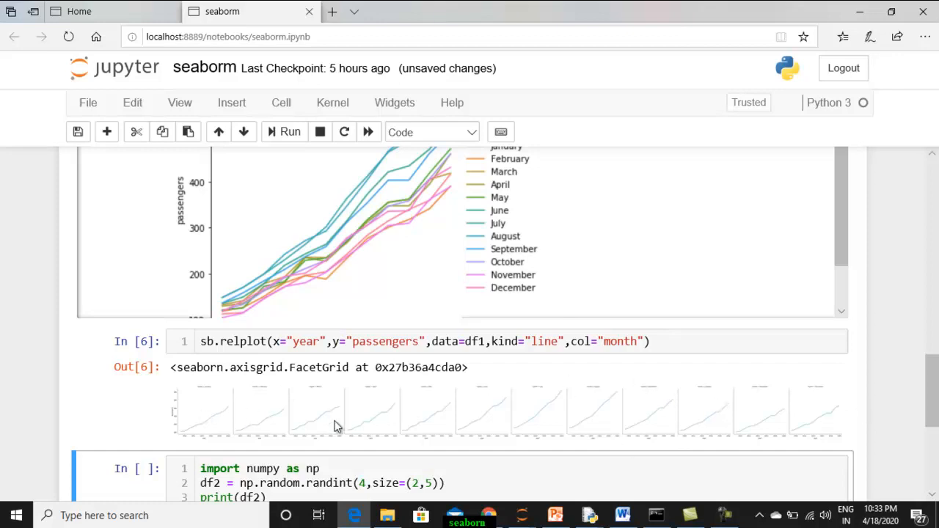
pyautogui.moveTo(829, 420)
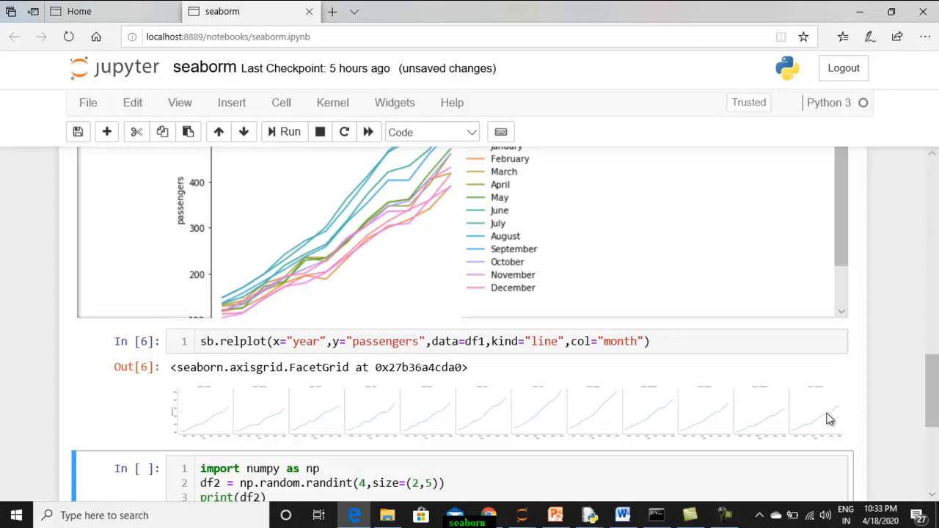
pyautogui.moveTo(630, 416)
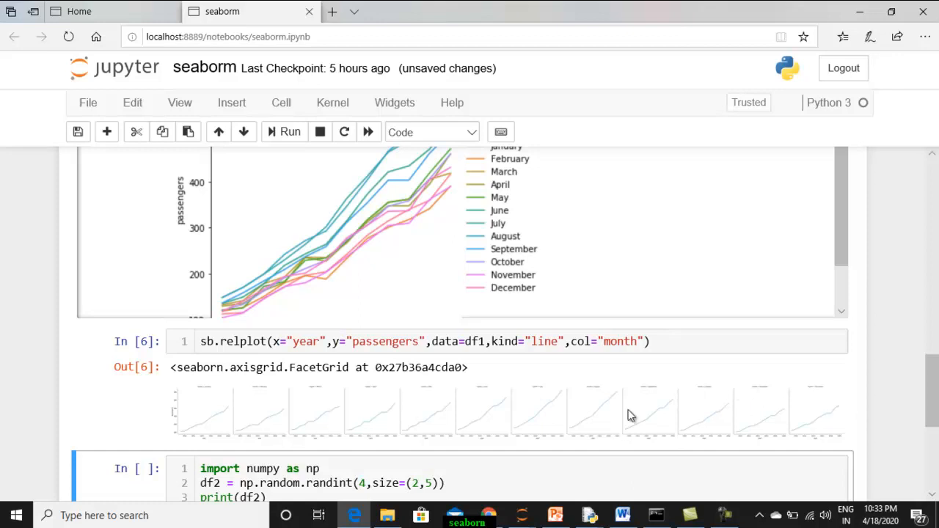
pyautogui.click(620, 341)
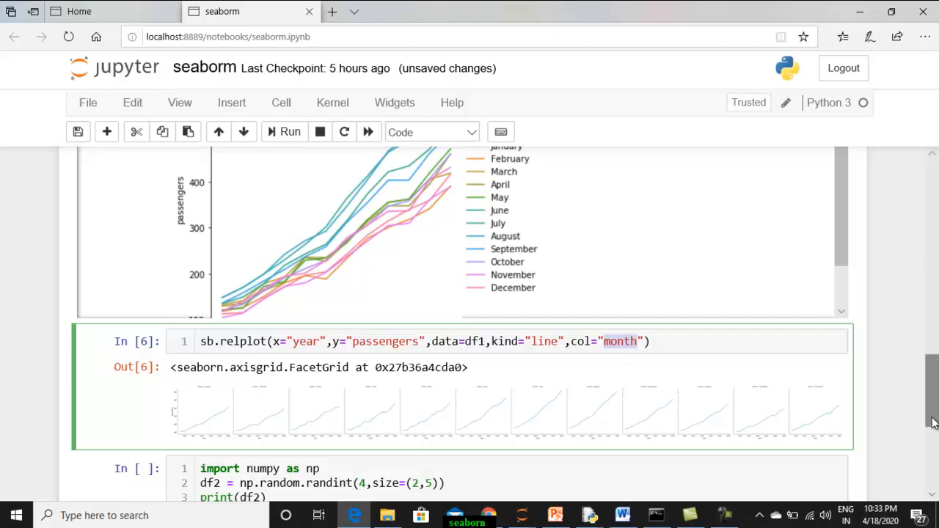
# Scroll past the monthly charts to the numpy randint heatmap cell.
pyautogui.scroll(-3)
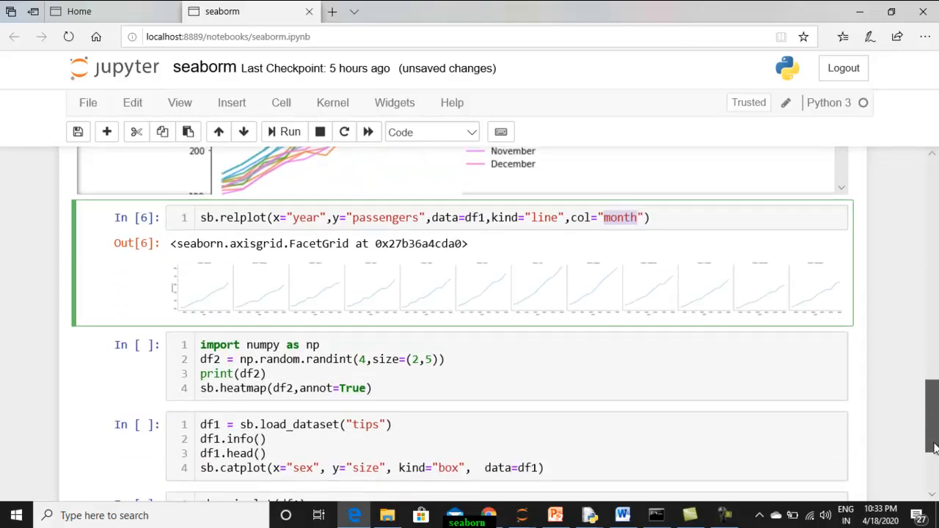
pyautogui.scroll(-3)
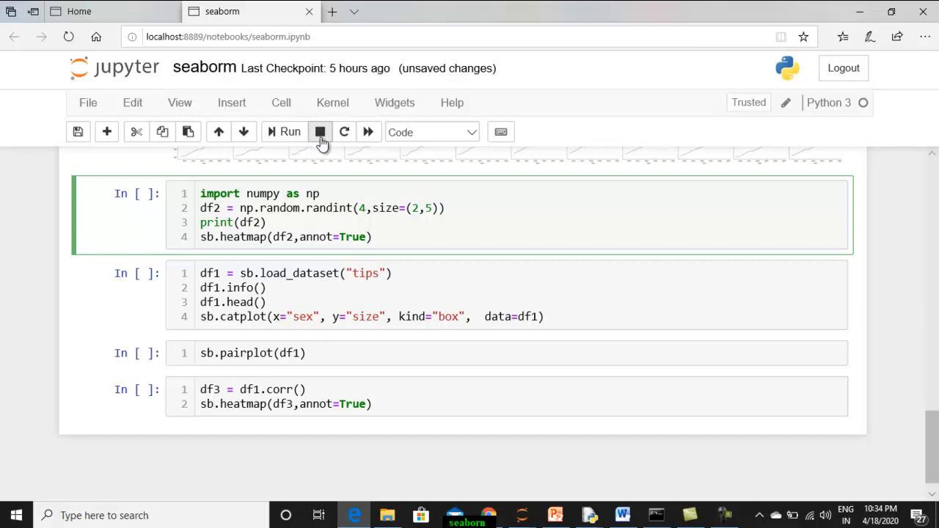
# Run the random-array heatmap cell with annot=True and start editing its array line.
pyautogui.click(289, 132)
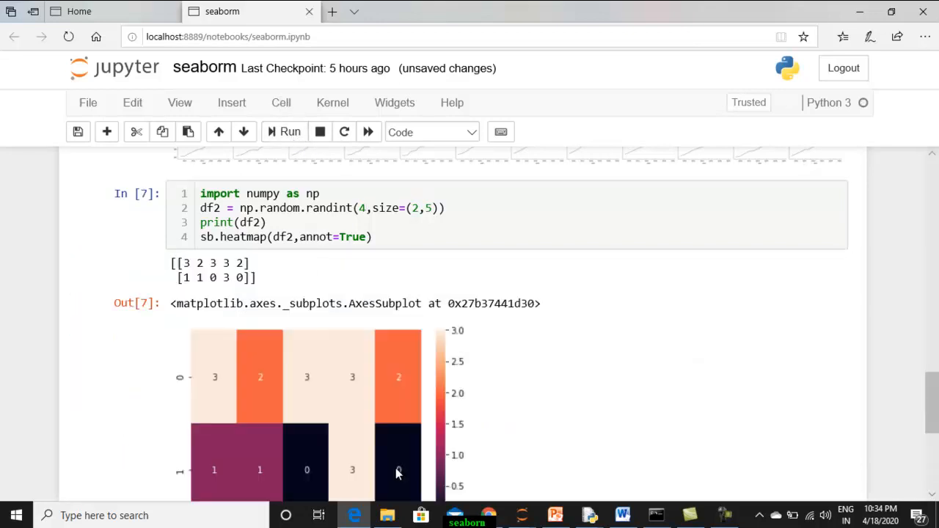
pyautogui.moveTo(431, 287)
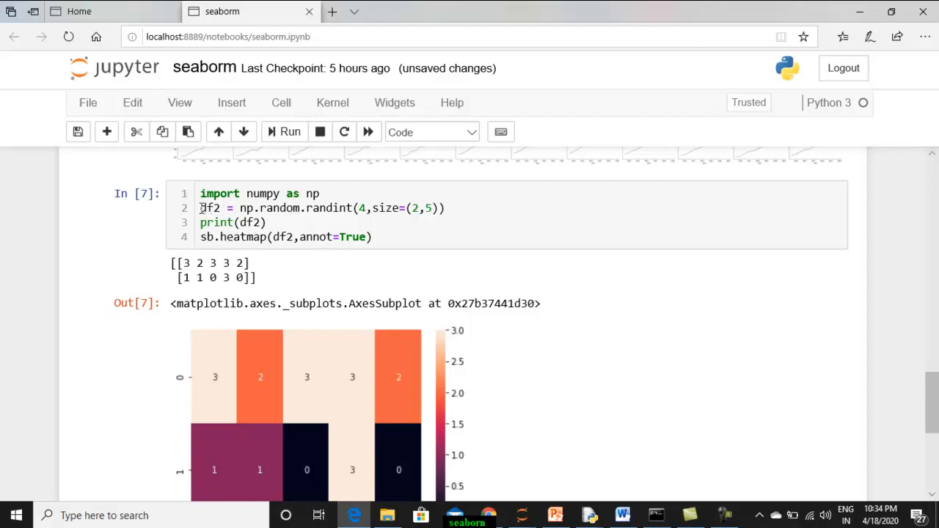
pyautogui.click(338, 208)
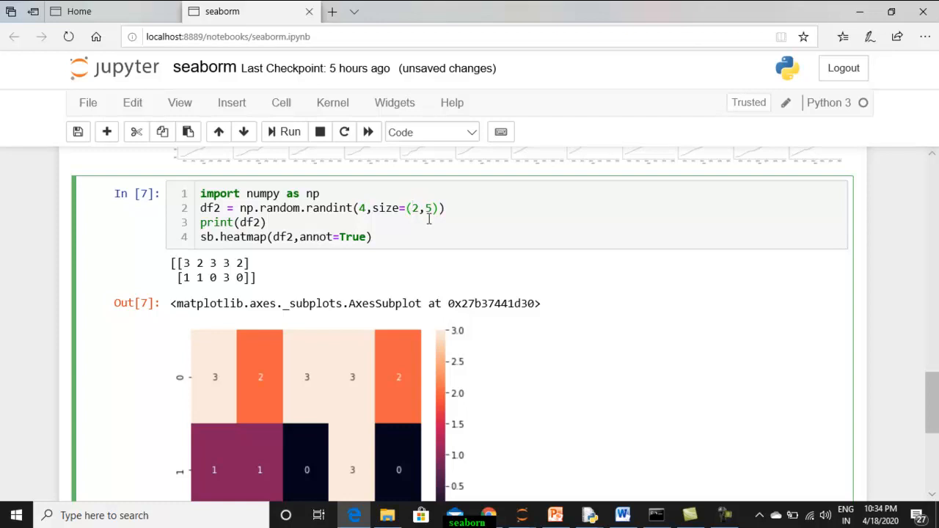
pyautogui.moveTo(324, 184)
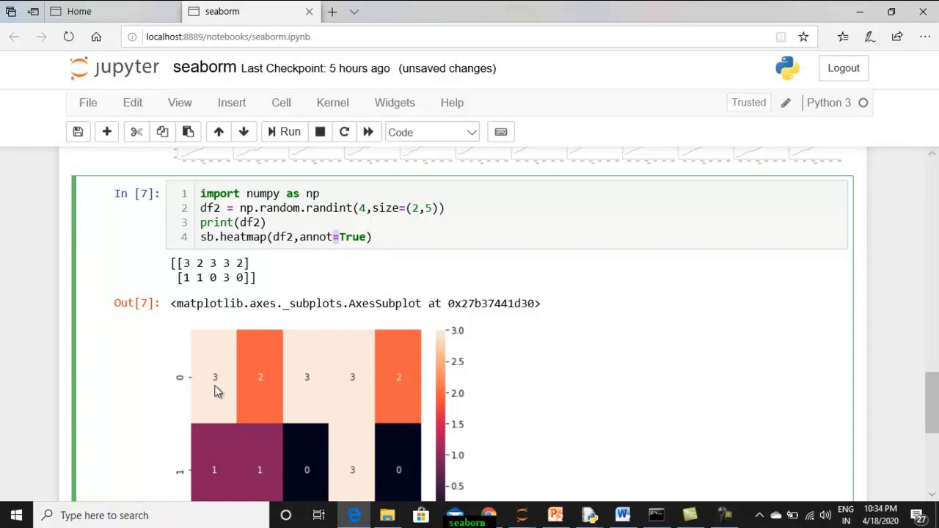
# Edit the sb.heatmap call's annot=True argument and re-run the cell.
pyautogui.click(366, 236)
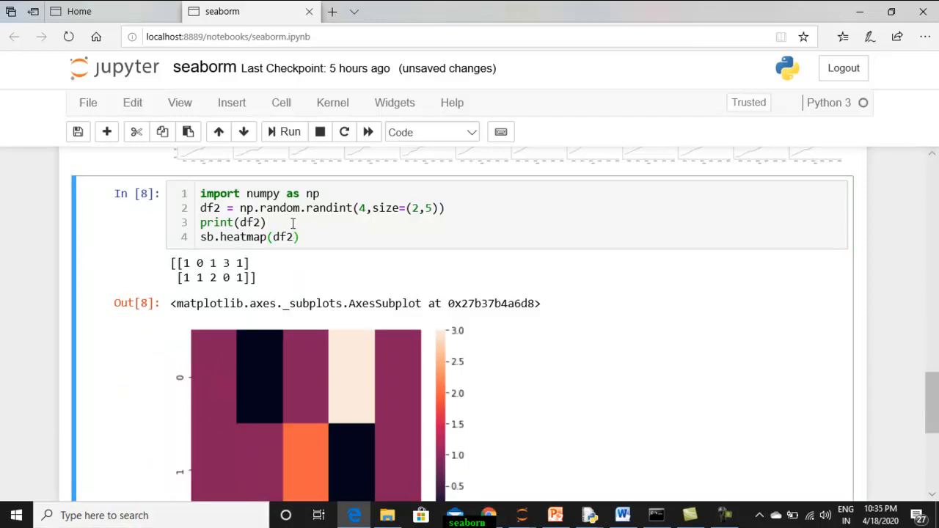
pyautogui.press('ctrl+s')
pyautogui.write(',annot=True')
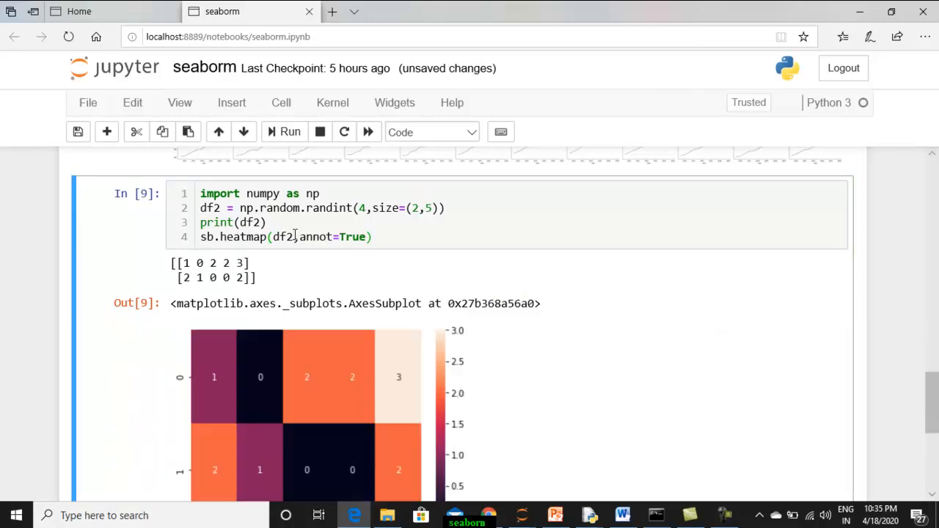
pyautogui.moveTo(551, 364)
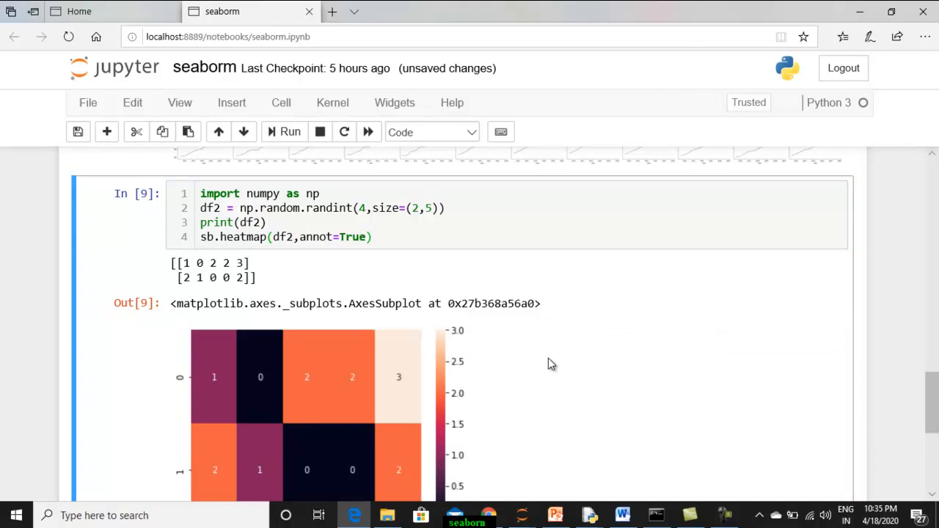
pyautogui.moveTo(871, 396)
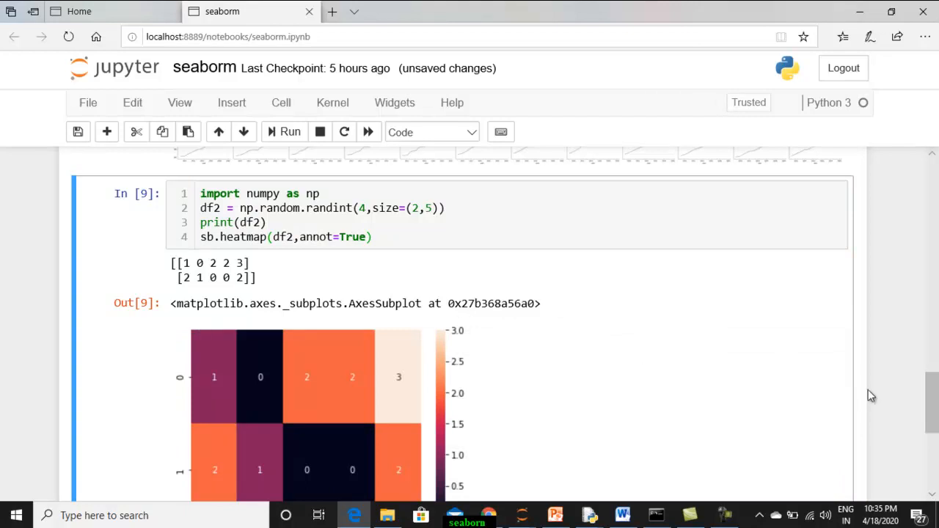
pyautogui.moveTo(243, 257)
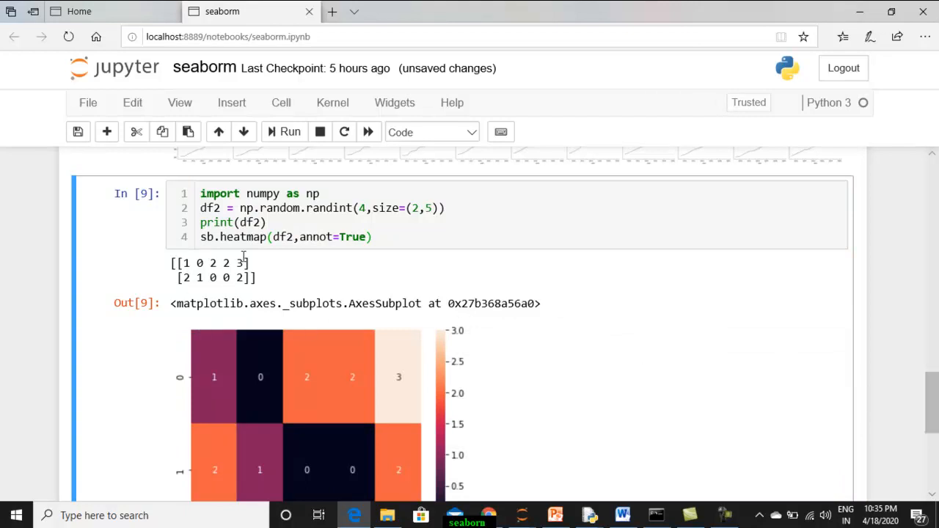
pyautogui.moveTo(658, 451)
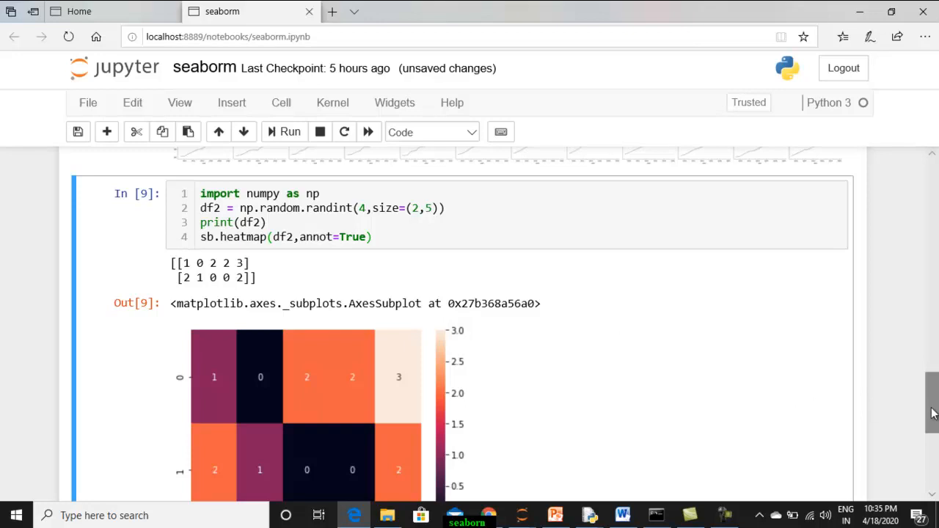
pyautogui.scroll(-3)
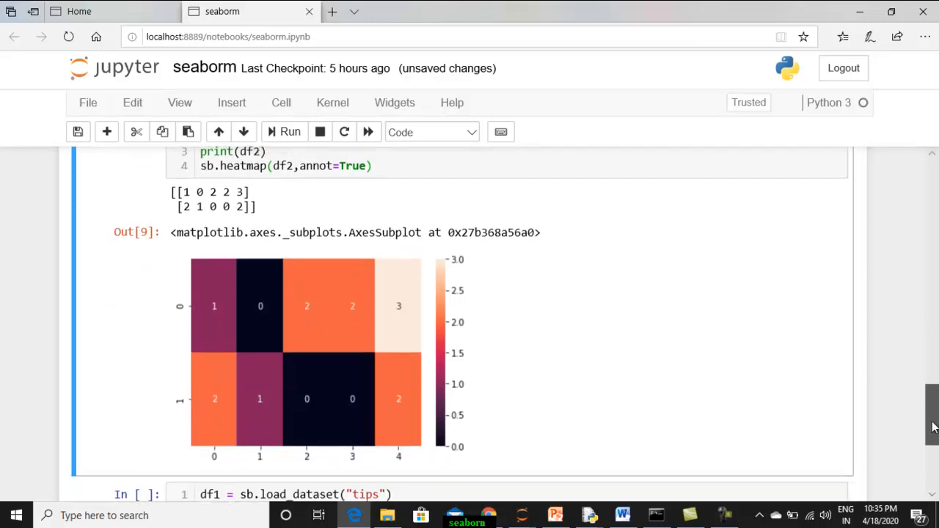
pyautogui.scroll(3)
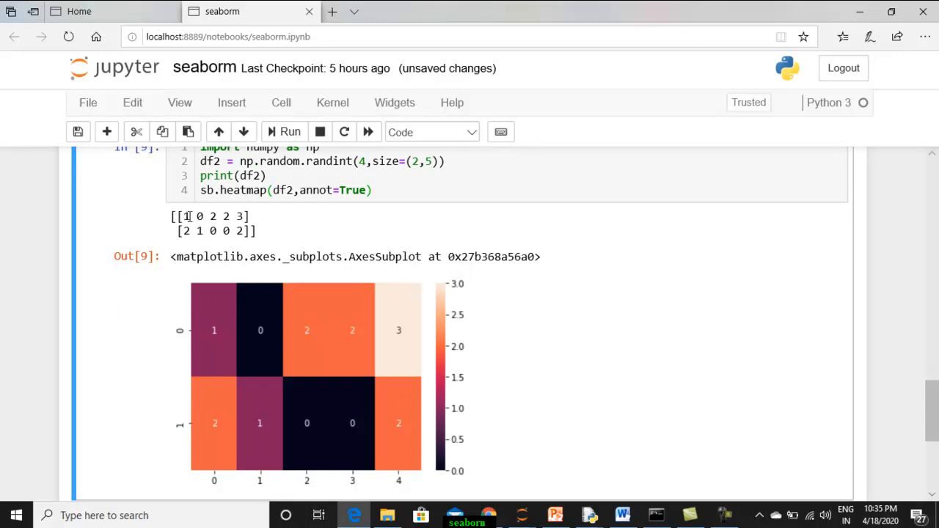
pyautogui.moveTo(264, 229)
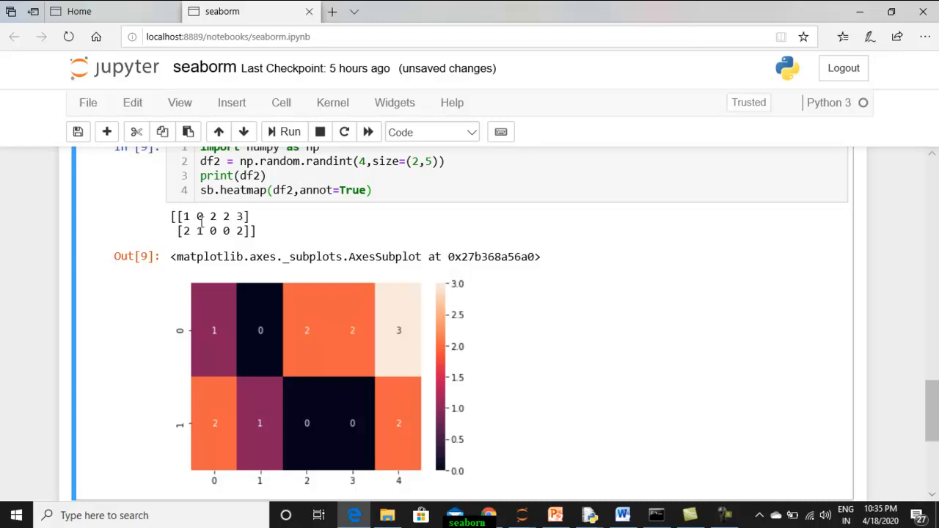
pyautogui.moveTo(491, 484)
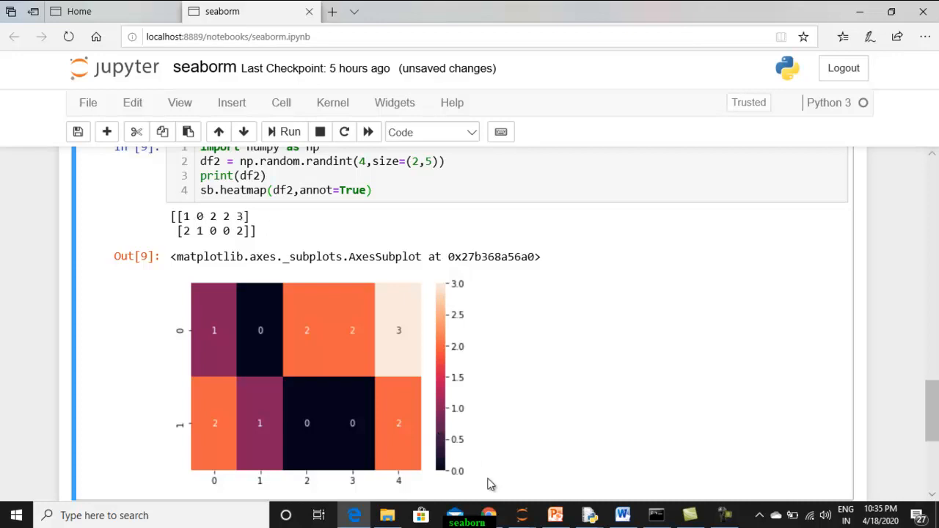
pyautogui.moveTo(465, 305)
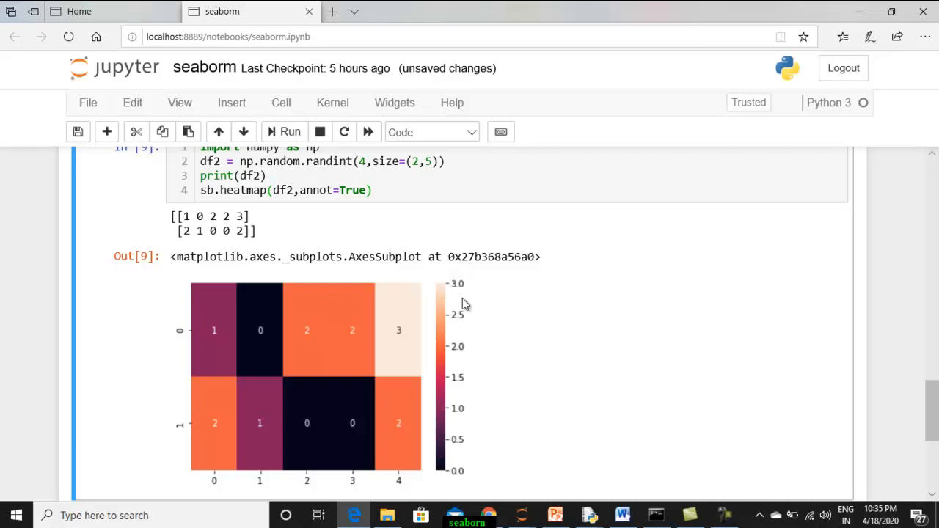
pyautogui.moveTo(457, 286)
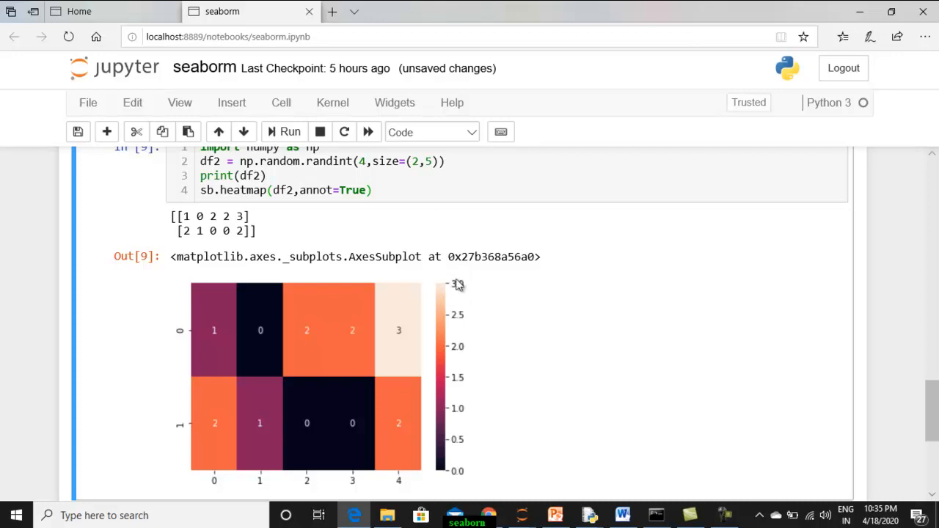
pyautogui.moveTo(444, 441)
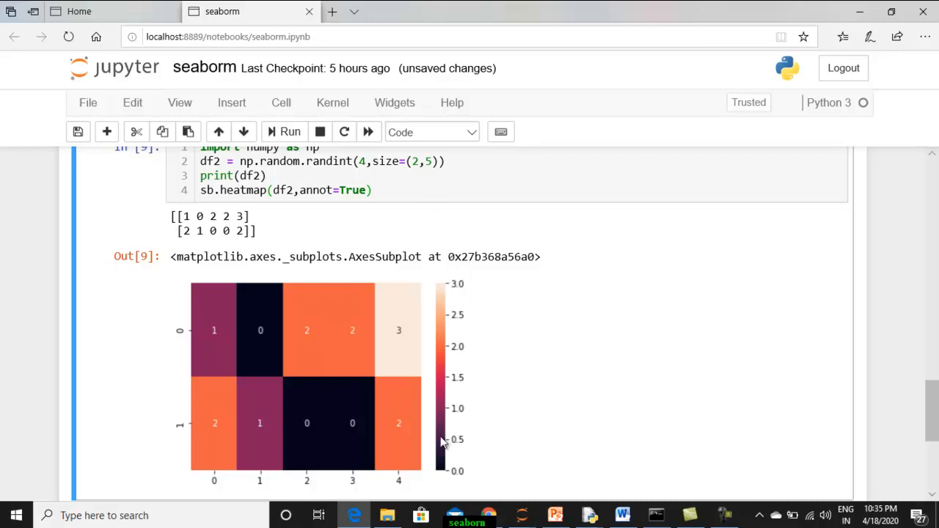
pyautogui.moveTo(442, 346)
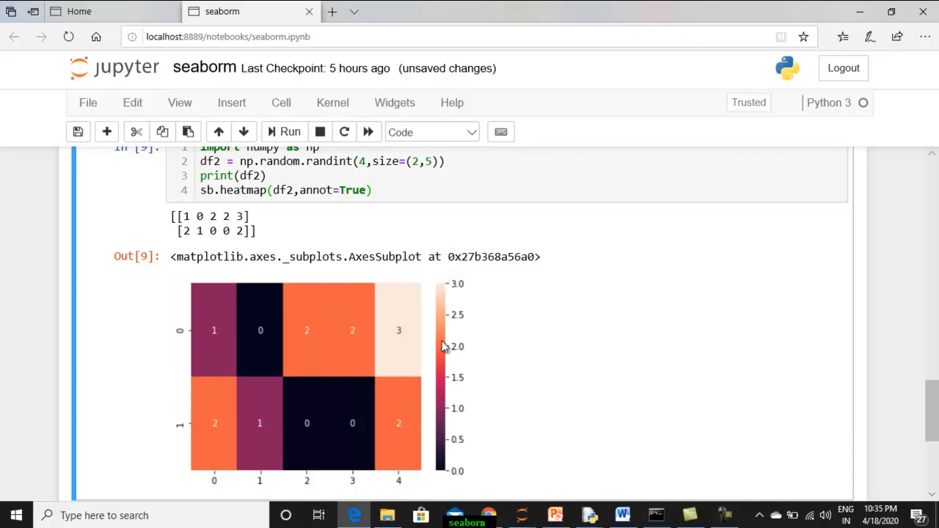
pyautogui.moveTo(441, 405)
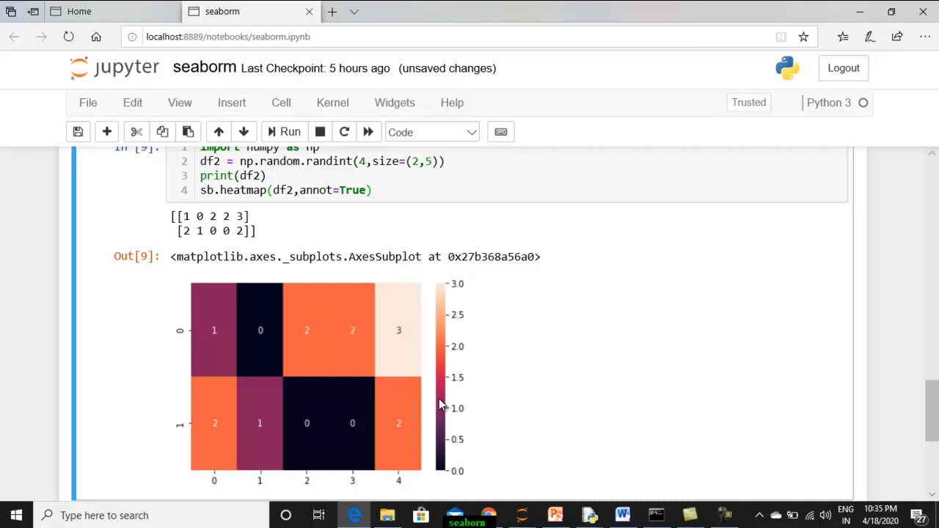
pyautogui.moveTo(477, 337)
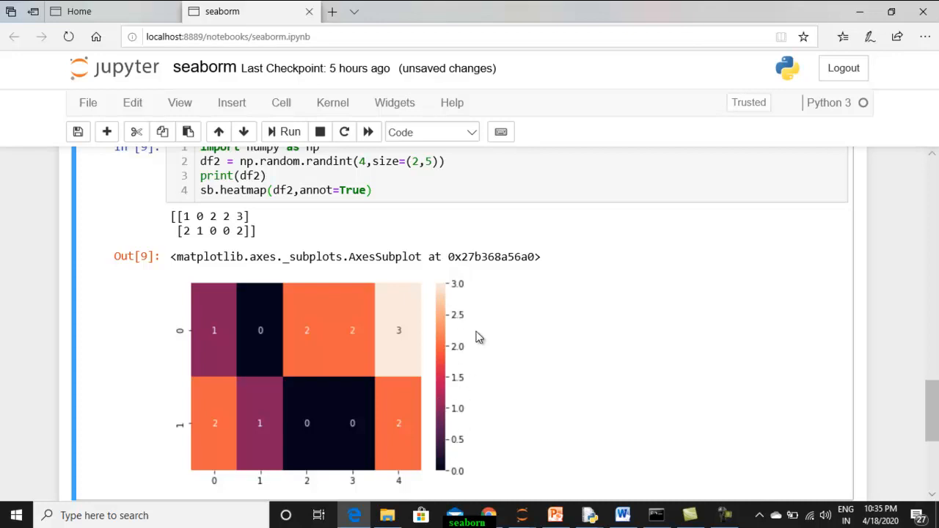
pyautogui.moveTo(214, 295)
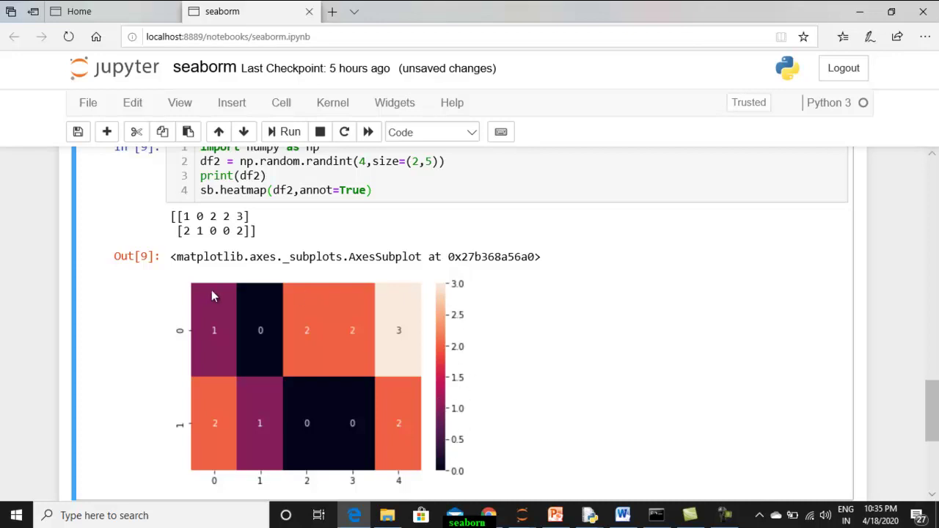
pyautogui.moveTo(176, 454)
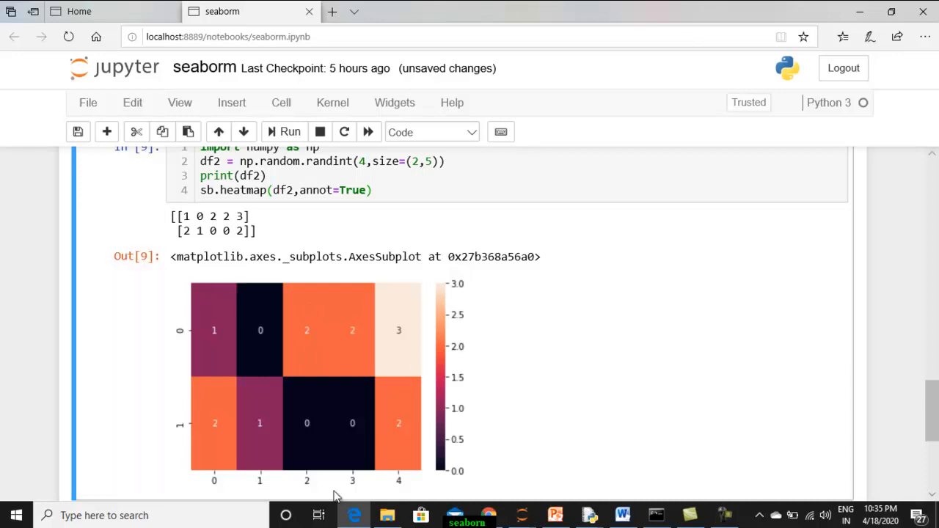
pyautogui.moveTo(189, 345)
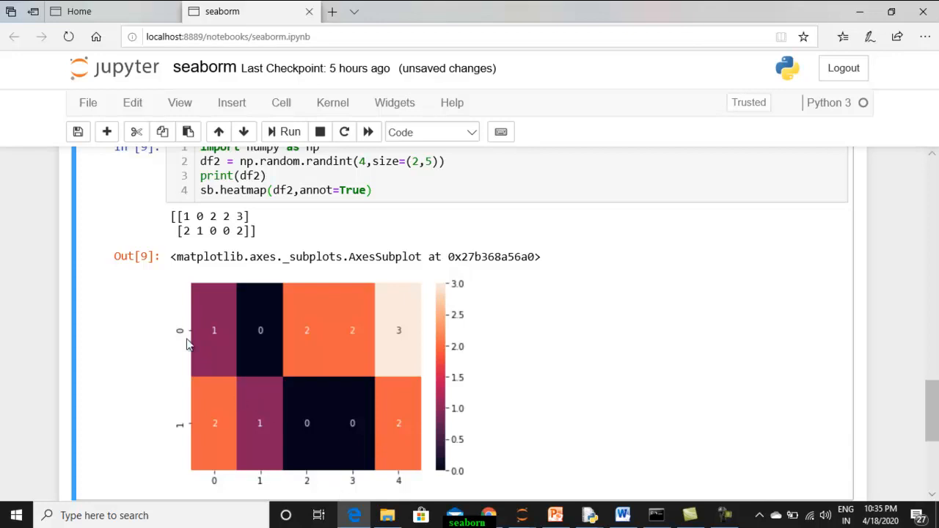
pyautogui.moveTo(508, 403)
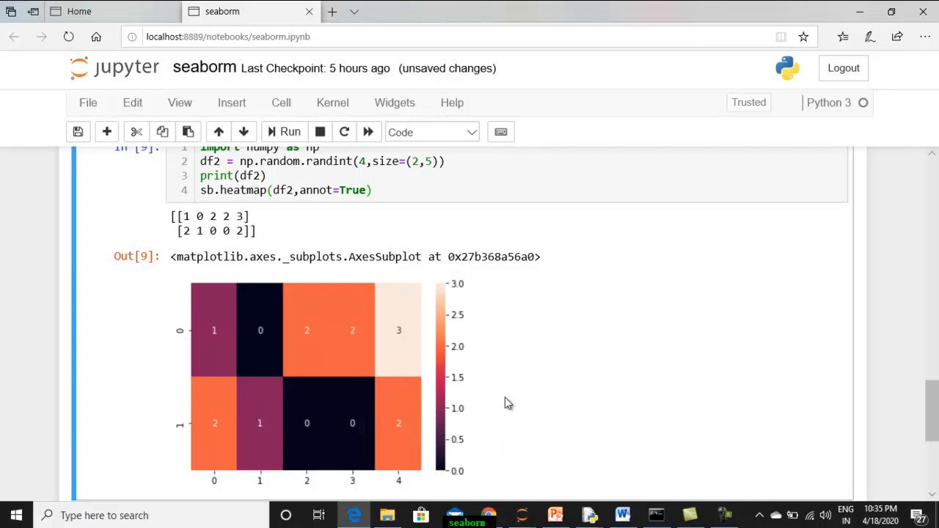
pyautogui.moveTo(233, 319)
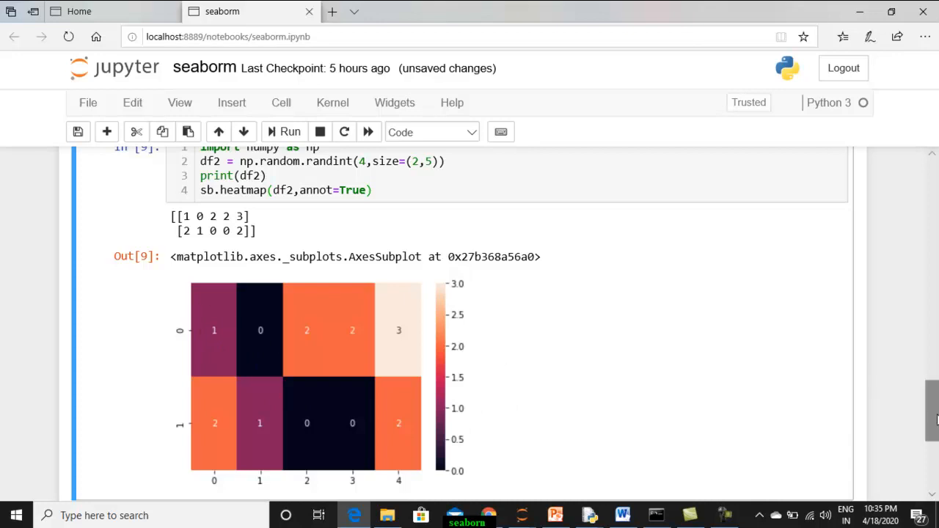
pyautogui.scroll(-3)
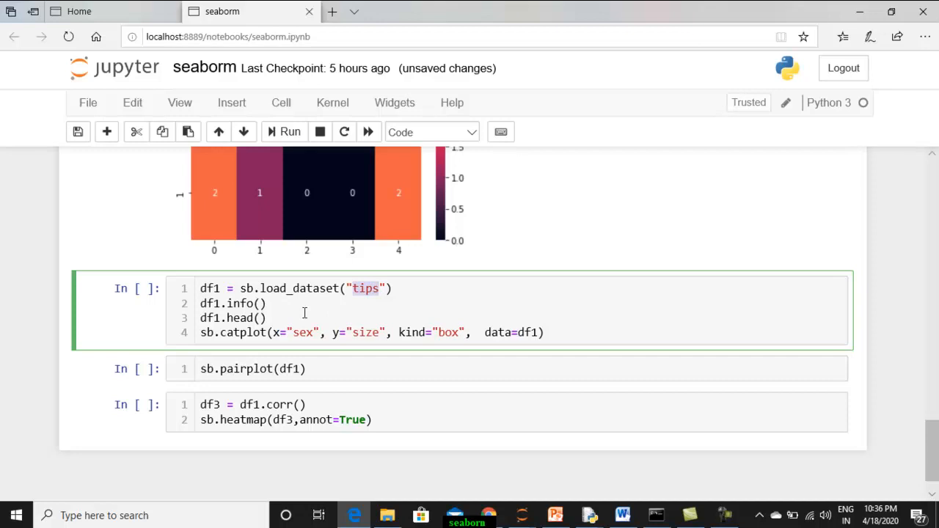
pyautogui.moveTo(375, 310)
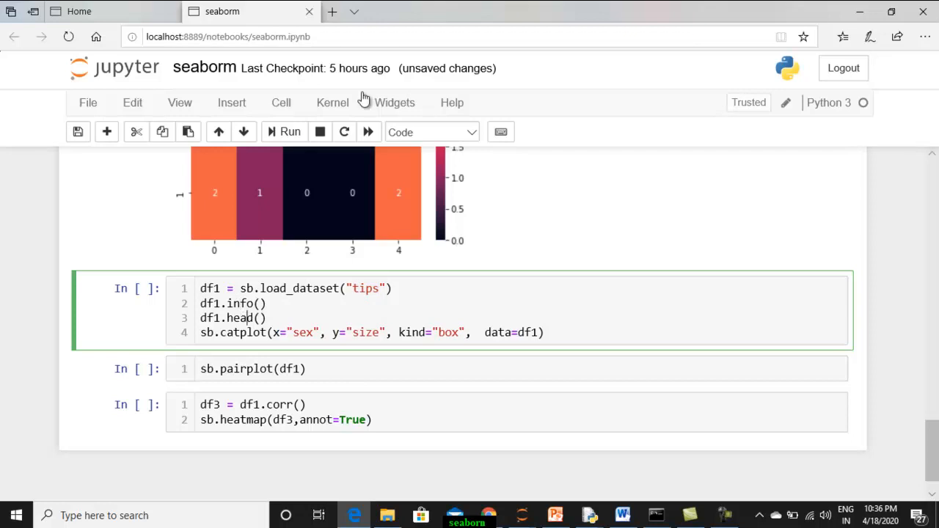
pyautogui.moveTo(290, 131)
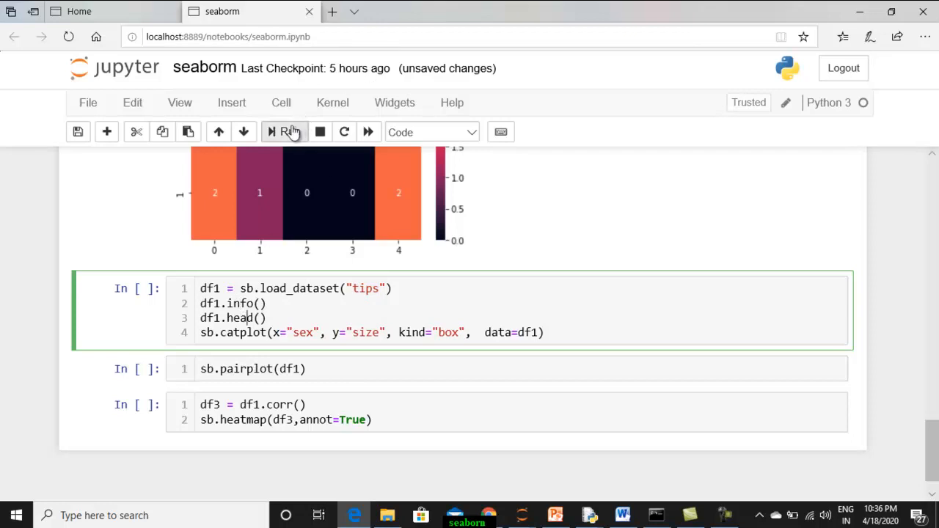
# Run the tips dataset cell to print its 244-entry summary.
pyautogui.click(285, 132)
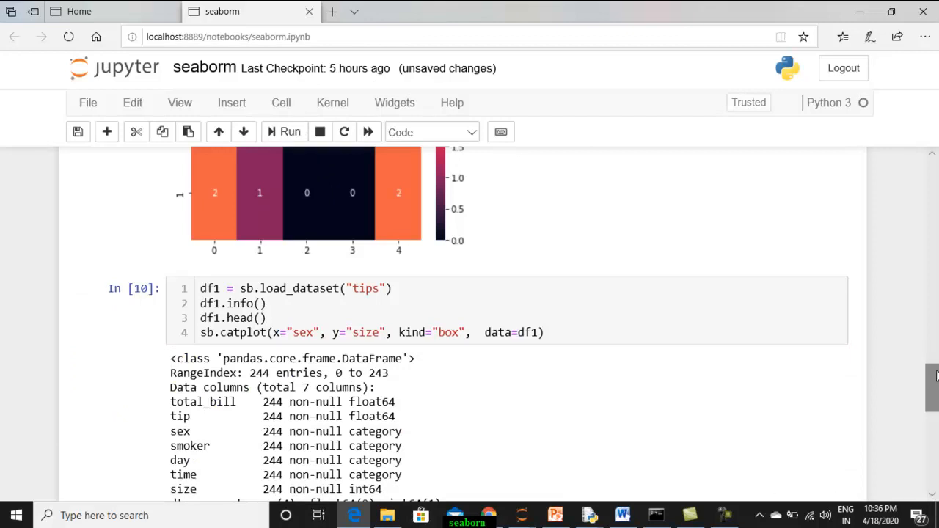
# Scroll down to the catplot box plots of party size by sex.
pyautogui.scroll(-3)
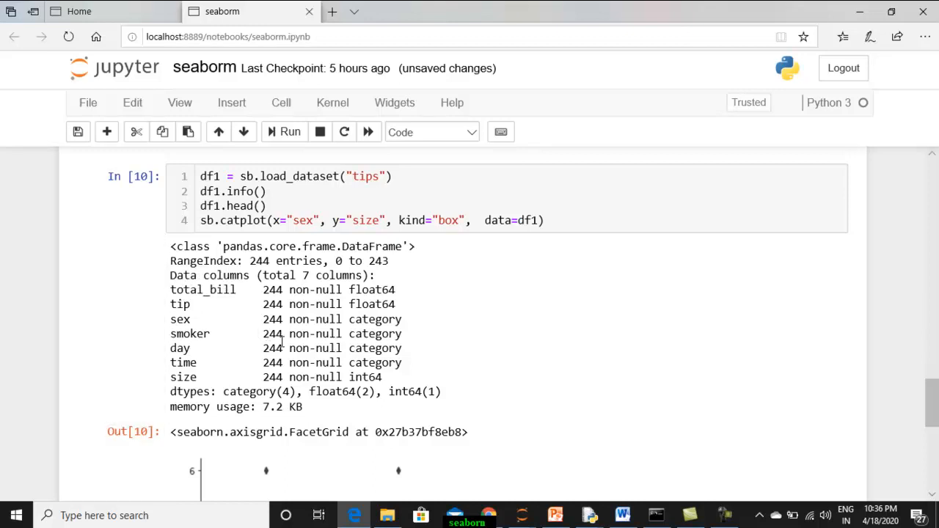
pyautogui.moveTo(198, 302)
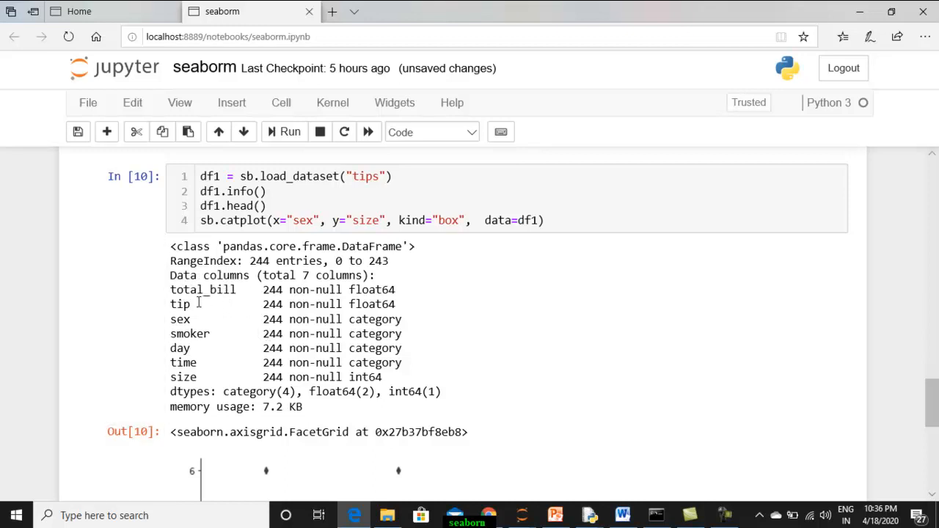
pyautogui.moveTo(196, 319)
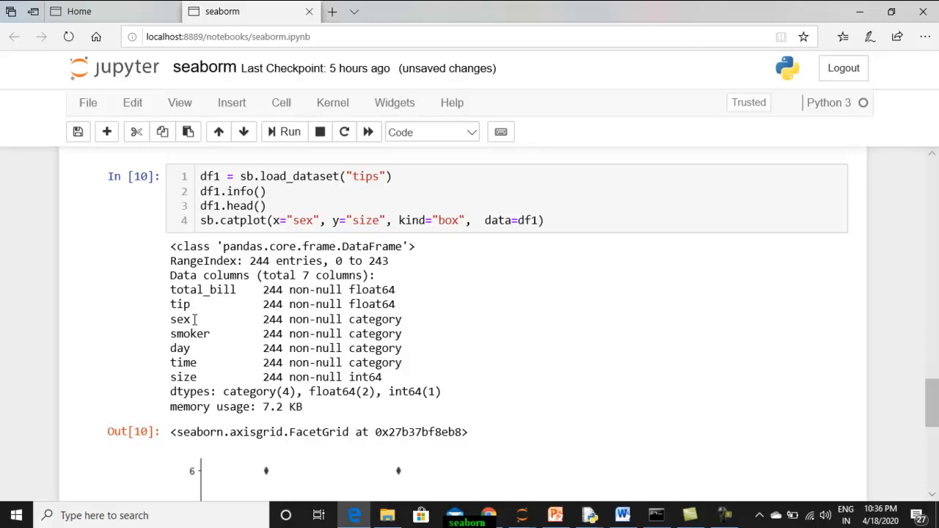
pyautogui.moveTo(203, 347)
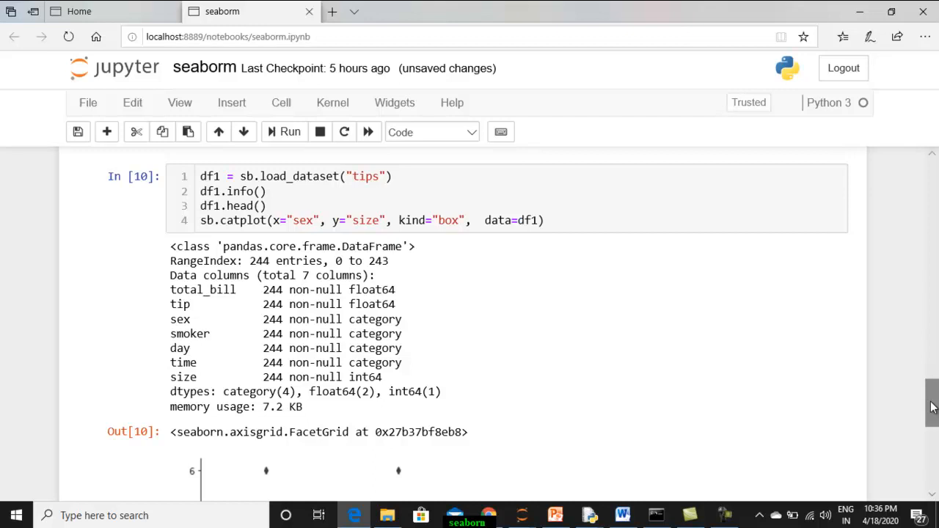
pyautogui.scroll(-3)
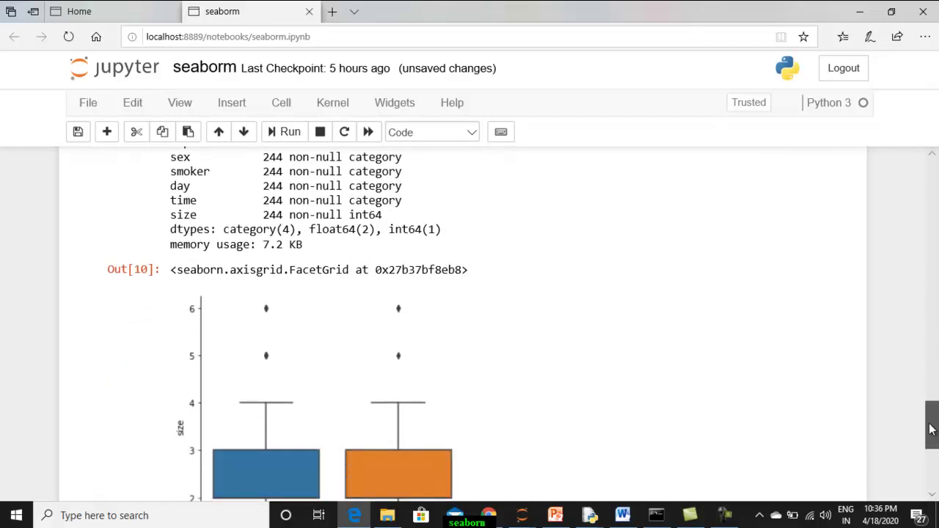
pyautogui.scroll(3)
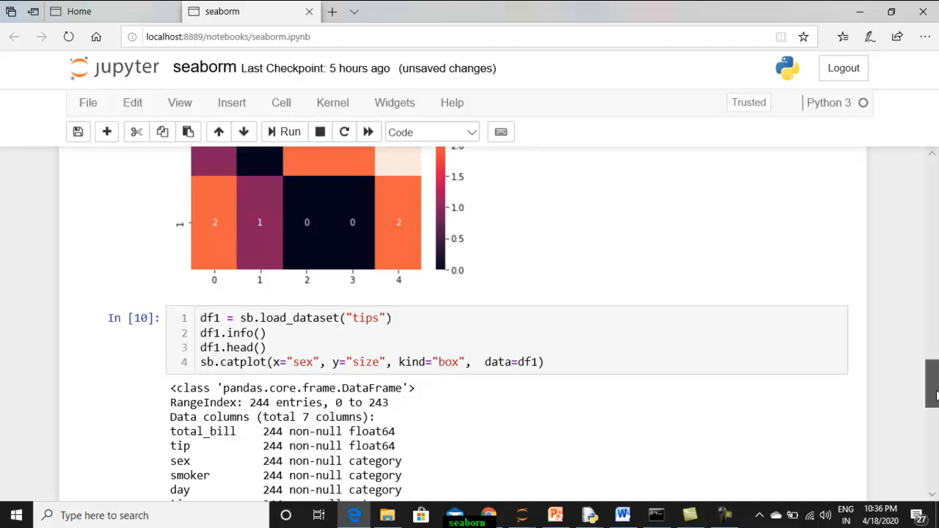
pyautogui.scroll(-3)
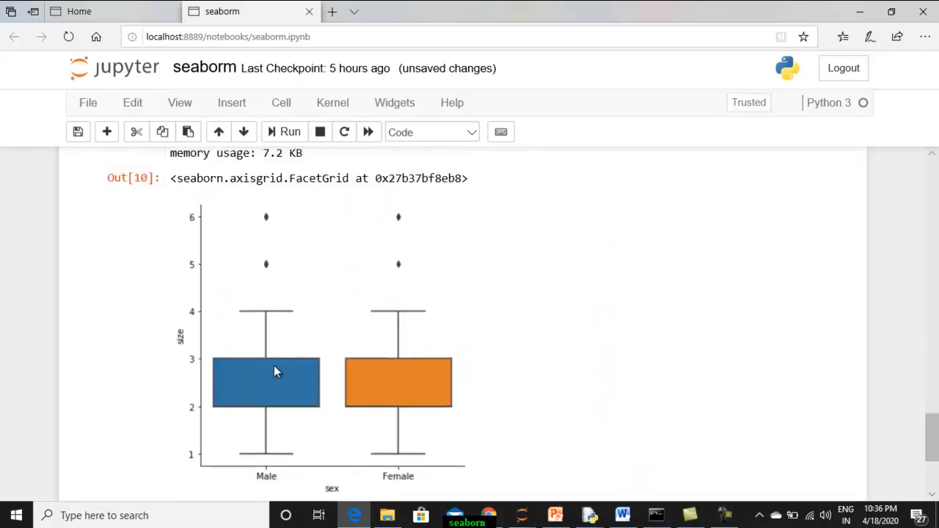
pyautogui.moveTo(232, 407)
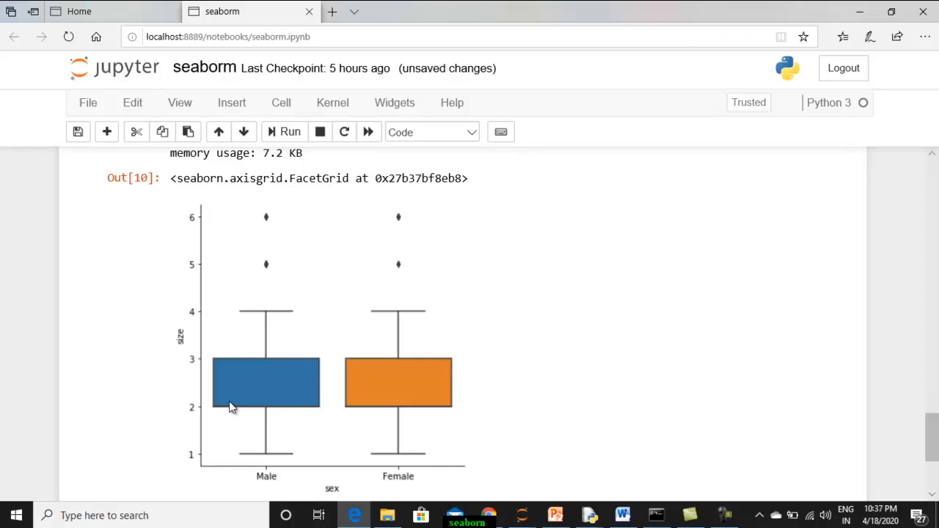
pyautogui.click(78, 132)
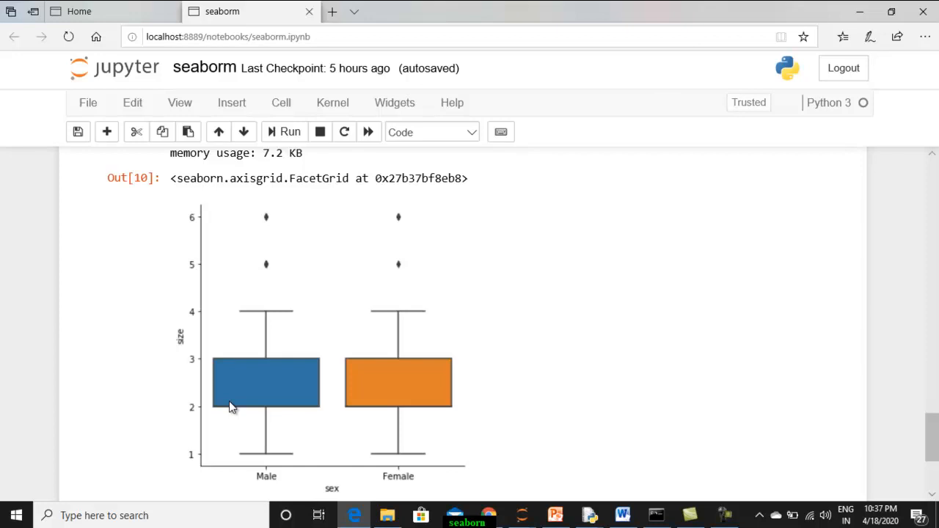
pyautogui.moveTo(933, 476)
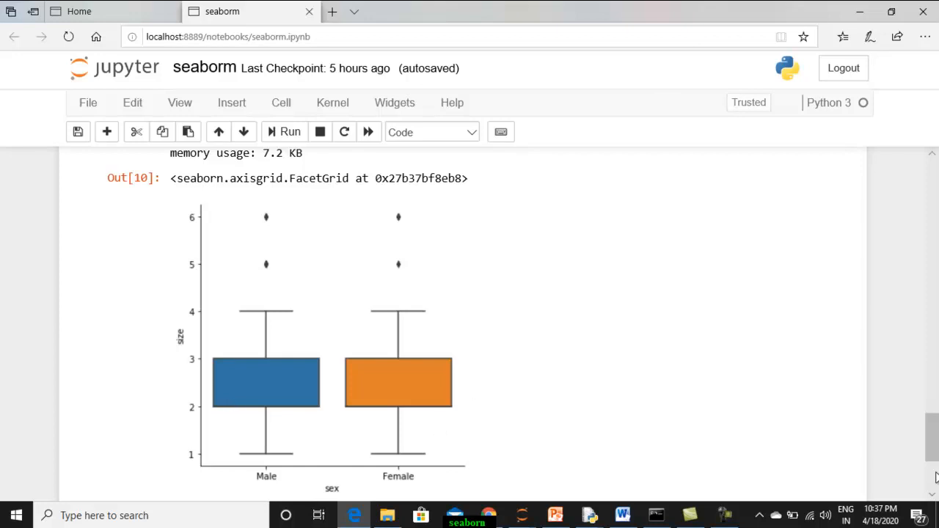
pyautogui.scroll(3)
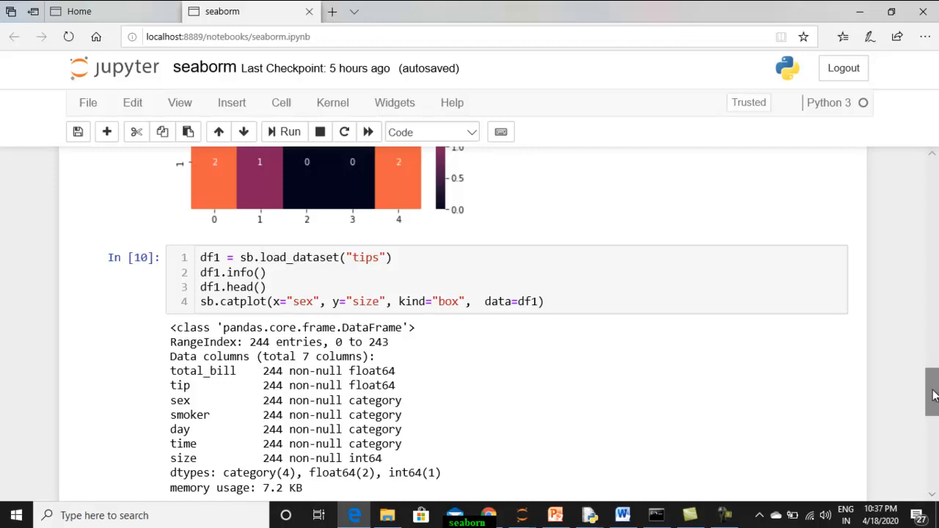
pyautogui.scroll(-3)
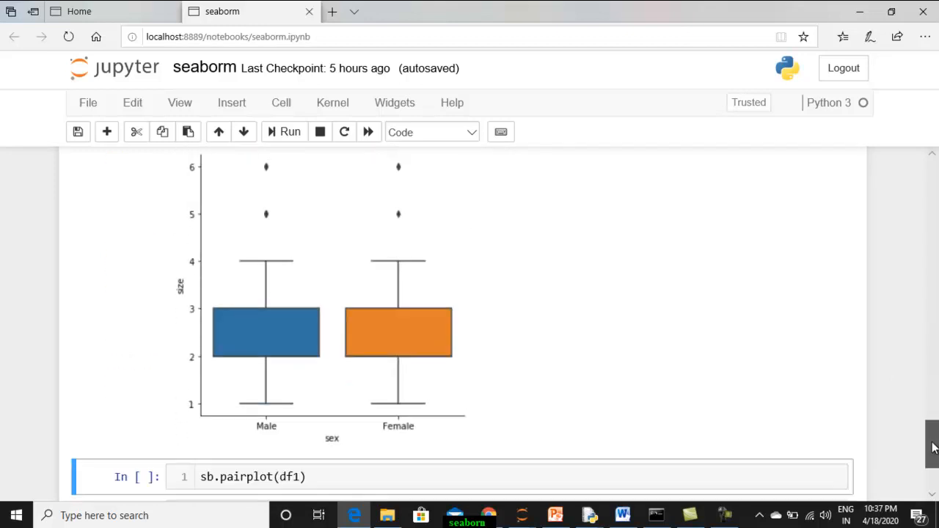
pyautogui.scroll(3)
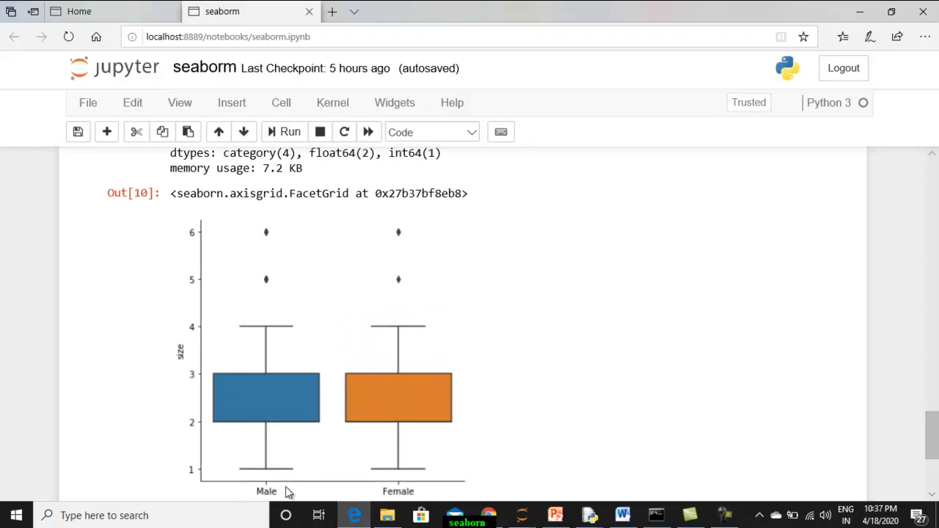
pyautogui.moveTo(275, 479)
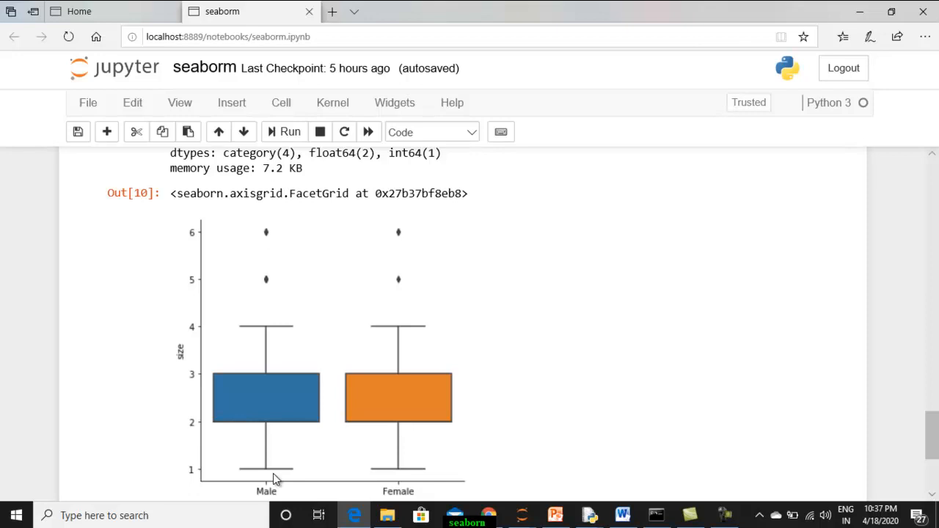
pyautogui.moveTo(310, 468)
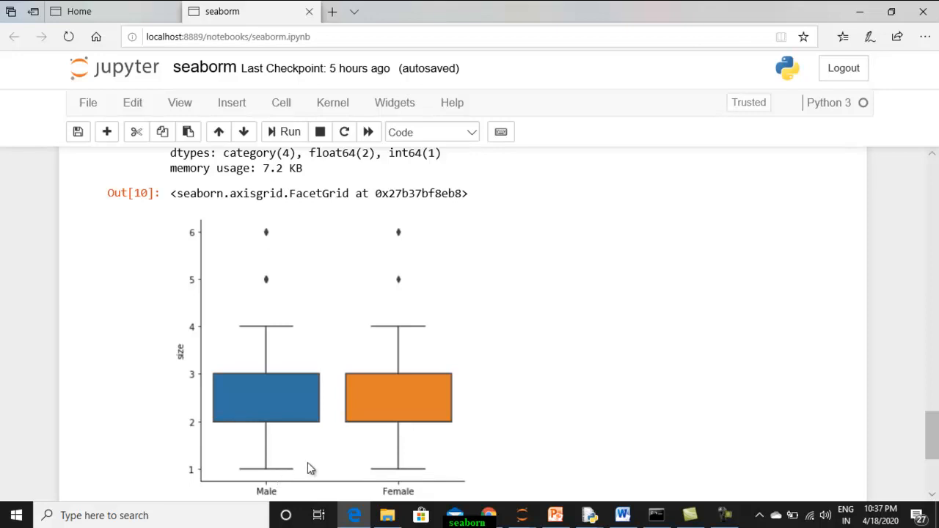
pyautogui.moveTo(314, 294)
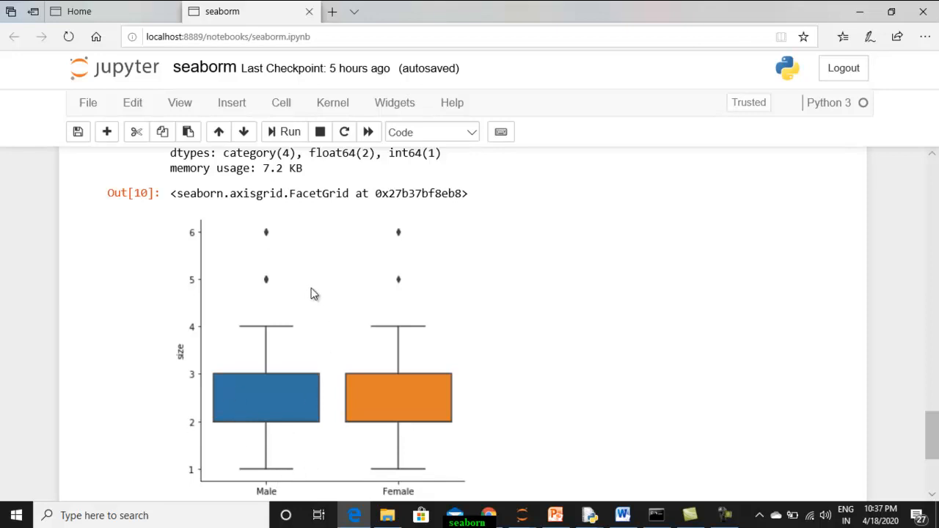
pyautogui.moveTo(334, 263)
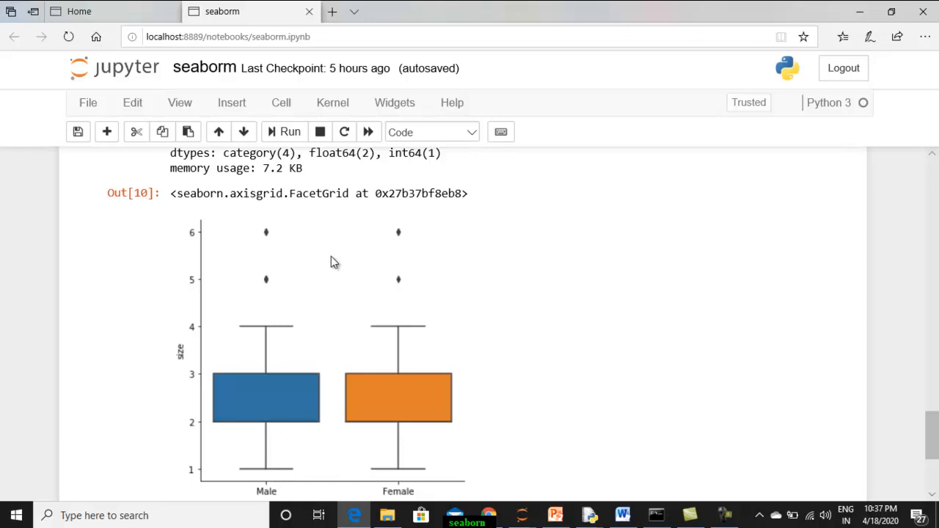
pyautogui.moveTo(381, 341)
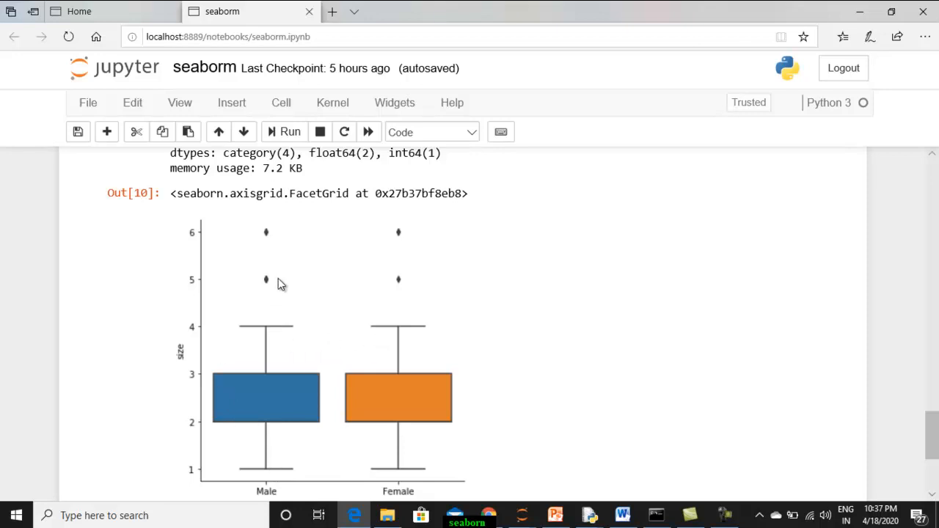
pyautogui.moveTo(451, 262)
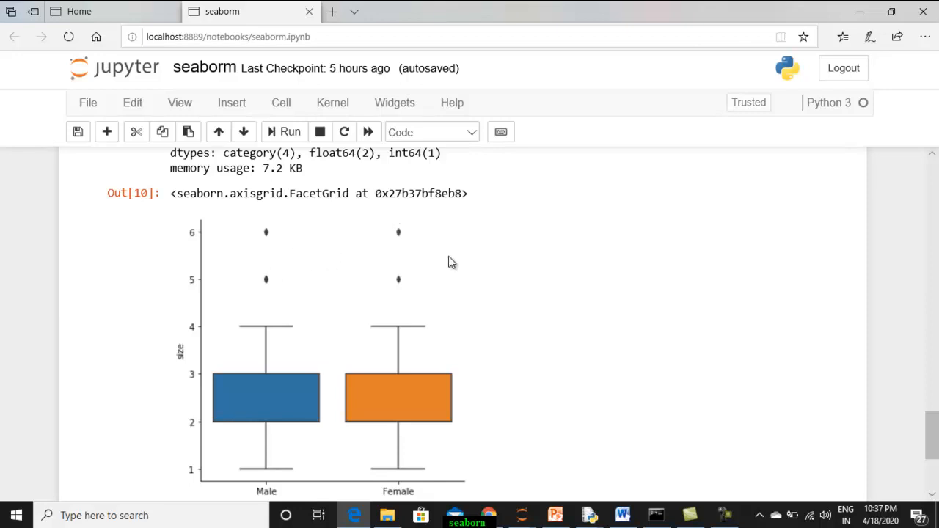
pyautogui.moveTo(935, 367)
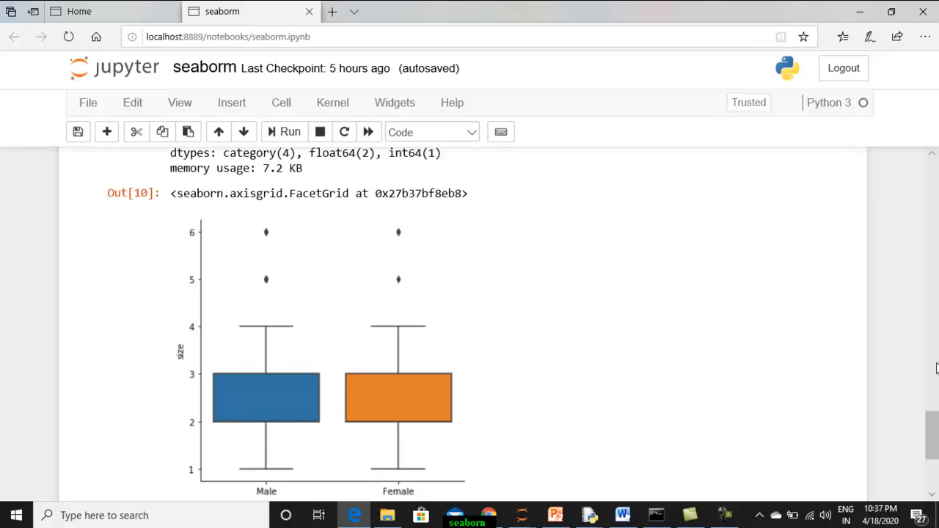
pyautogui.scroll(-3)
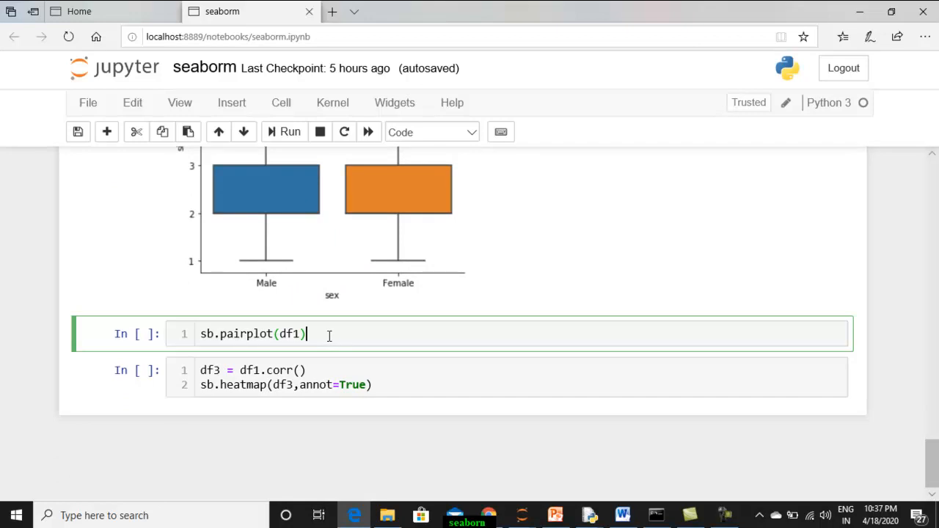
pyautogui.moveTo(273, 344)
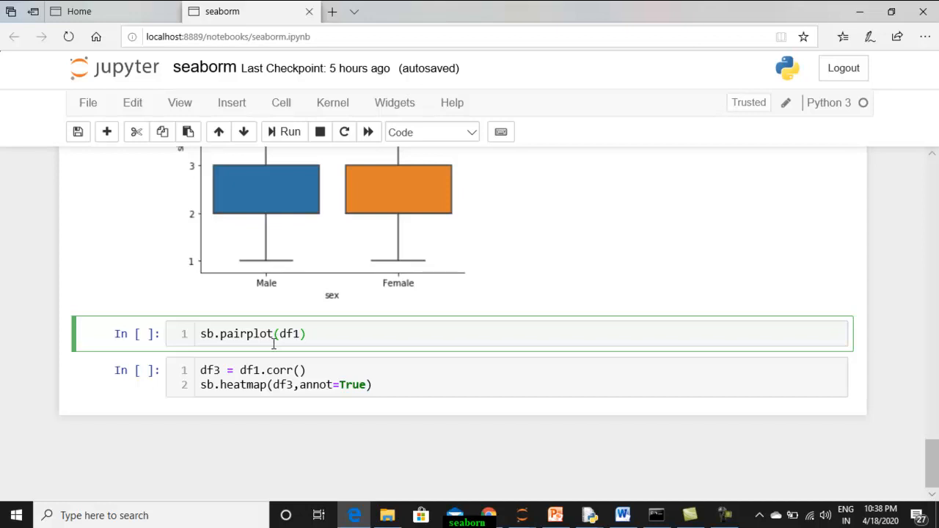
# Run the sb.pairplot(df1) cell to draw the tips PairGrid.
pyautogui.click(306, 334)
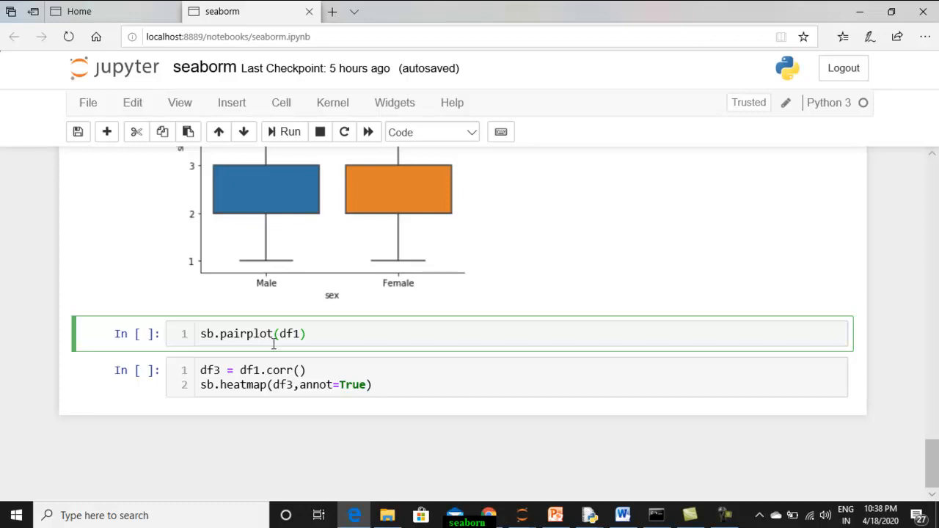
pyautogui.moveTo(254, 189)
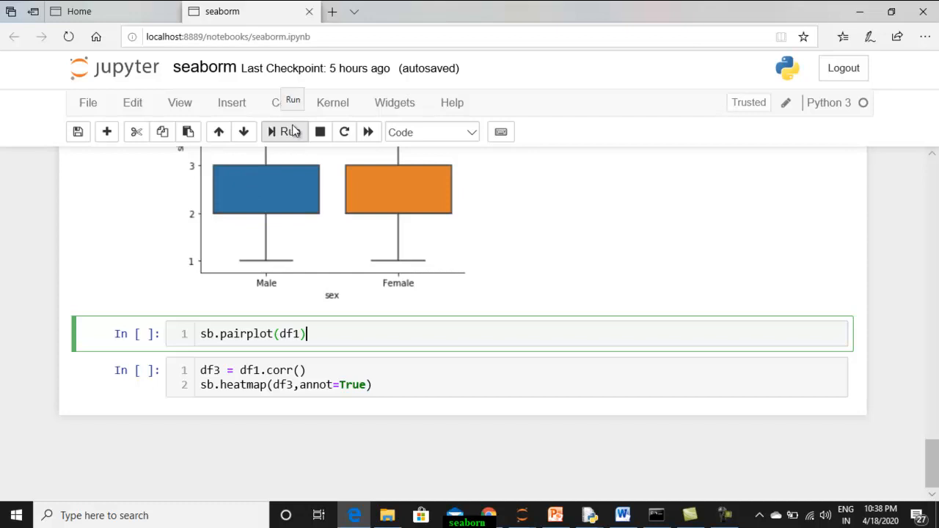
pyautogui.click(289, 132)
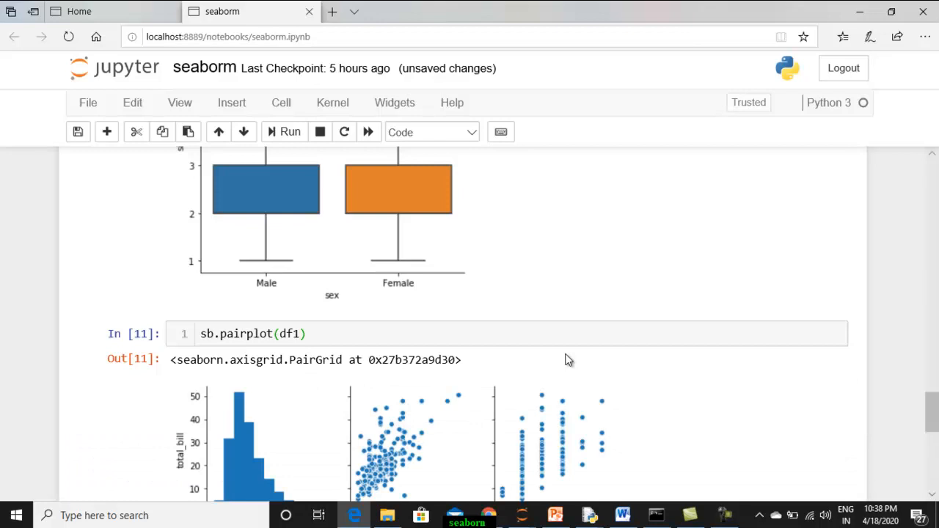
pyautogui.scroll(3)
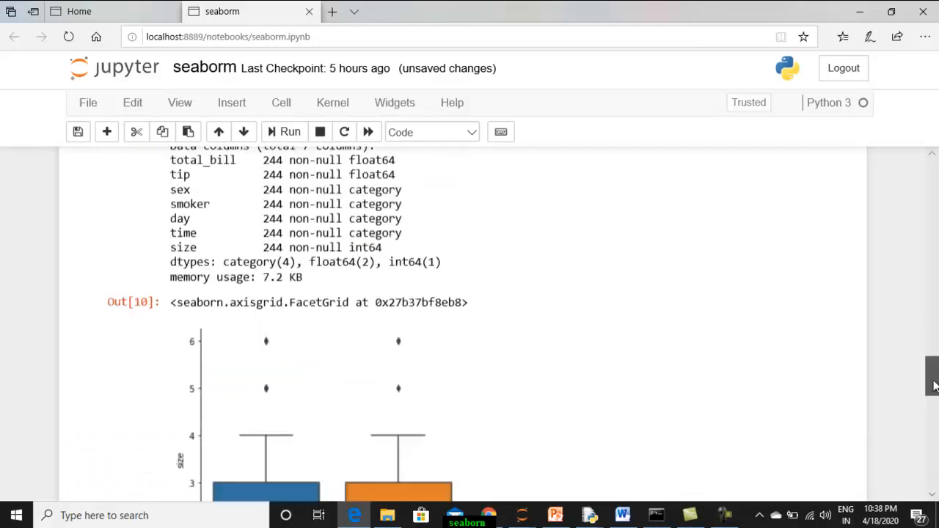
pyautogui.scroll(3)
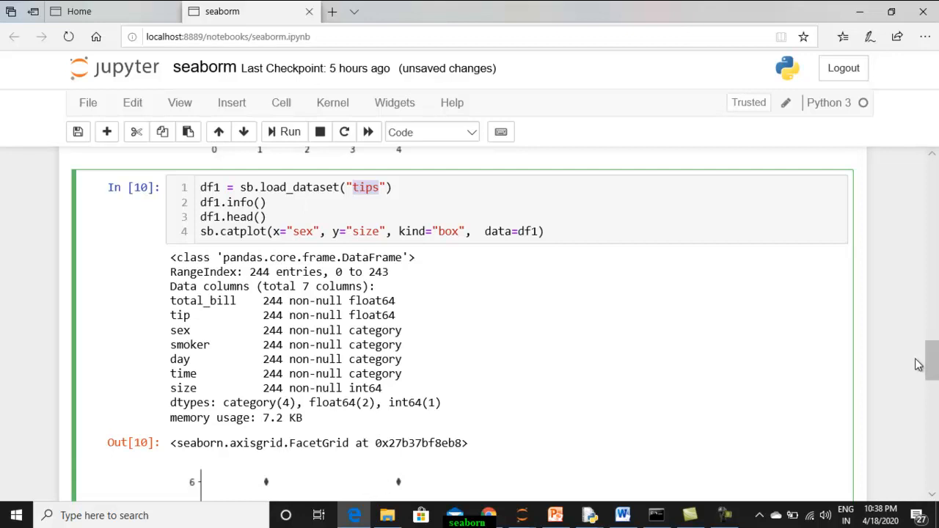
pyautogui.scroll(-3)
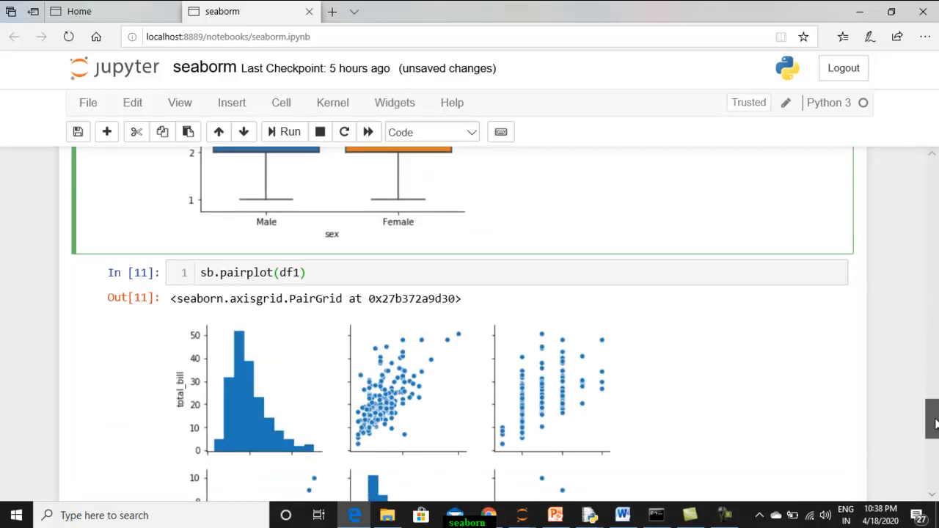
pyautogui.scroll(-3)
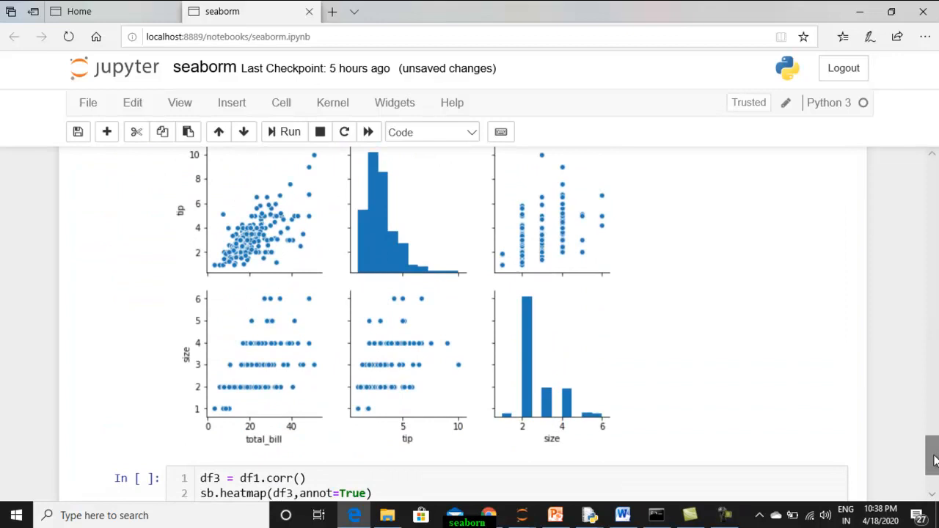
pyautogui.moveTo(599, 461)
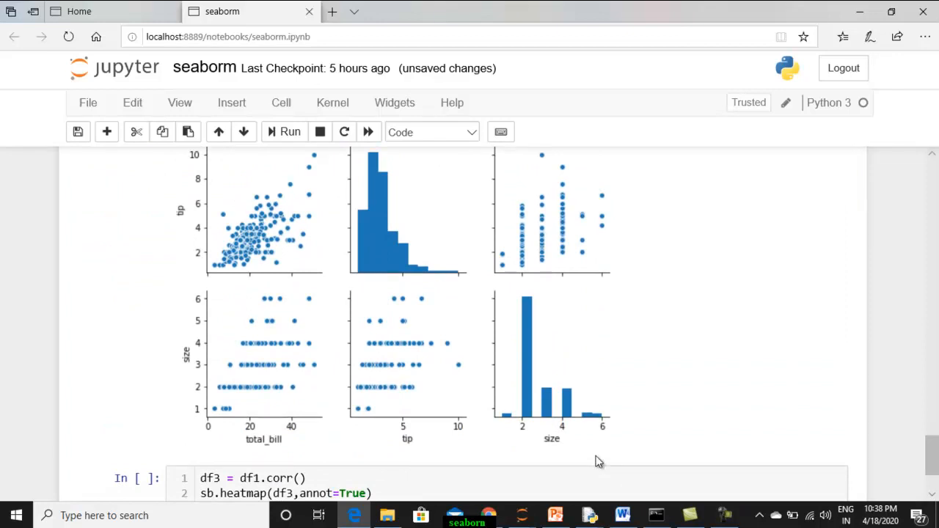
pyautogui.moveTo(284, 452)
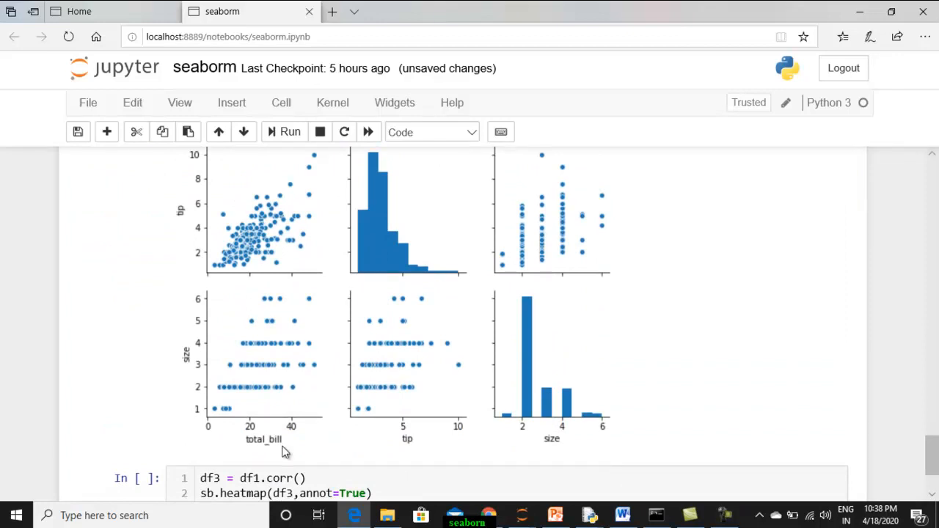
pyautogui.moveTo(571, 455)
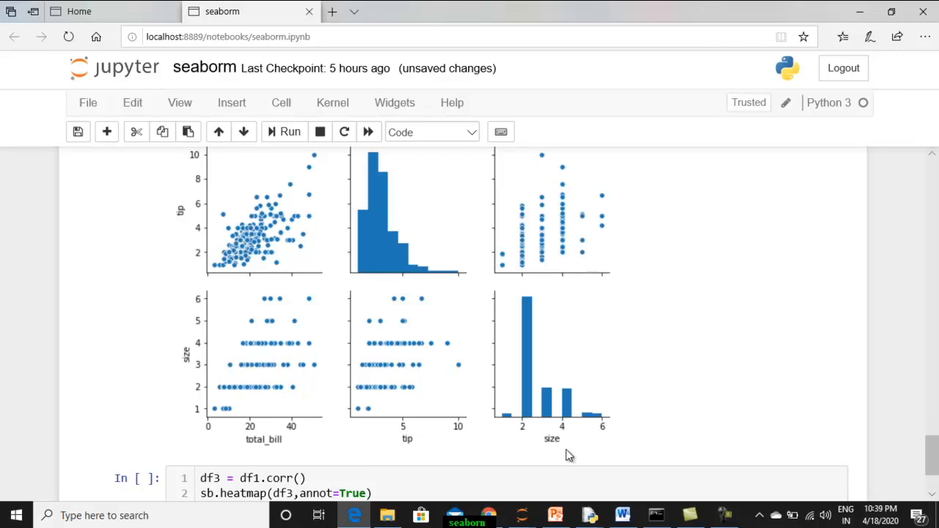
pyautogui.click(78, 132)
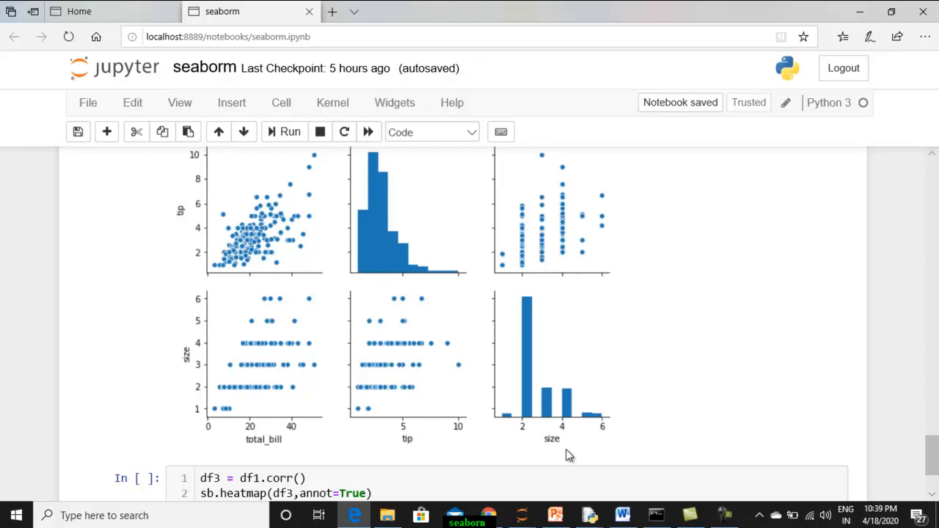
pyautogui.moveTo(273, 336)
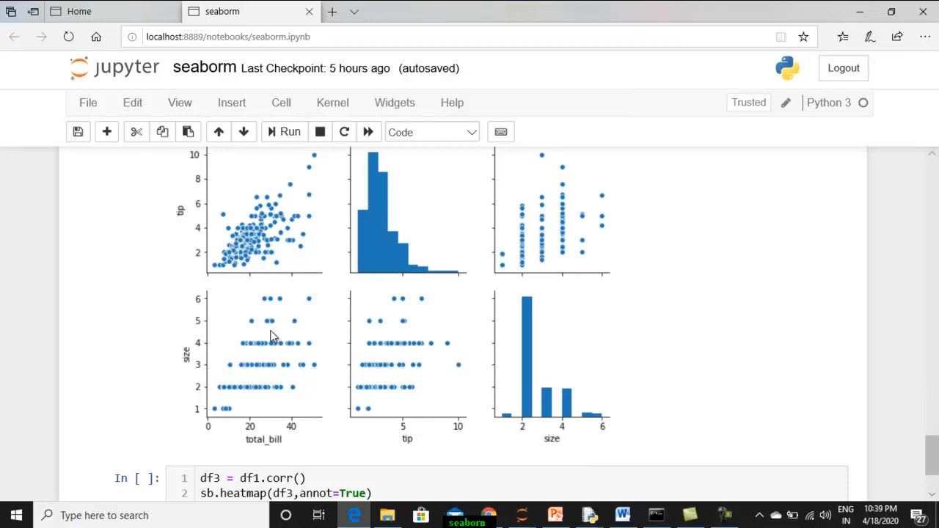
pyautogui.moveTo(251, 250)
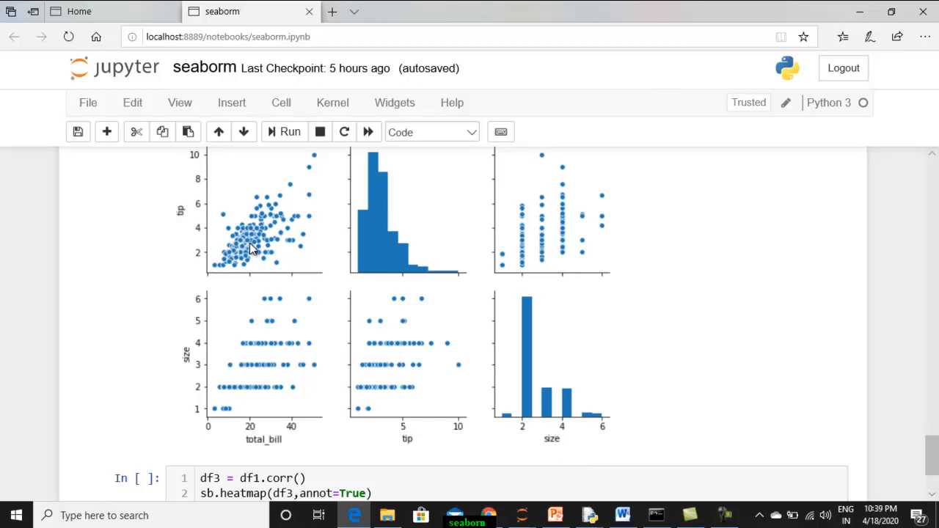
pyautogui.moveTo(308, 371)
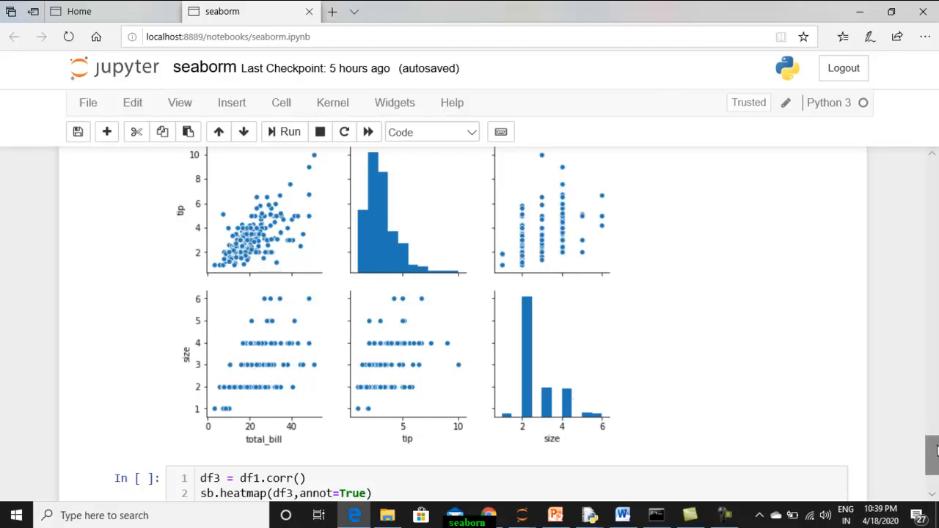
pyautogui.moveTo(165, 359)
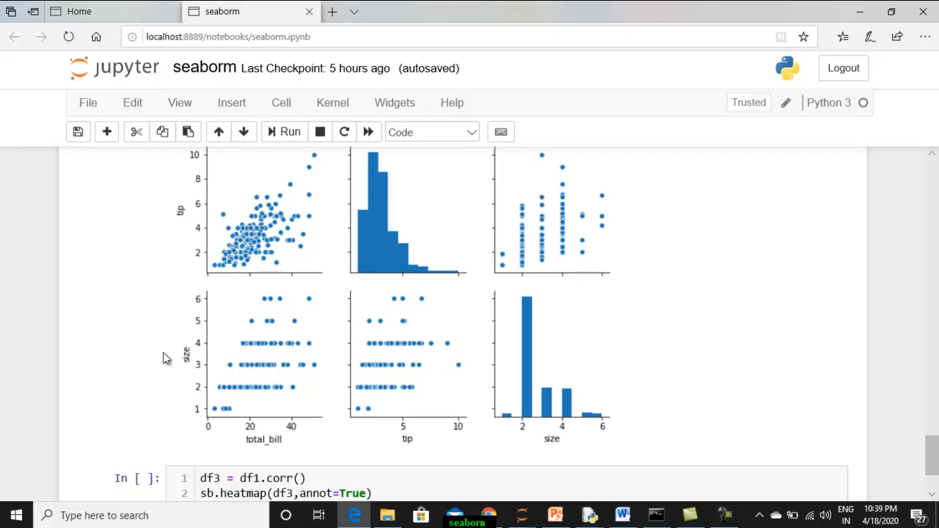
pyautogui.moveTo(505, 189)
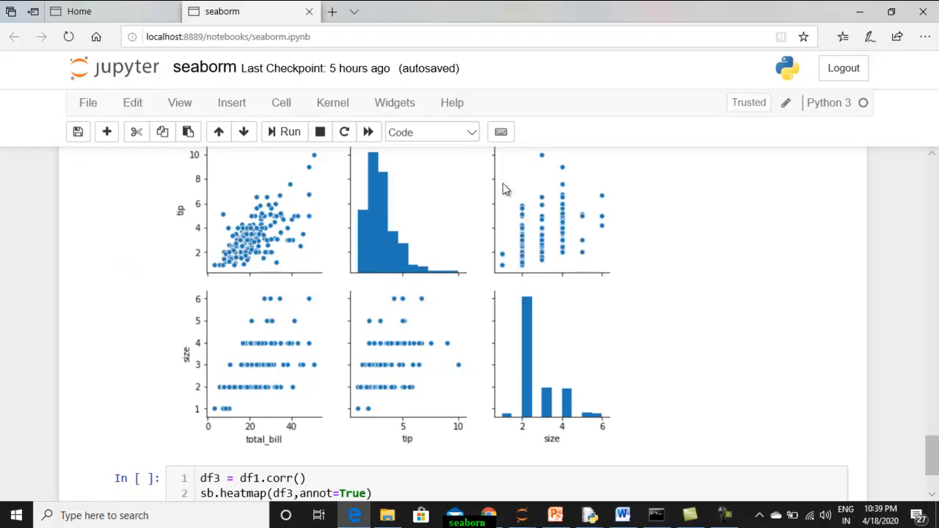
pyautogui.moveTo(290, 203)
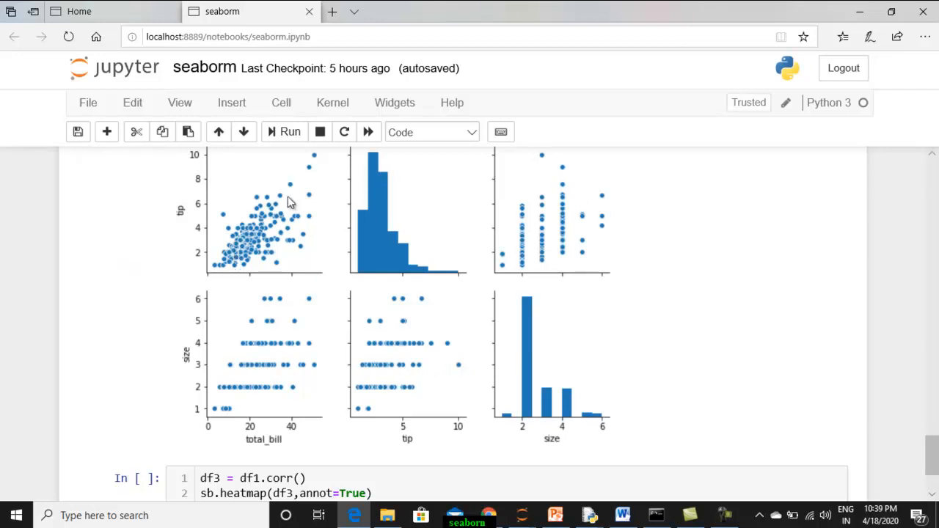
pyautogui.moveTo(213, 277)
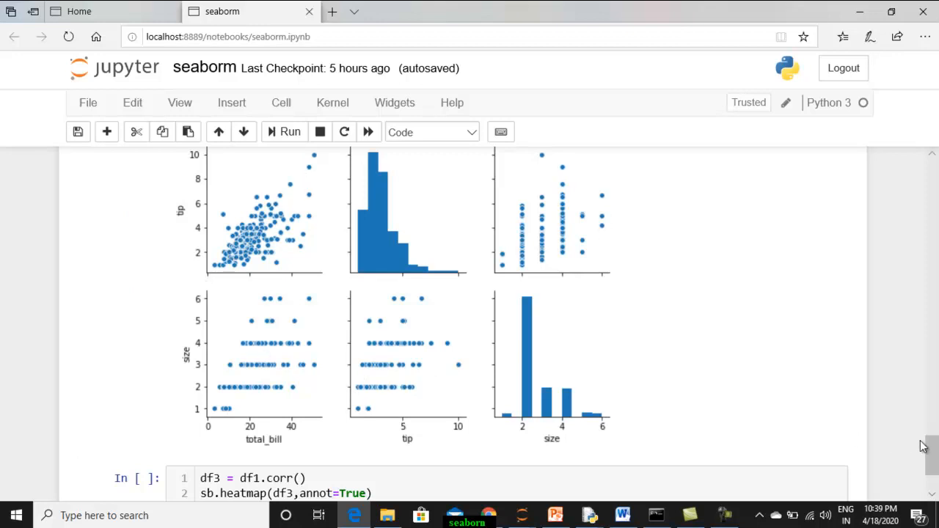
pyautogui.scroll(-3)
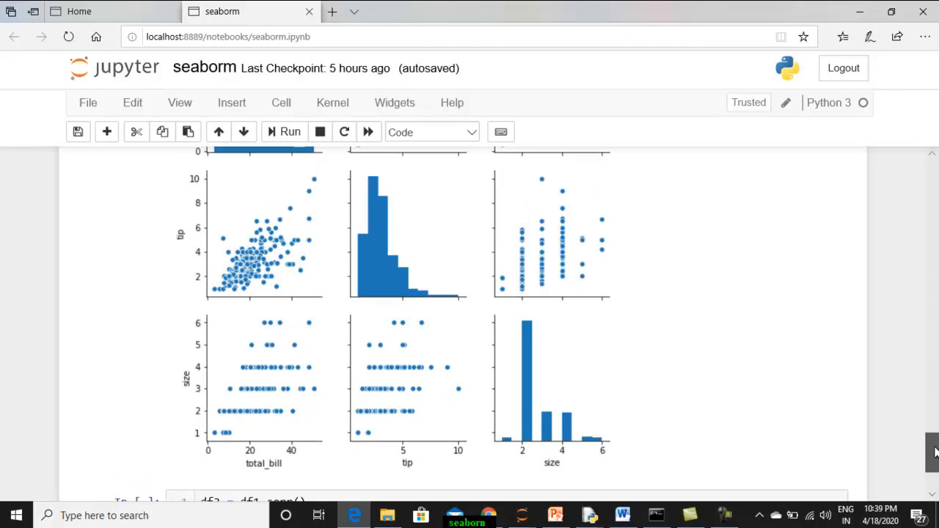
pyautogui.scroll(3)
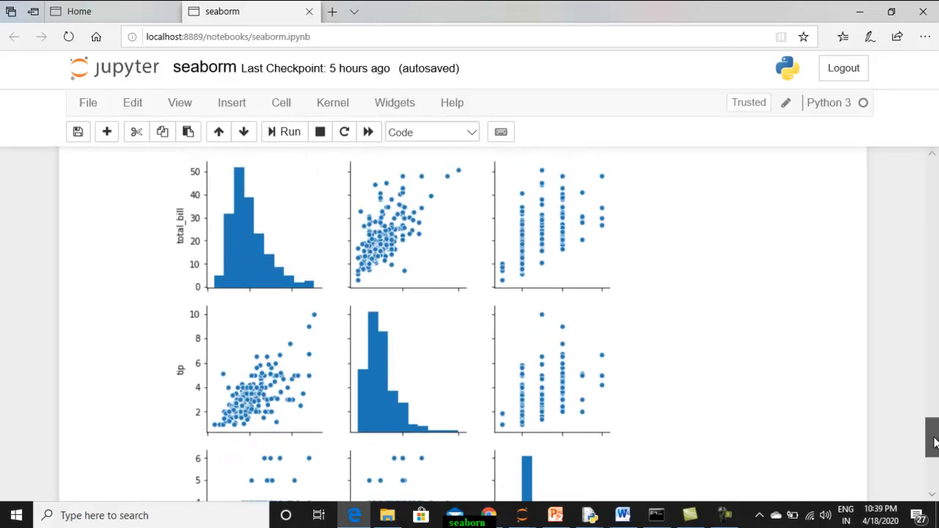
pyautogui.scroll(-3)
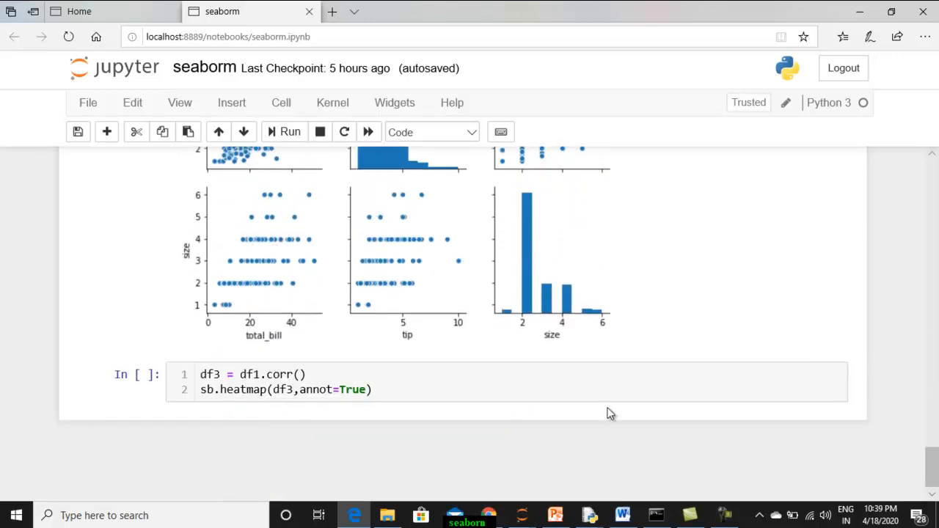
pyautogui.click(372, 377)
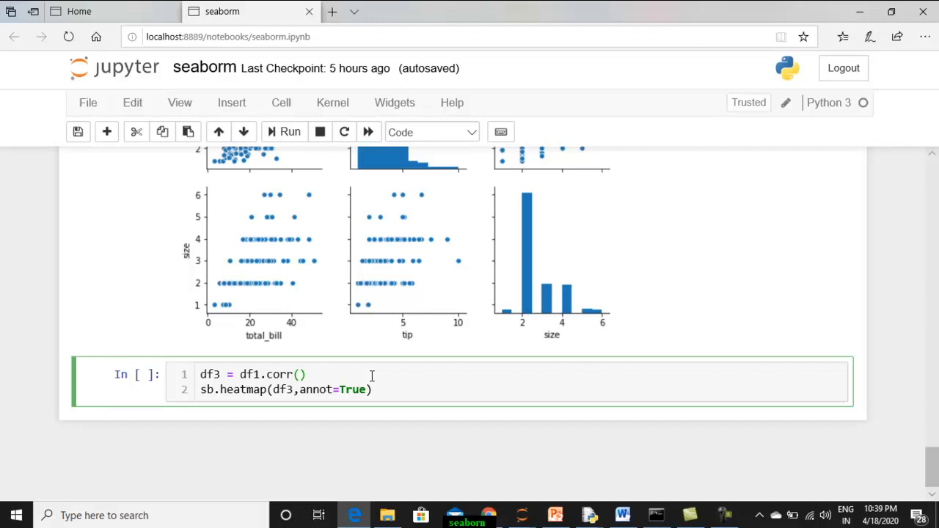
pyautogui.click(306, 374)
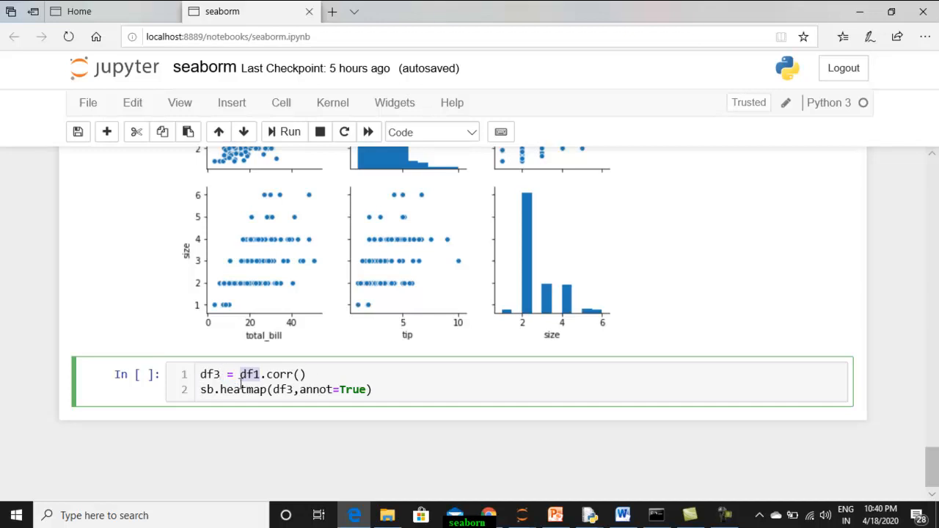
pyautogui.moveTo(244, 132)
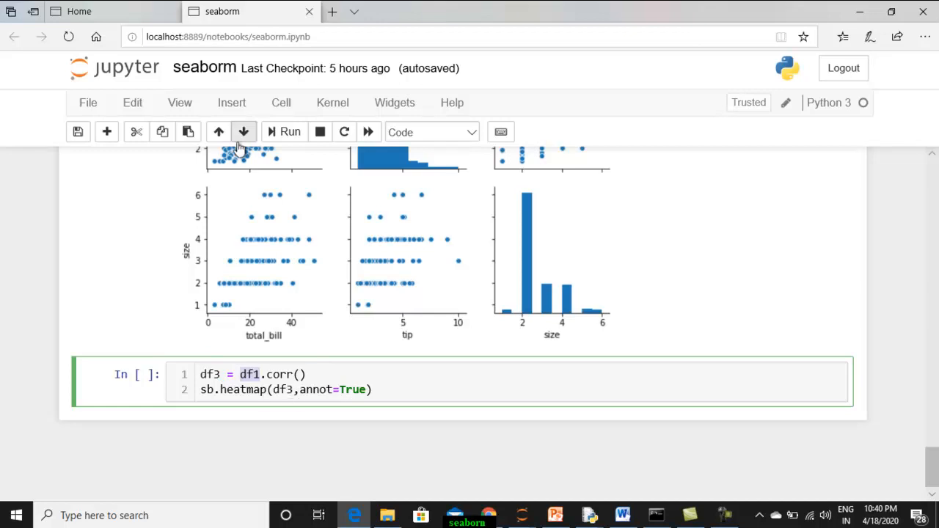
# Run the df3 = df1.corr() cell and scroll to view the annotated correlation heatmap.
pyautogui.click(289, 132)
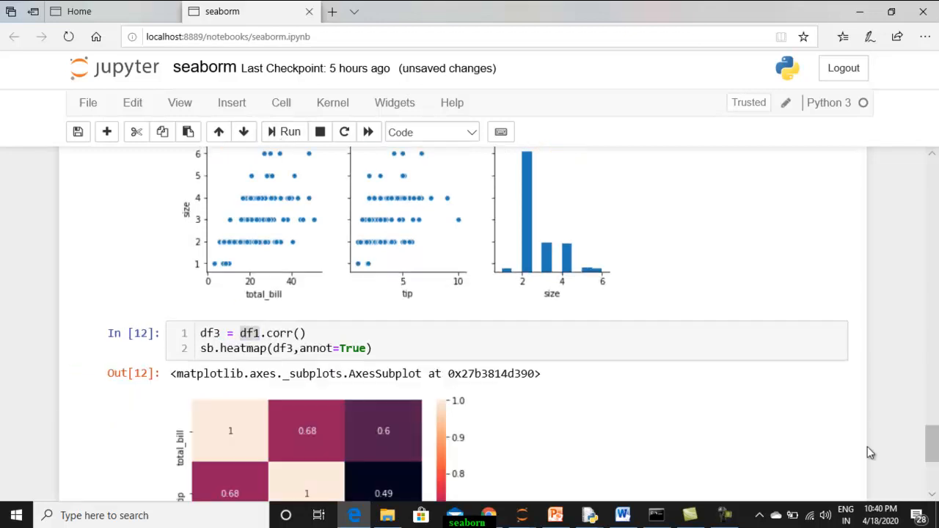
pyautogui.scroll(-3)
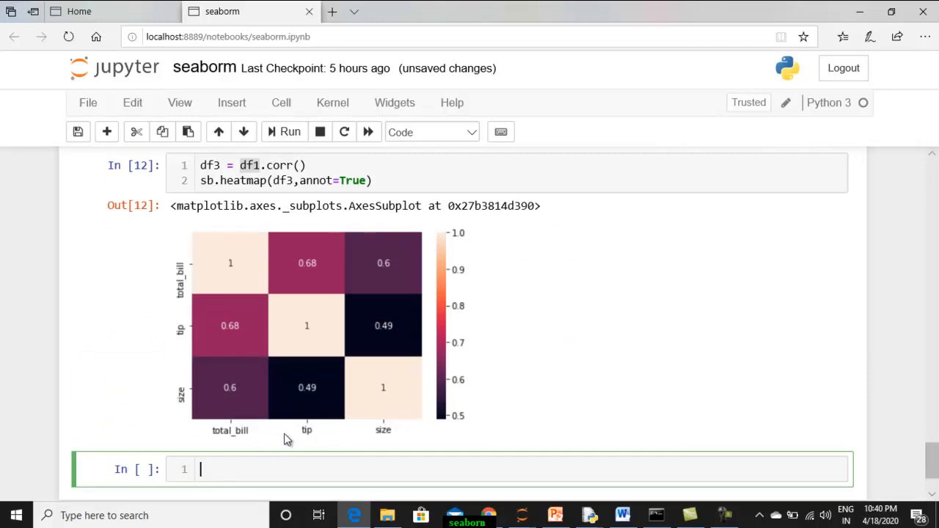
pyautogui.moveTo(401, 448)
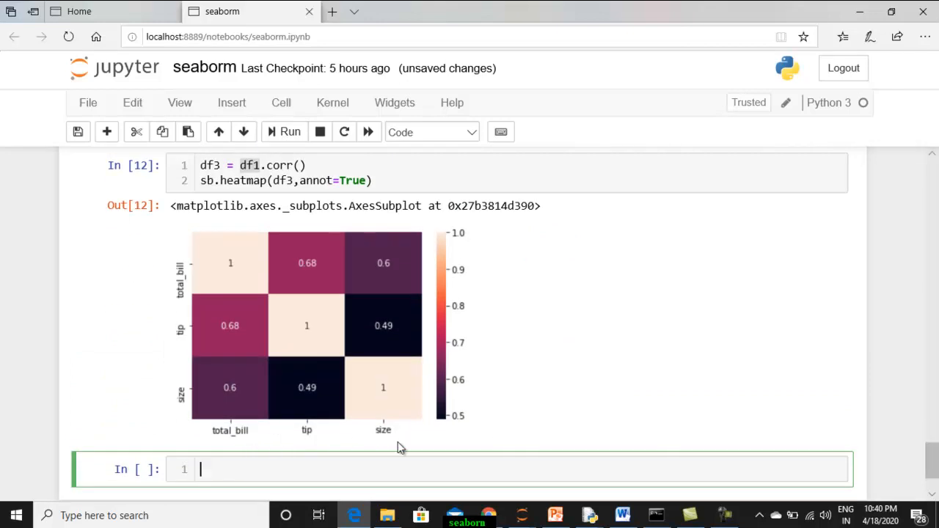
pyautogui.moveTo(204, 313)
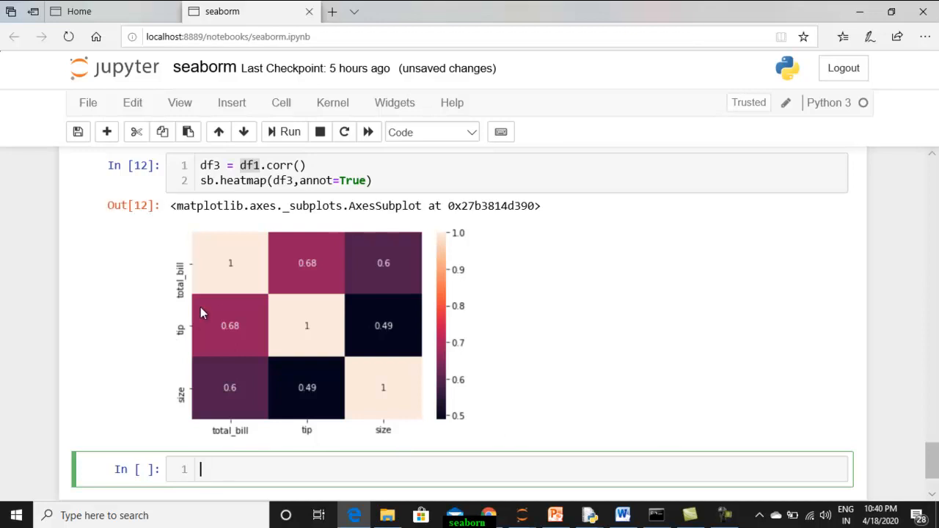
pyautogui.moveTo(217, 437)
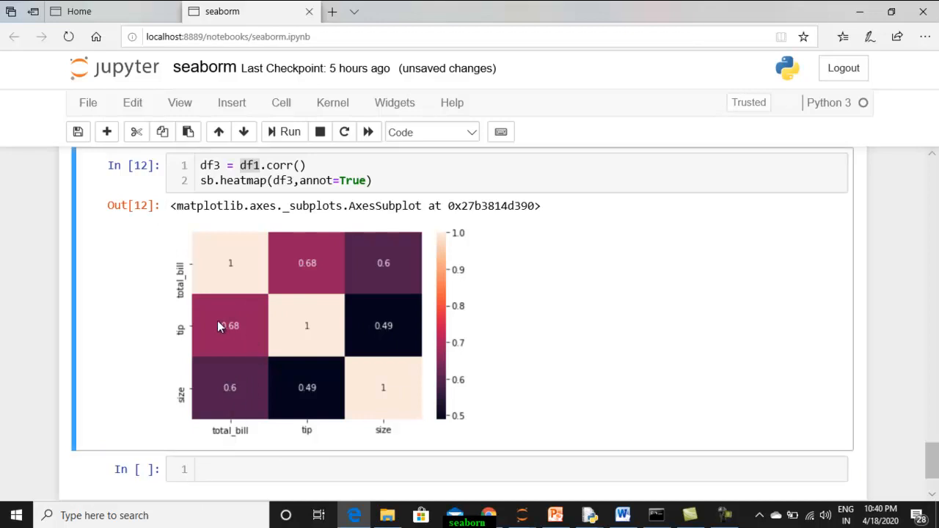
pyautogui.moveTo(282, 418)
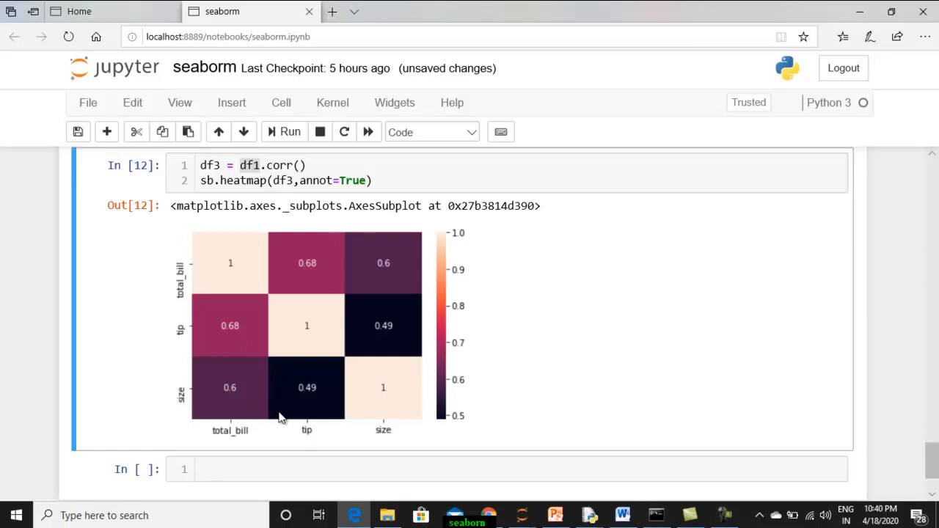
pyautogui.moveTo(223, 342)
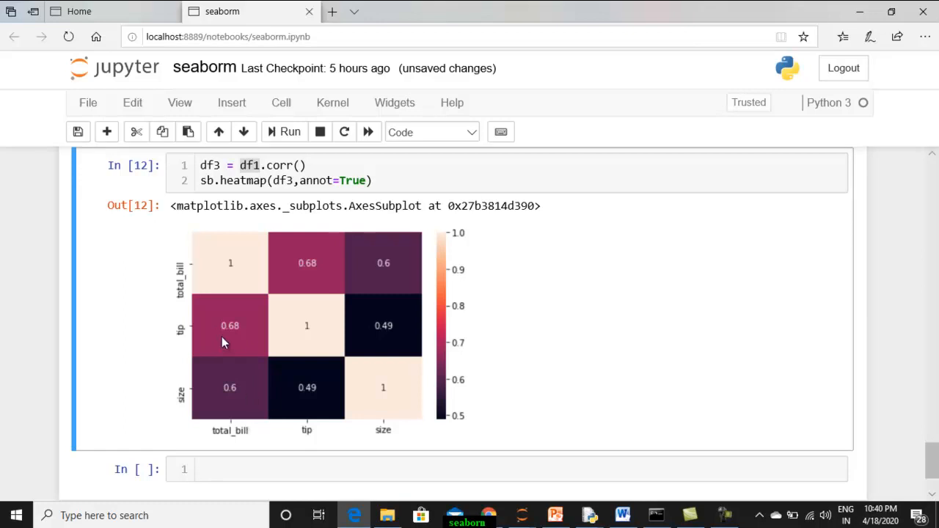
pyautogui.moveTo(236, 358)
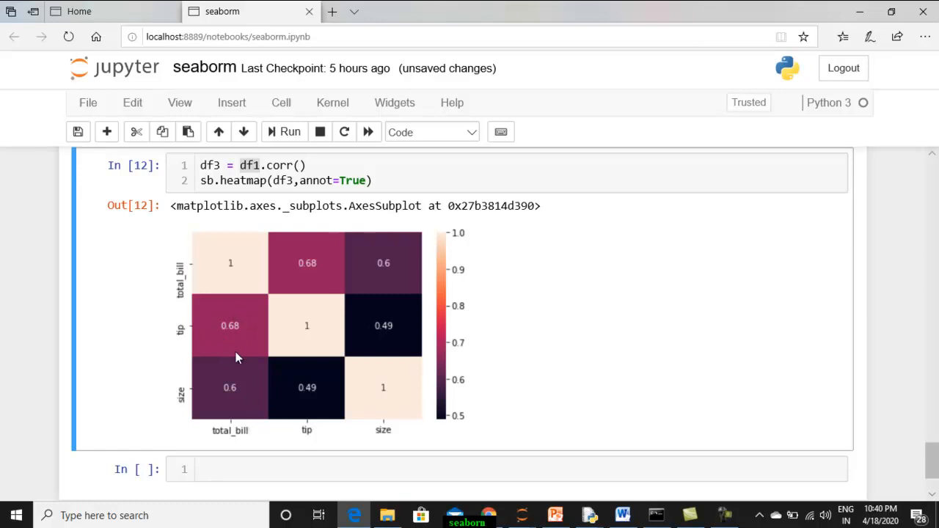
pyautogui.moveTo(401, 358)
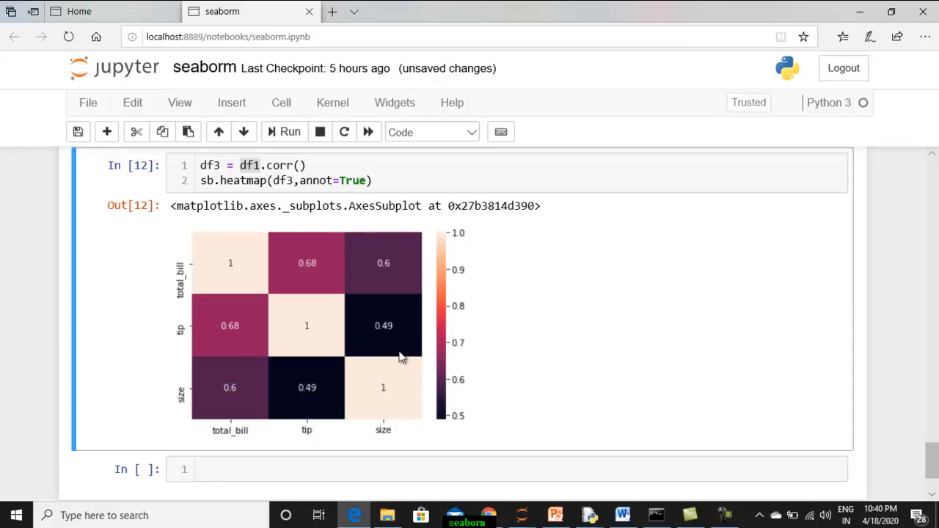
pyautogui.moveTo(369, 340)
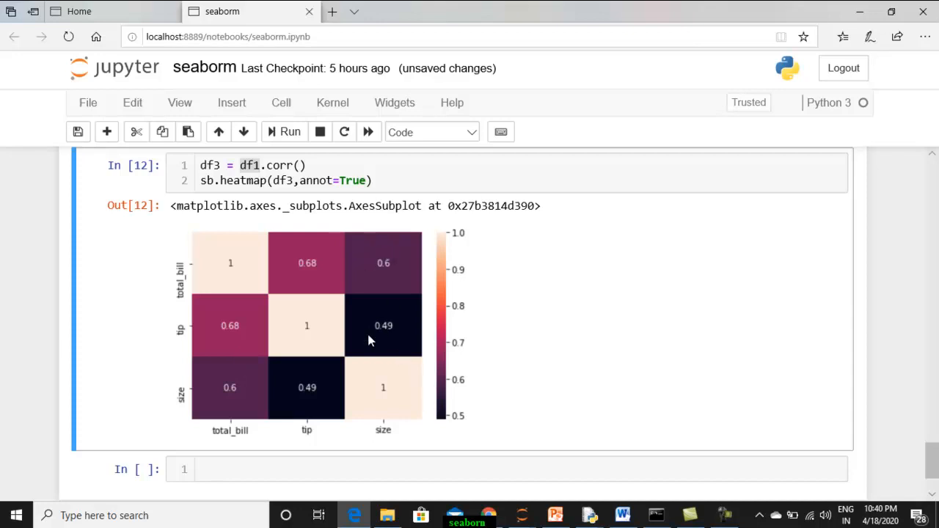
pyautogui.moveTo(259, 402)
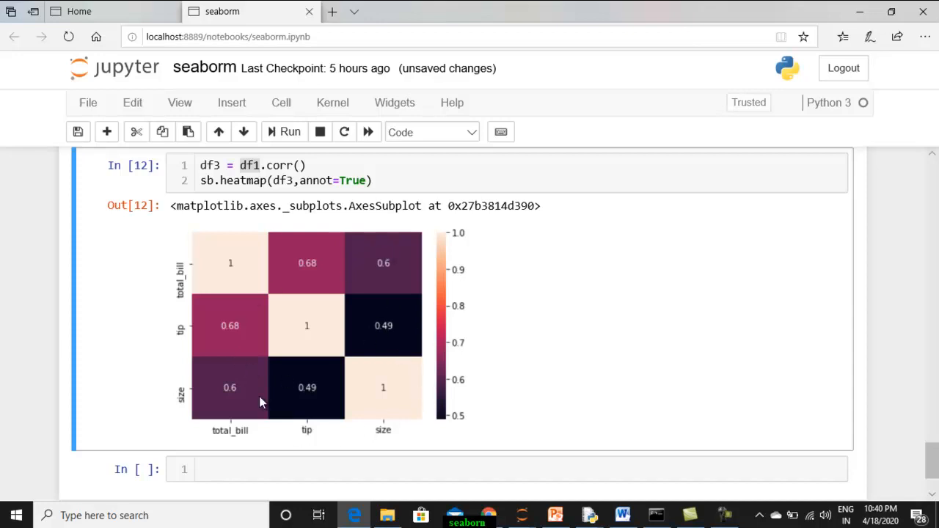
pyautogui.moveTo(226, 421)
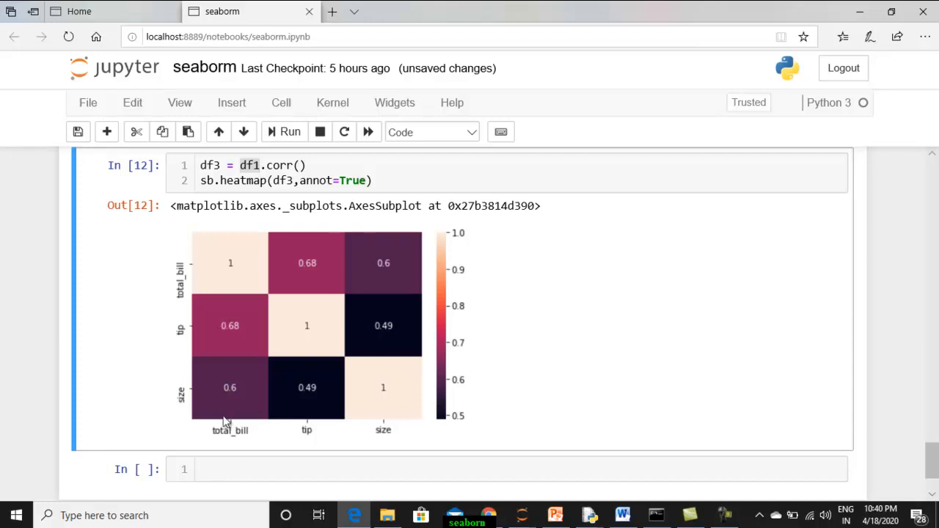
pyautogui.moveTo(244, 418)
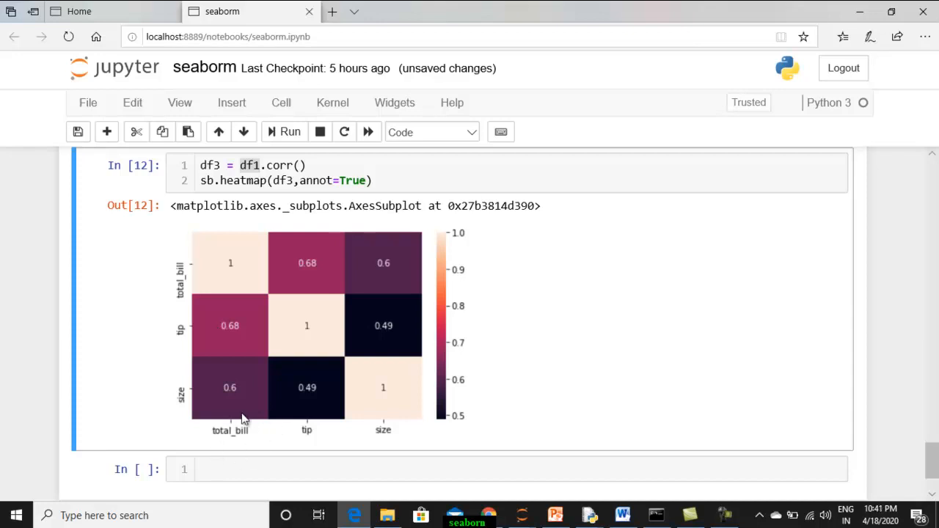
pyautogui.click(78, 132)
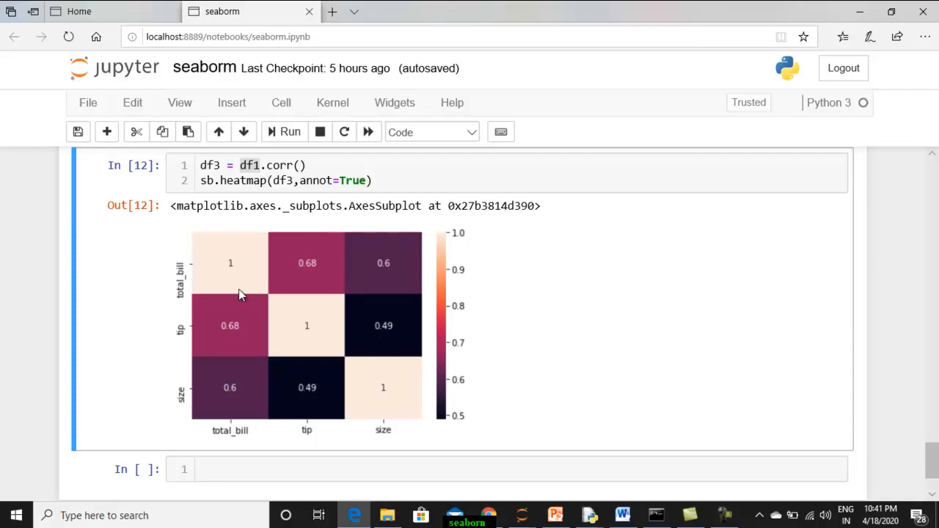
pyautogui.moveTo(293, 269)
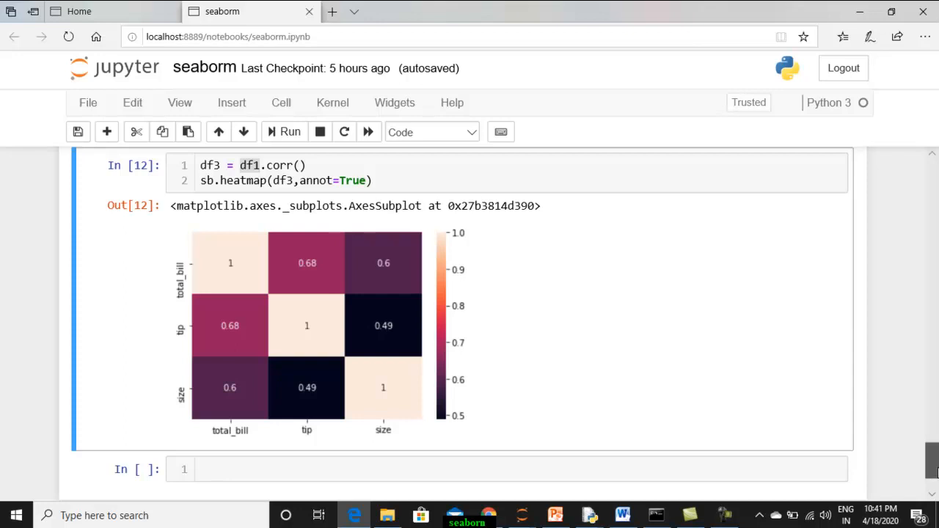
pyautogui.scroll(-3)
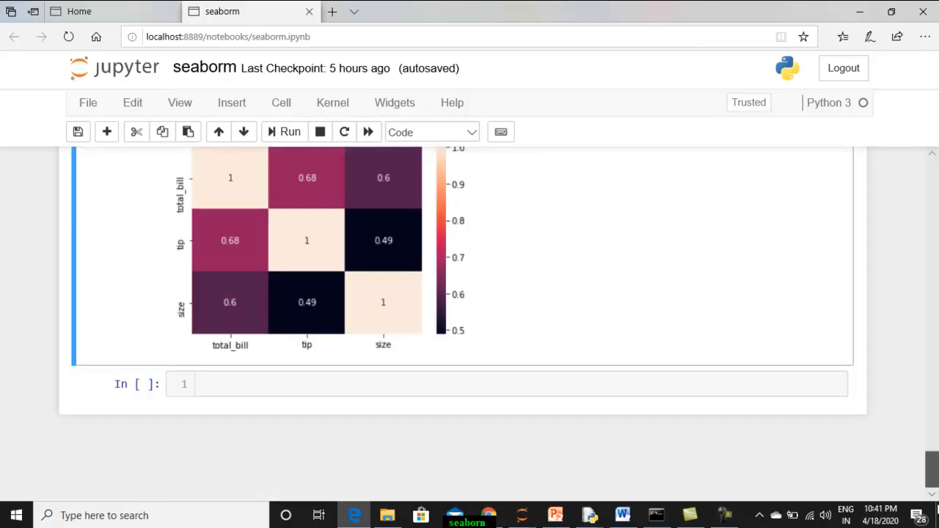
pyautogui.scroll(3)
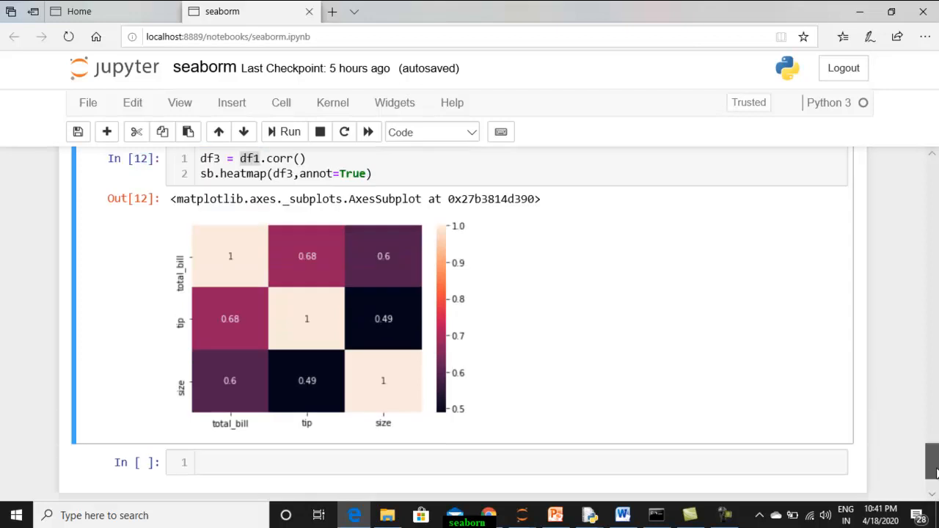